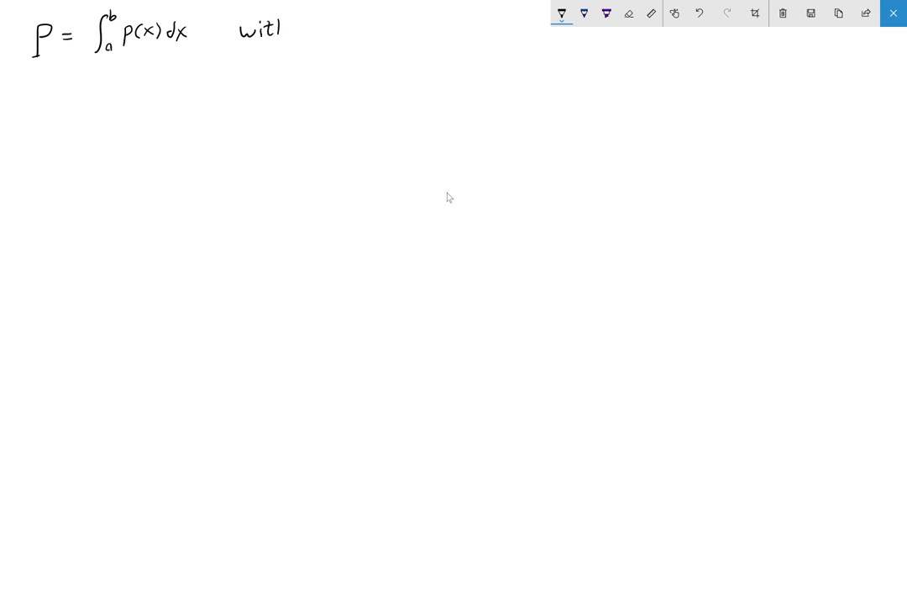
# Step: Handwrite 'with ∫p(x)dx = 1', then 'Simplest p(z)=1' and P = ∫0^z 1 dz = z
pyautogui.moveTo(327, 26); pyautogui.dragTo(331, 40)
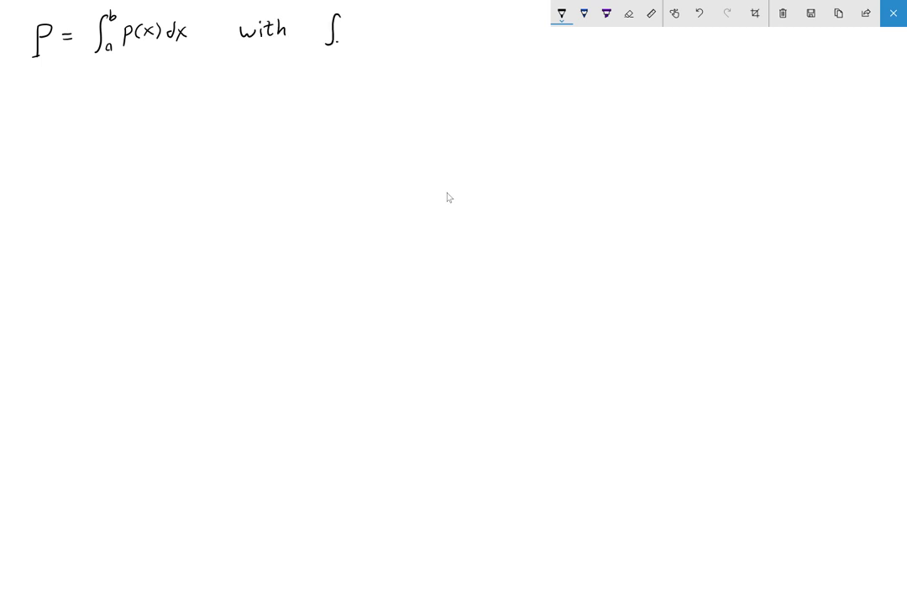
pyautogui.moveTo(337, 26); pyautogui.dragTo(353, 46)
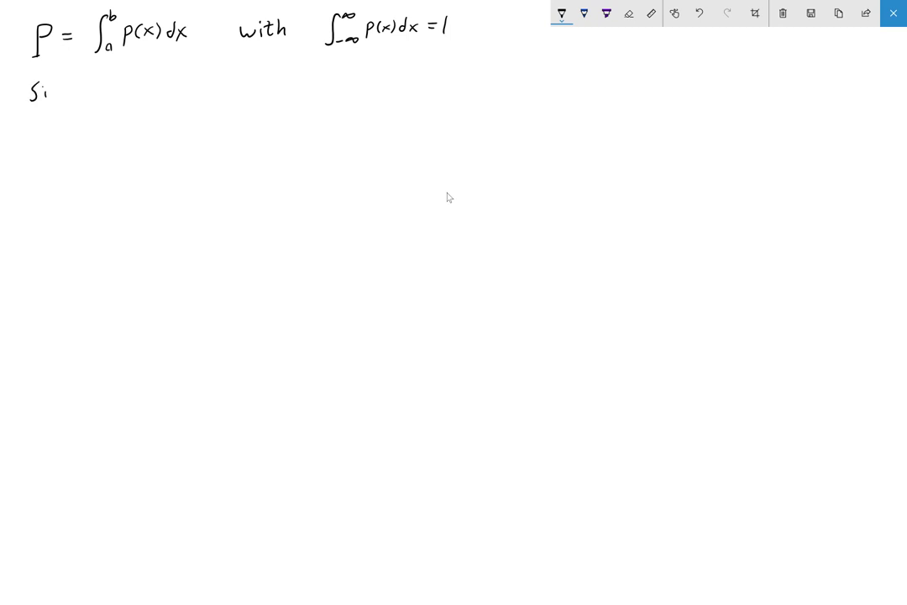
pyautogui.write('impler')
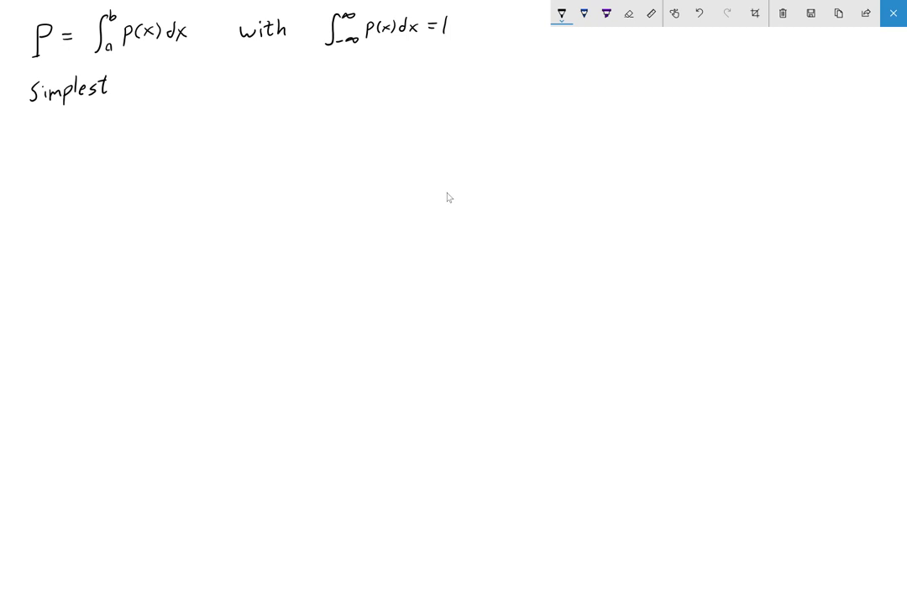
pyautogui.moveTo(143, 88); pyautogui.dragTo(168, 84)
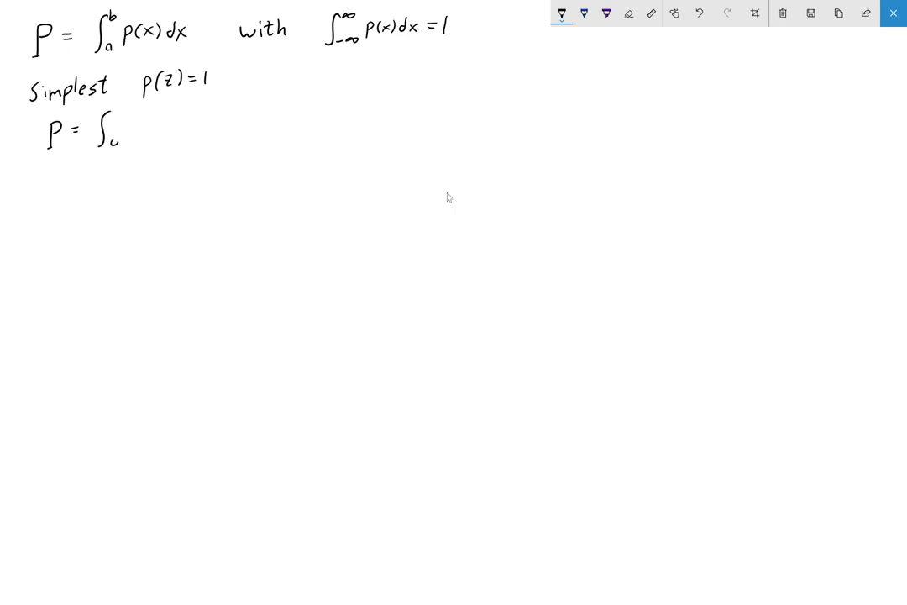
pyautogui.write('z0')
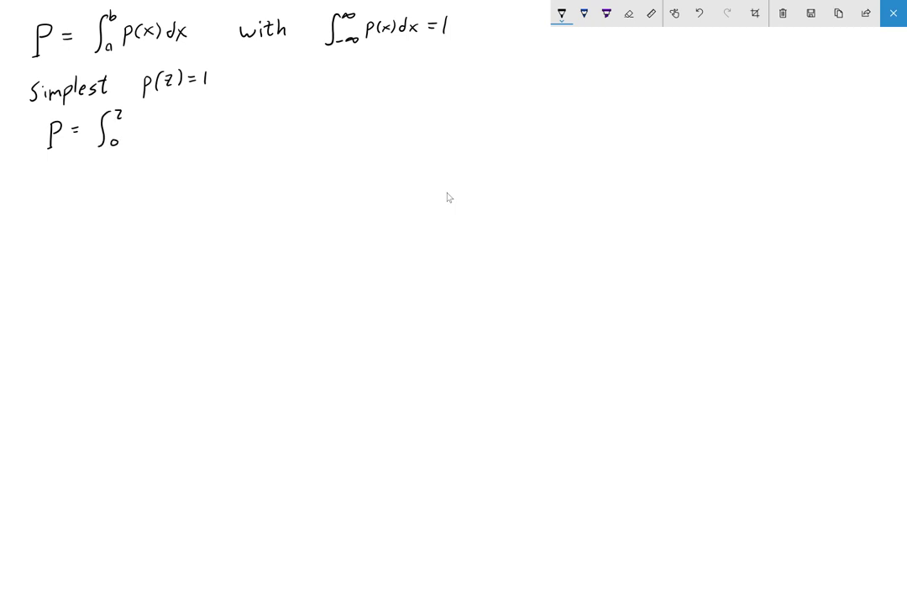
pyautogui.write('1 dz = z')
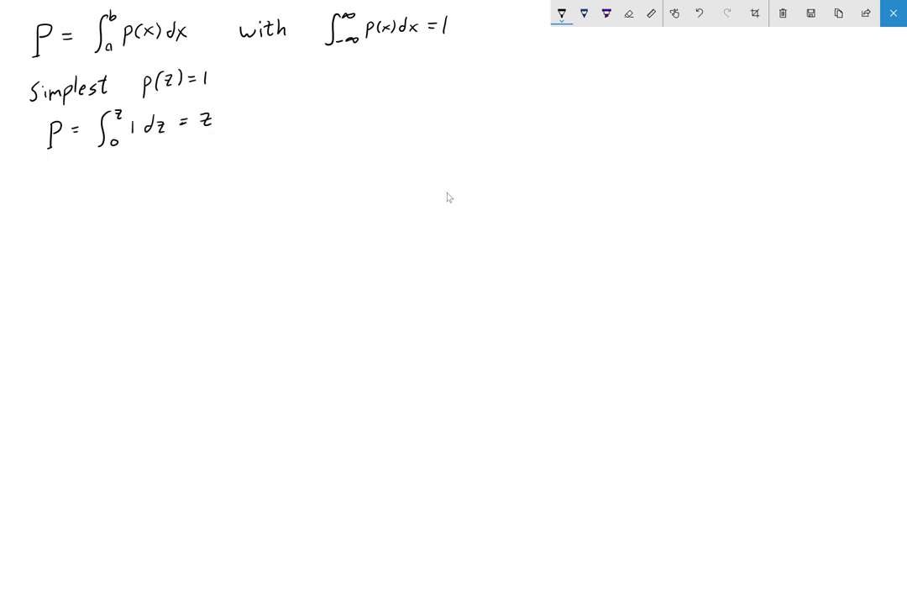
pyautogui.moveTo(431, 76); pyautogui.dragTo(523, 168)
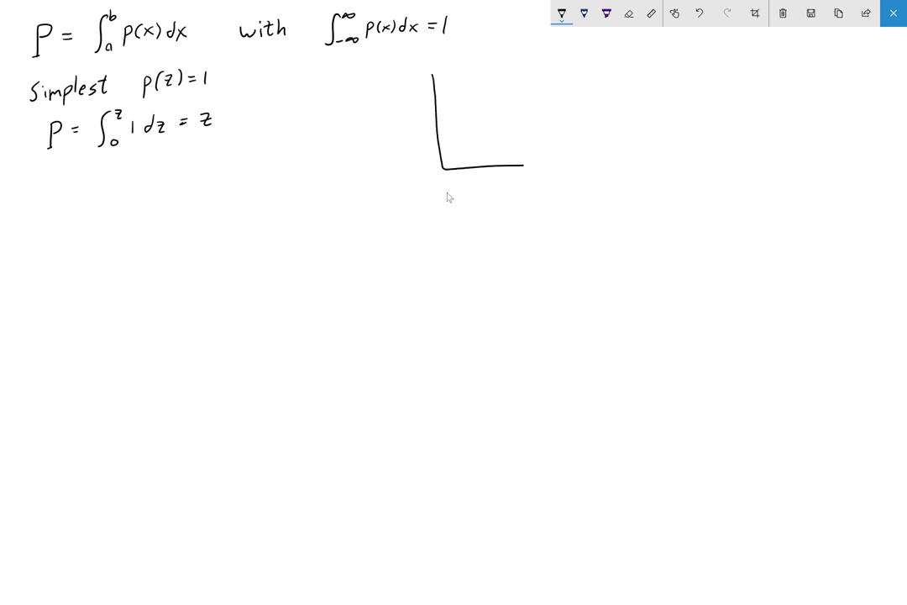
# Step: Label the axes 0, z, 1 and mark a red hatched area with an arrow to 'area is P=z'
pyautogui.moveTo(445, 167); pyautogui.dragTo(626, 160)
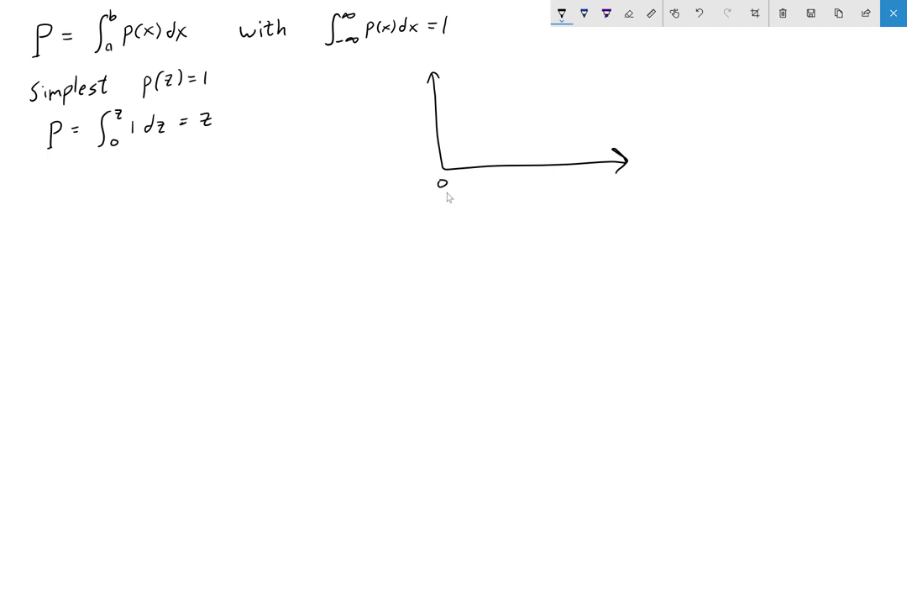
pyautogui.write('z')
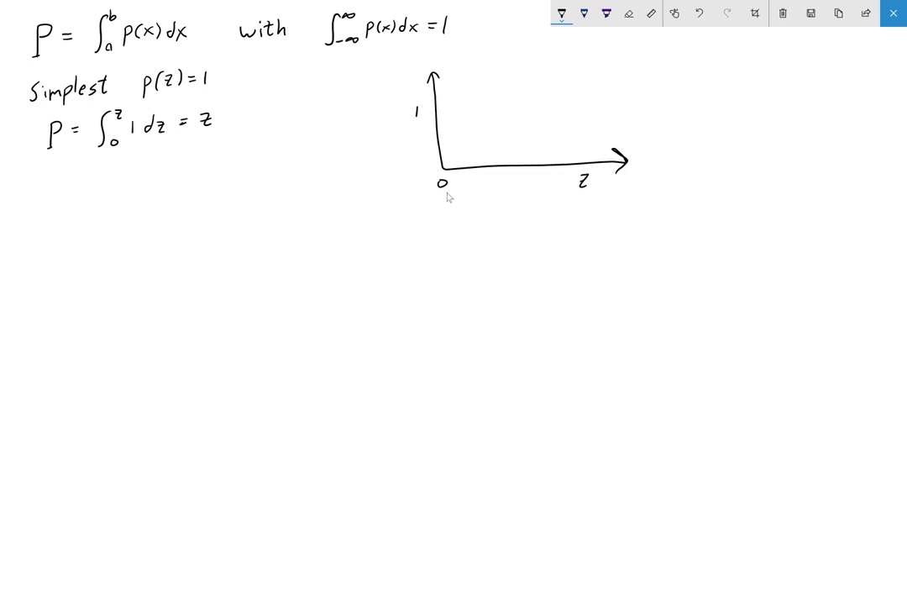
pyautogui.click(567, 17)
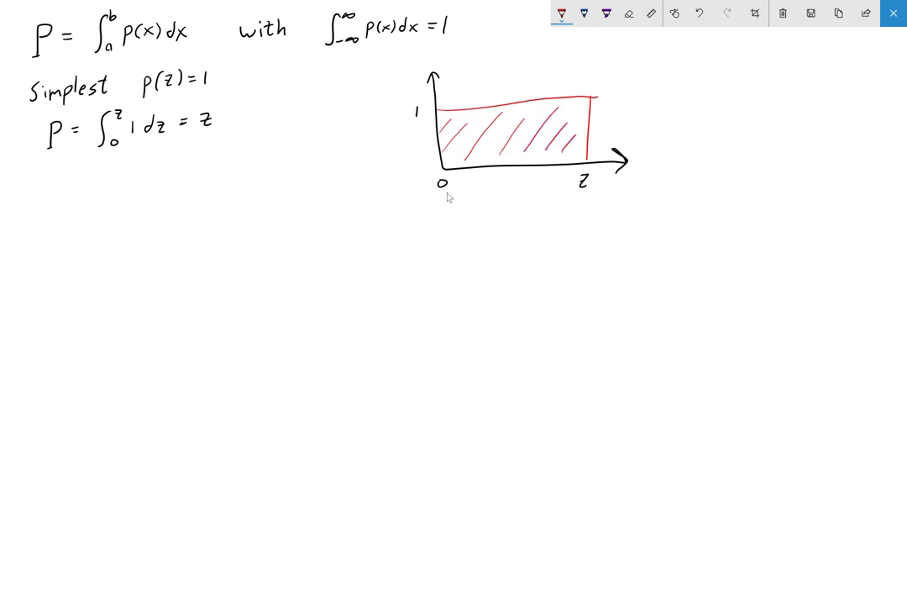
pyautogui.moveTo(613, 72); pyautogui.dragTo(579, 109)
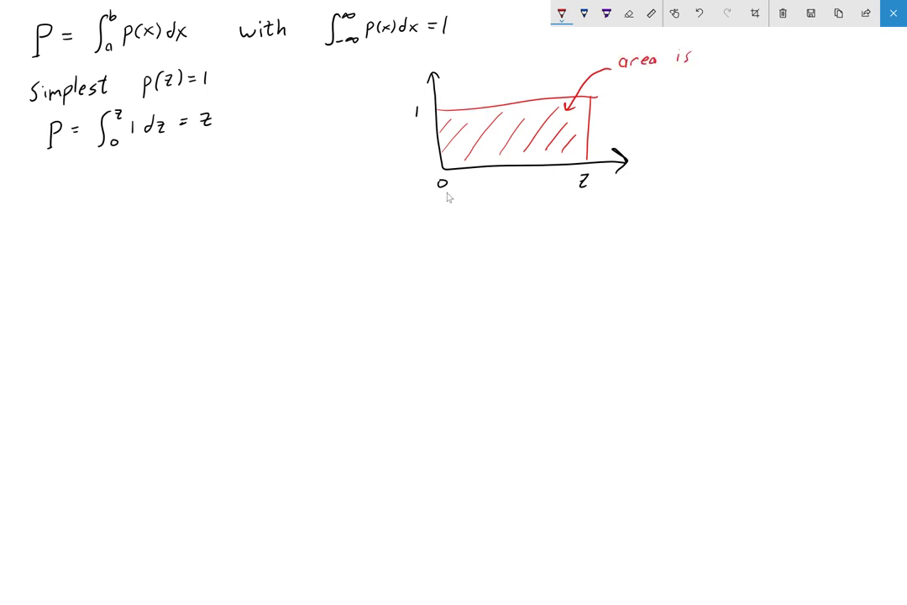
pyautogui.write('P=')
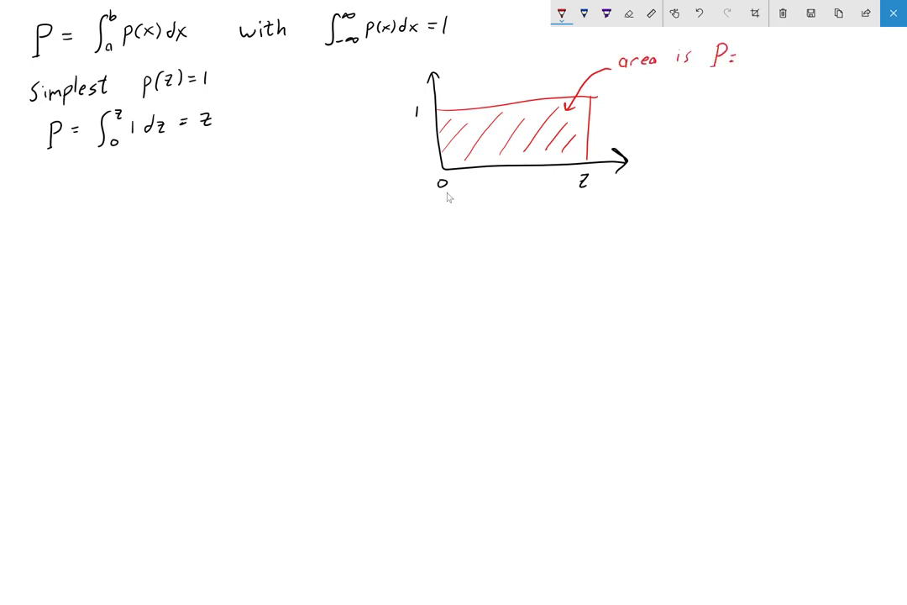
pyautogui.write('z')
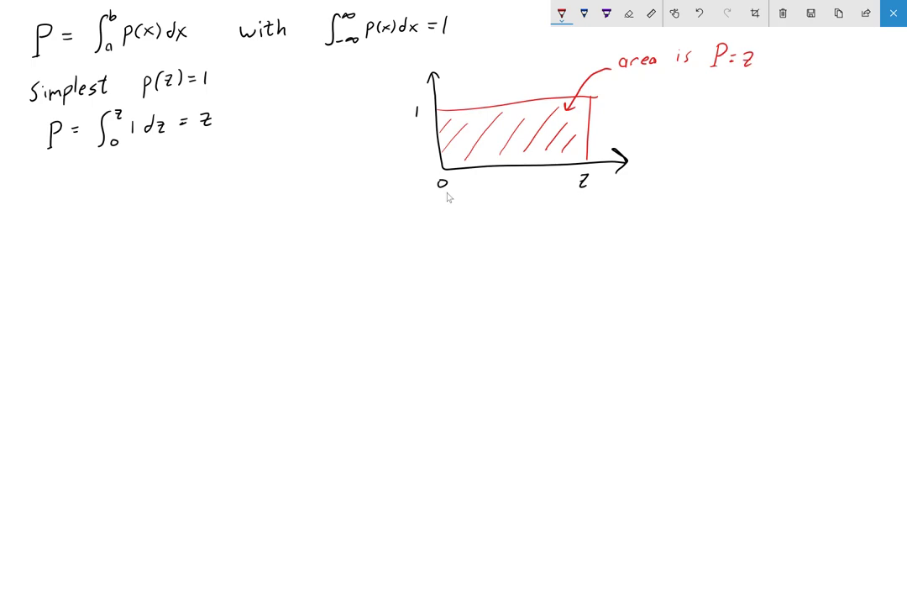
pyautogui.click(558, 11)
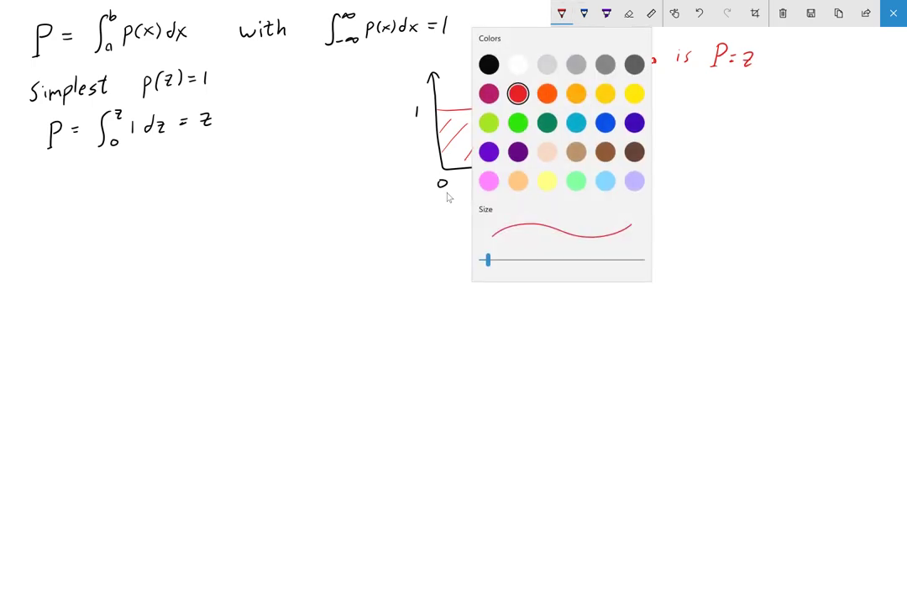
pyautogui.click(490, 62)
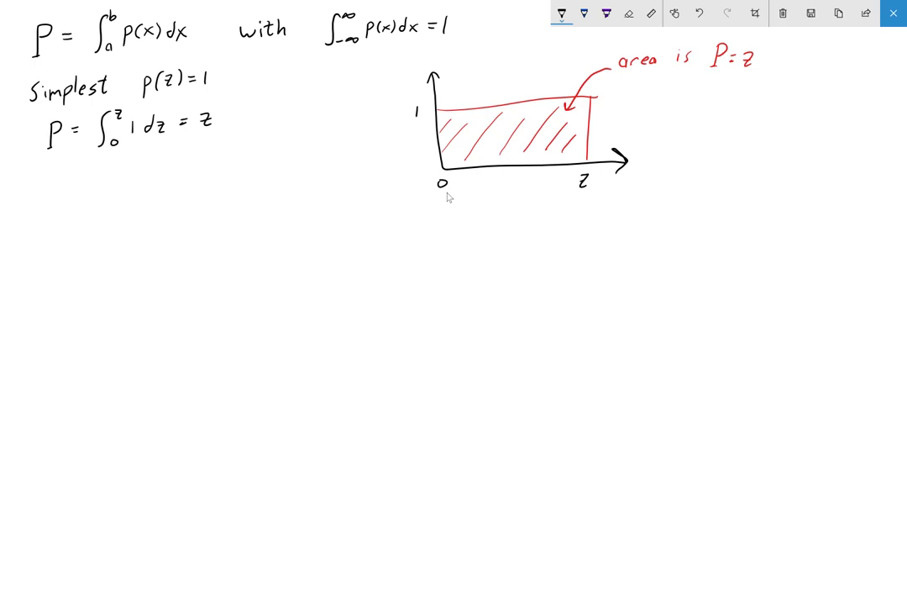
# Step: Draw a second pair of axes labelled p(x), x_min and x
pyautogui.moveTo(453, 222); pyautogui.dragTo(452, 315)
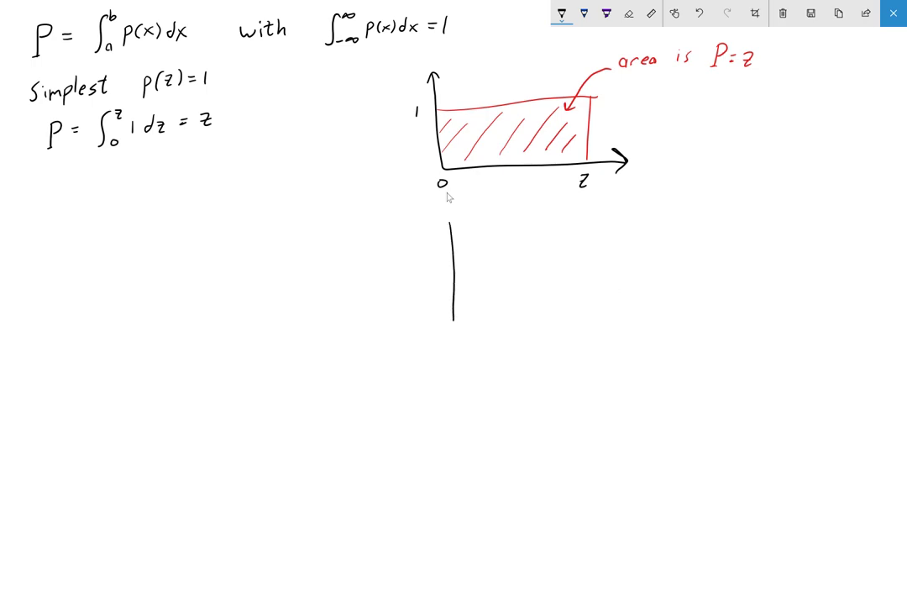
pyautogui.moveTo(453, 313); pyautogui.dragTo(622, 307)
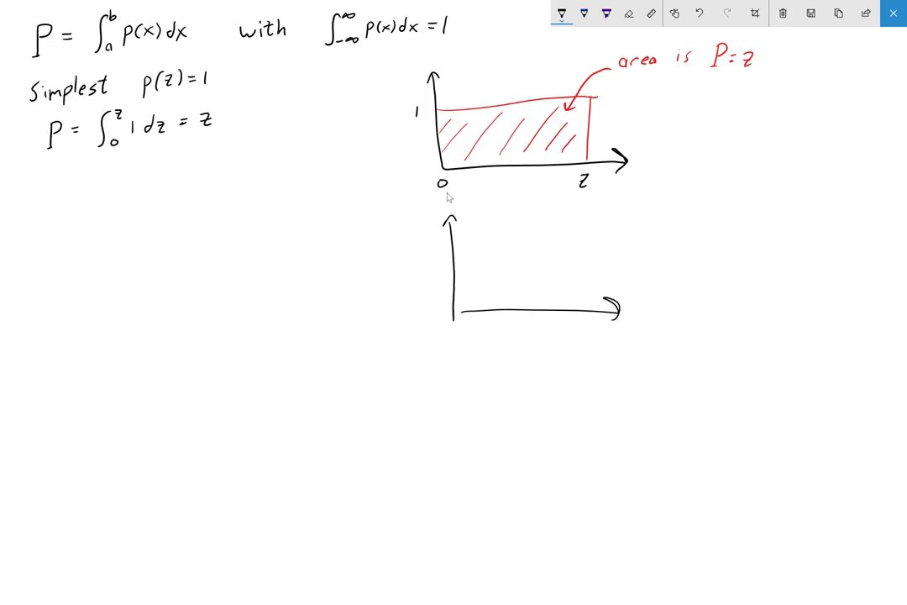
pyautogui.write('p(x')
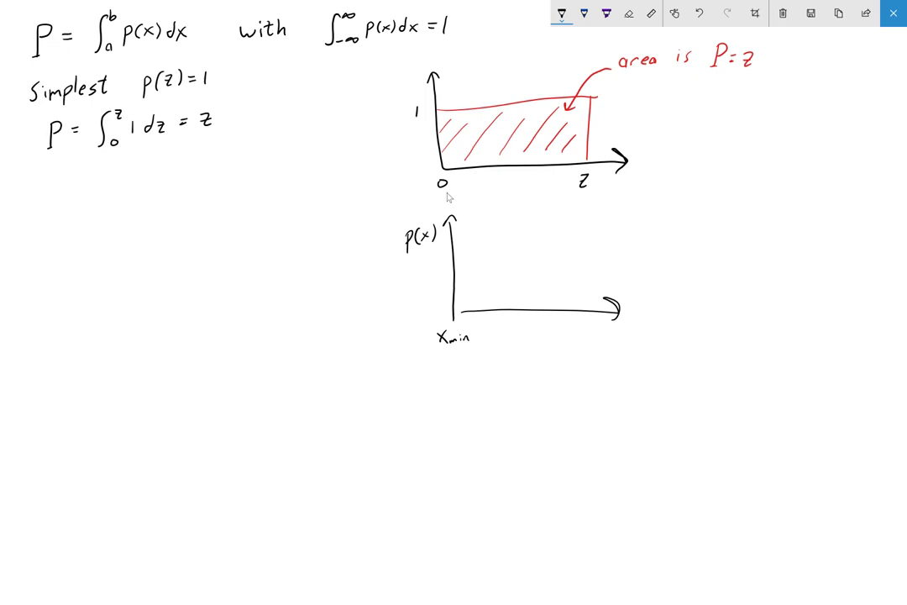
pyautogui.write('x')
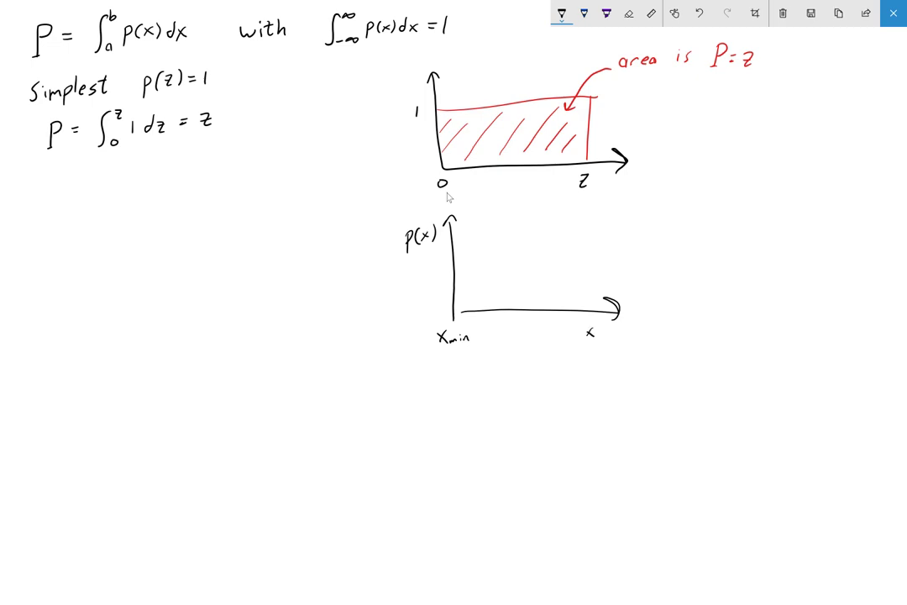
# Step: In blue, draw and hatch the density curve and write P = z = ∫xmin^x p(x)dx
pyautogui.click(558, 12)
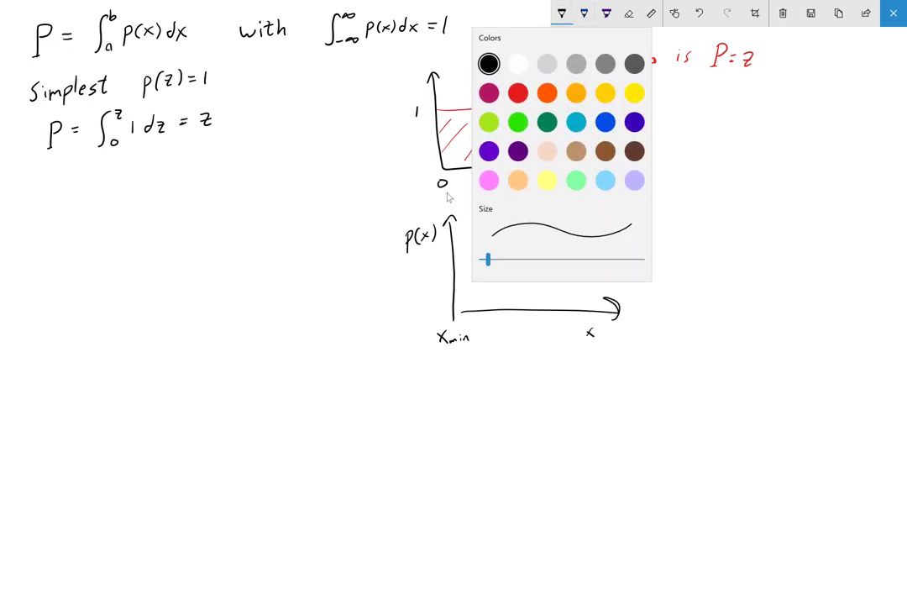
pyautogui.click(560, 16)
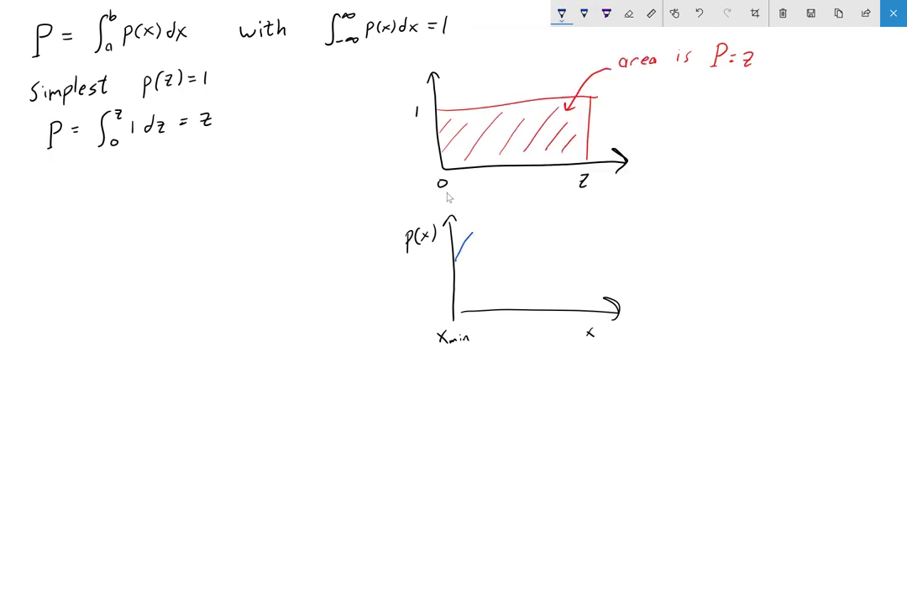
pyautogui.moveTo(458, 252); pyautogui.dragTo(597, 290)
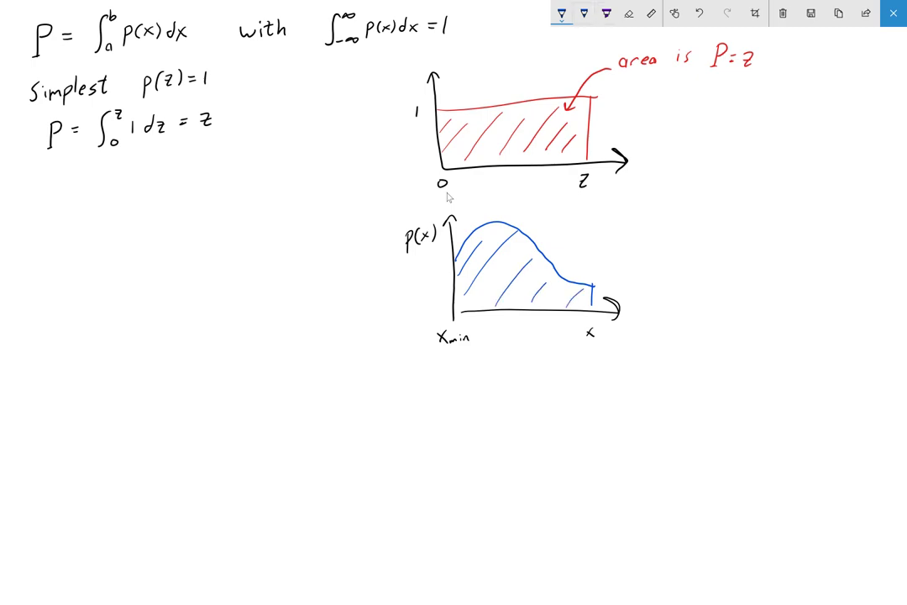
pyautogui.moveTo(579, 269); pyautogui.dragTo(605, 243)
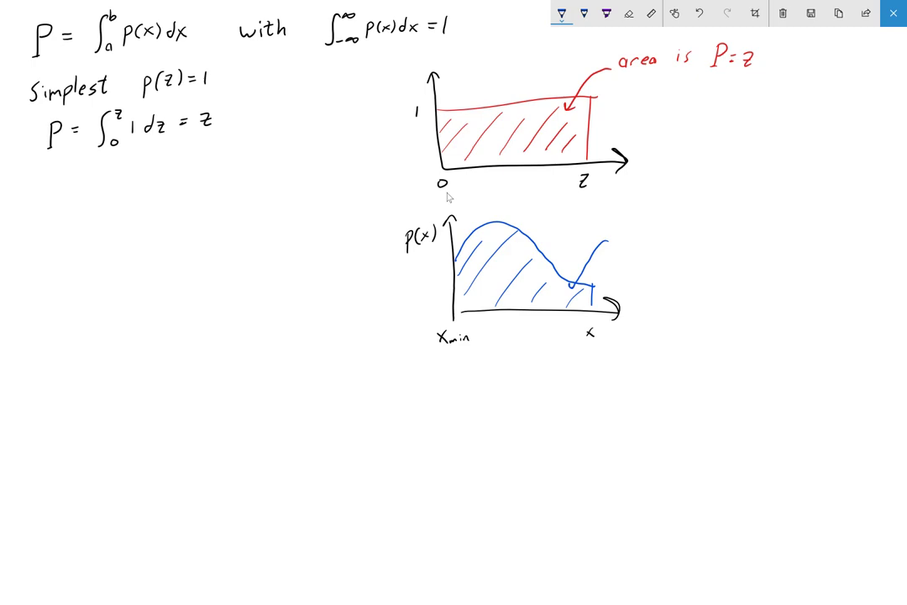
pyautogui.write('P = Z = ∫')
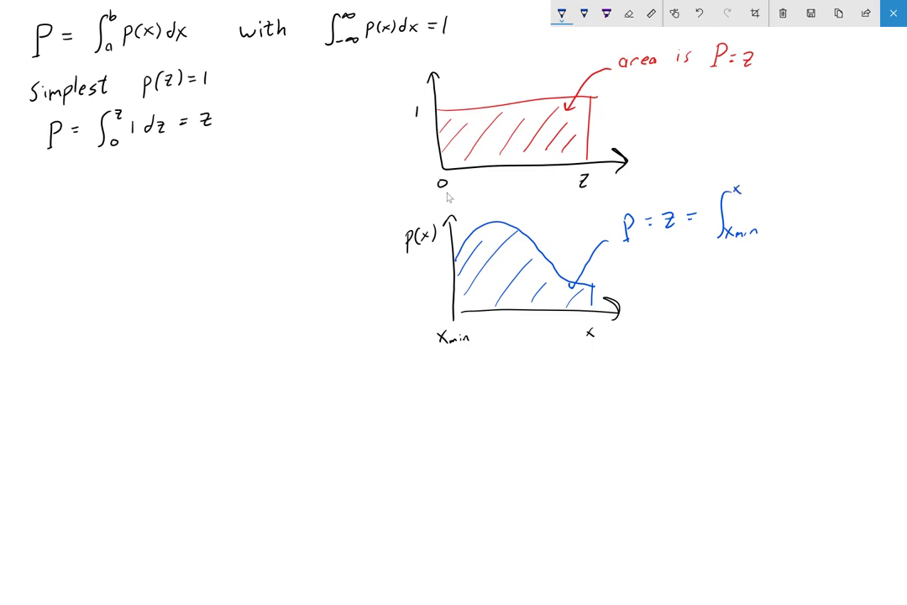
pyautogui.write('P(')
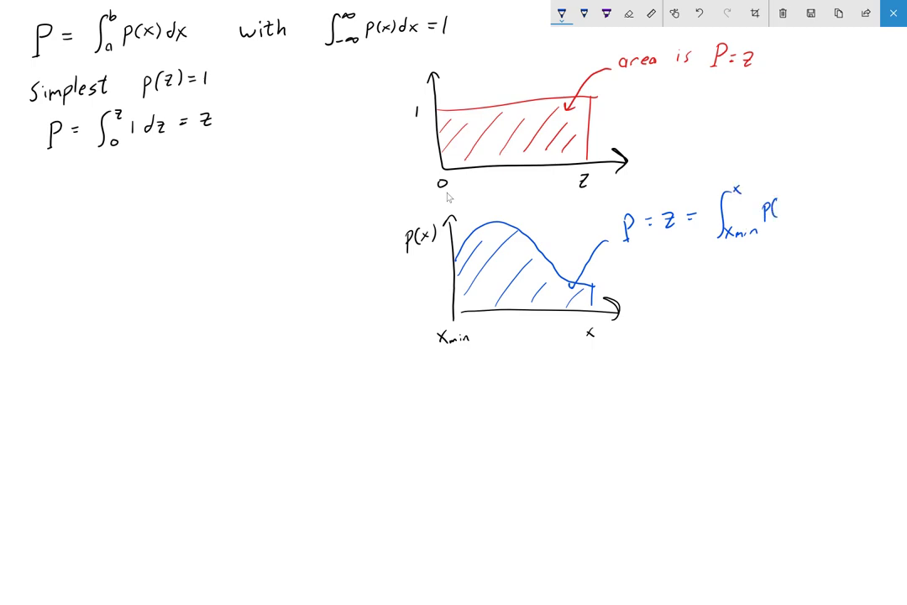
pyautogui.write('(x) dx')
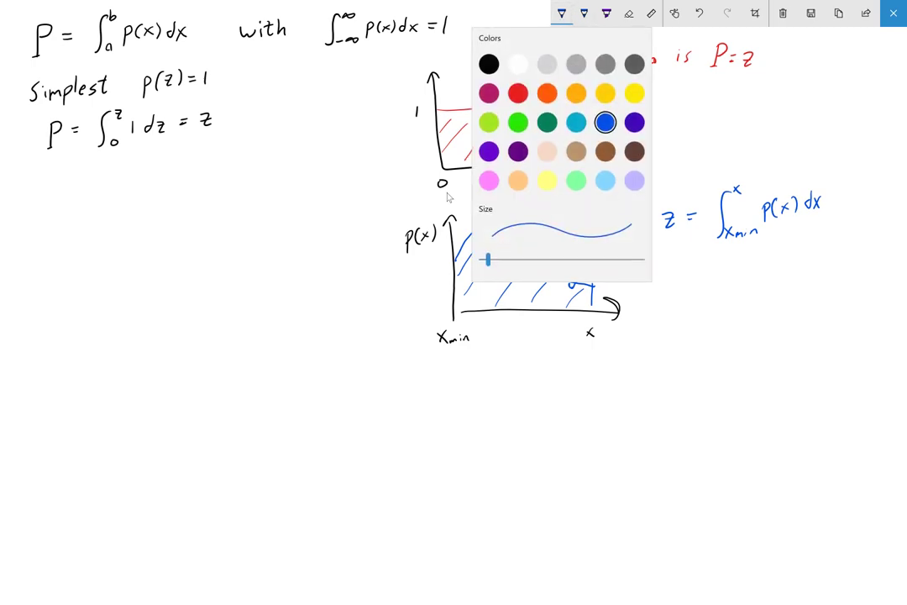
# Step: Choose black ink for the arrows mapping the uniform plot onto the p(x) plot
pyautogui.click(571, 17)
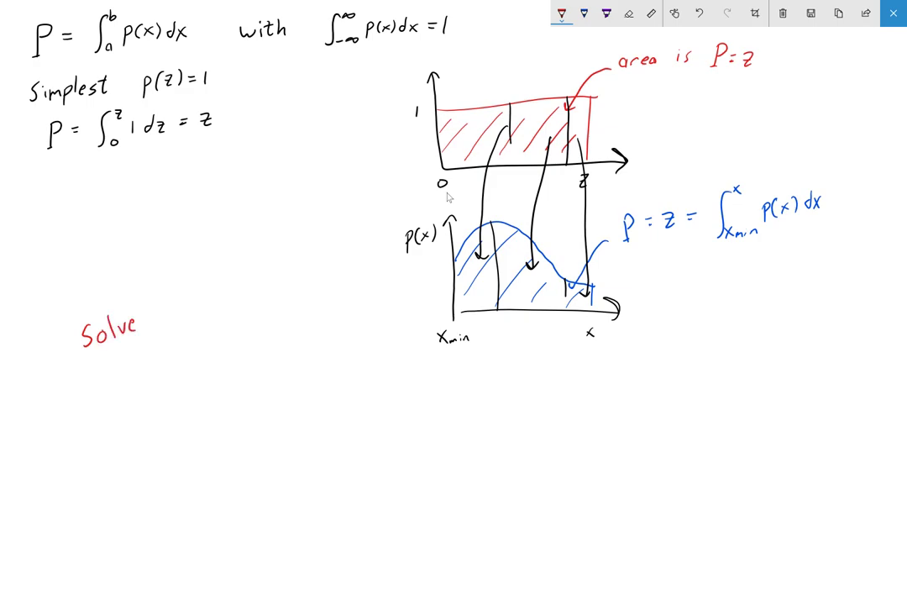
# Step: Write 'for x(z)' in red and begin the integral of p(x) from x_min to x
pyautogui.write('for')
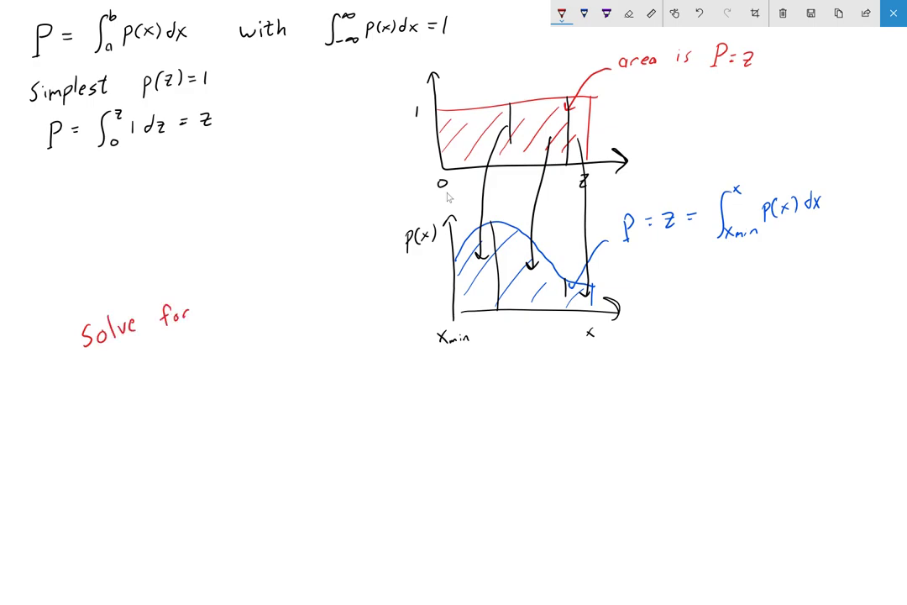
pyautogui.write('x(z')
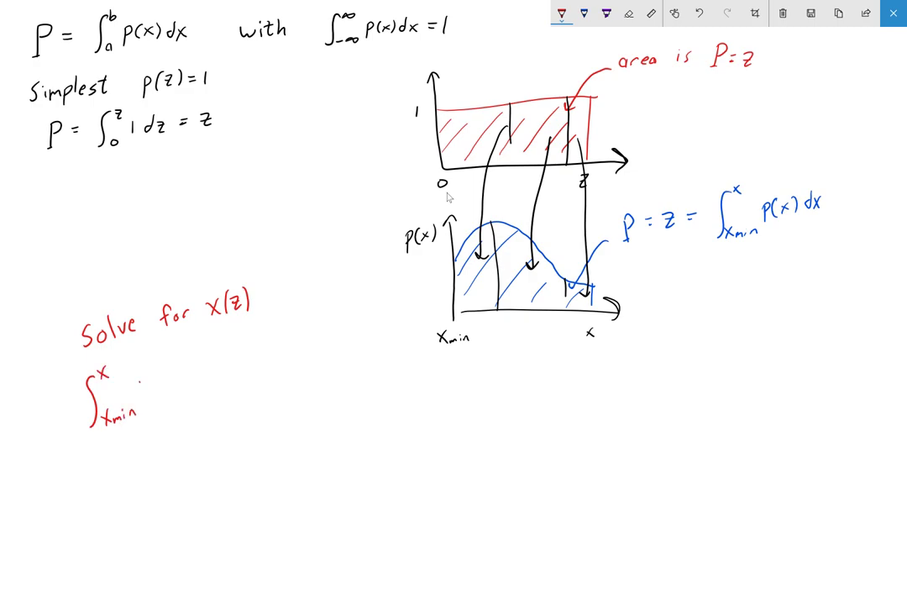
pyautogui.write('p(x)')
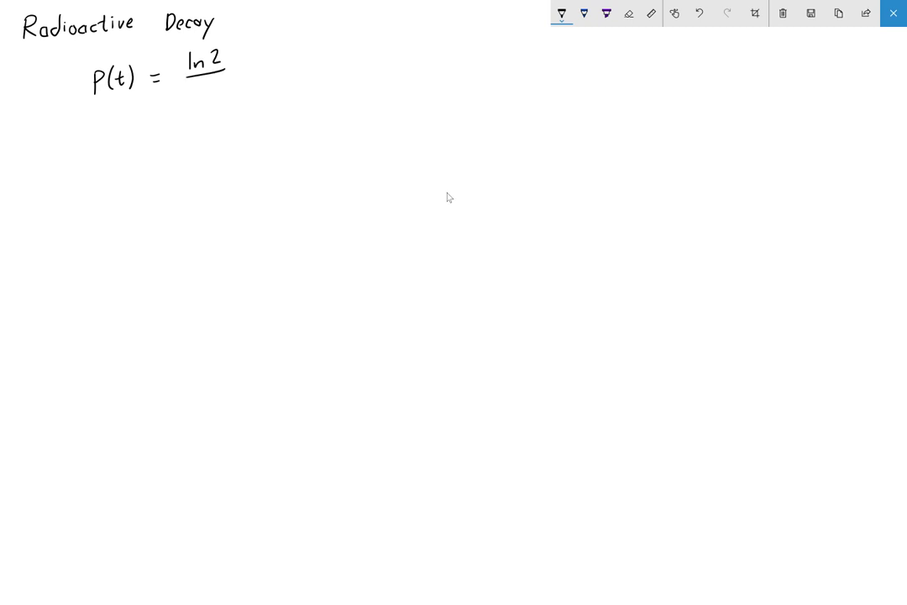
# Step: Complete the decay density p(t) = (ln2/τ)·2^(−t/τ) and start a new line 'th'
pyautogui.moveTo(202, 84); pyautogui.dragTo(210, 93)
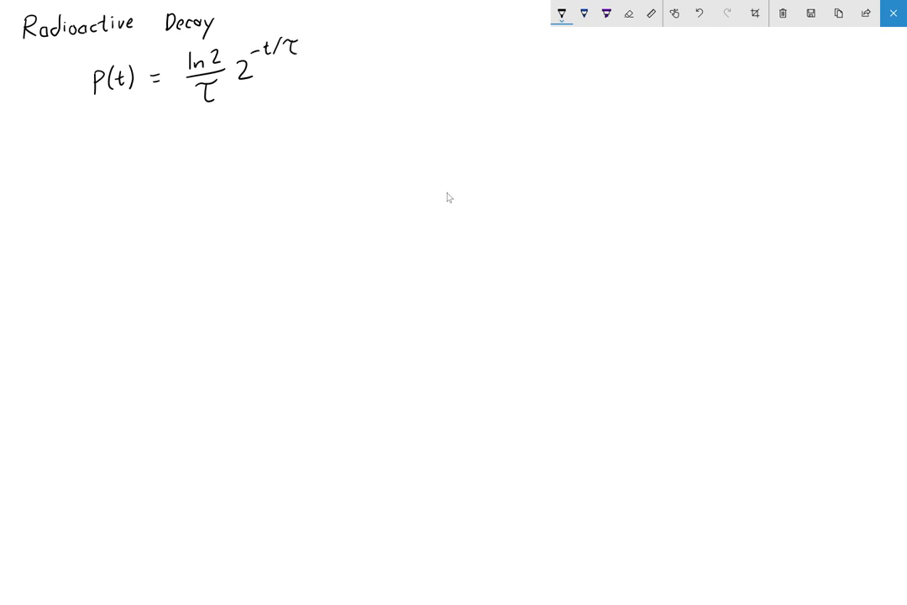
pyautogui.write('th')
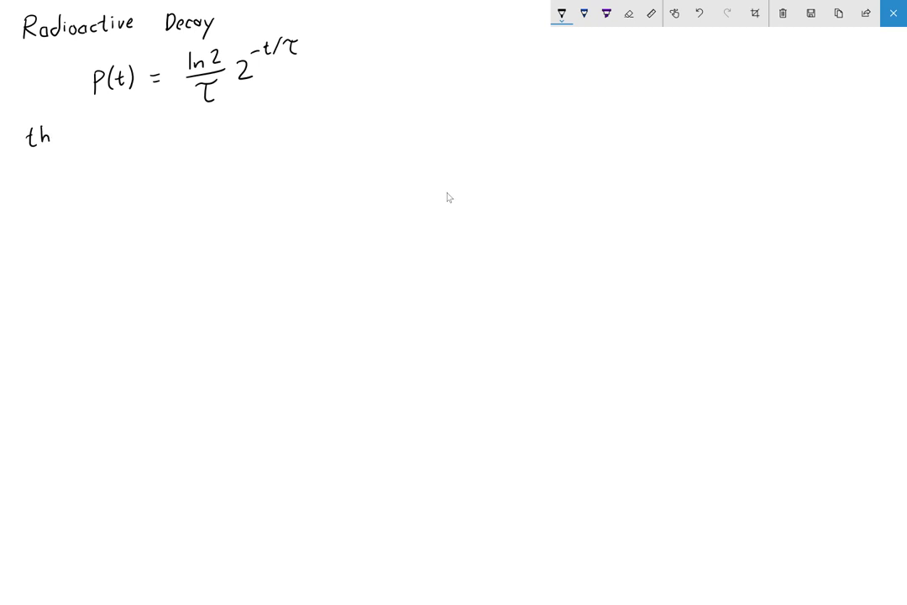
# Step: Write 'thus,' followed by ∫₀ᵗ (ln2/τ)·2^(−t/τ) dt = z
pyautogui.write('us,')
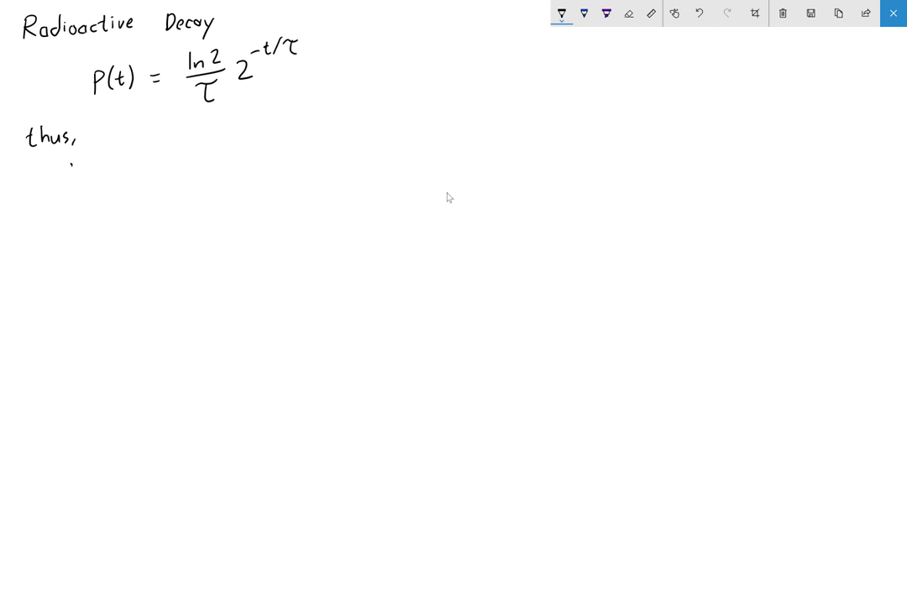
pyautogui.moveTo(68, 168); pyautogui.dragTo(76, 198)
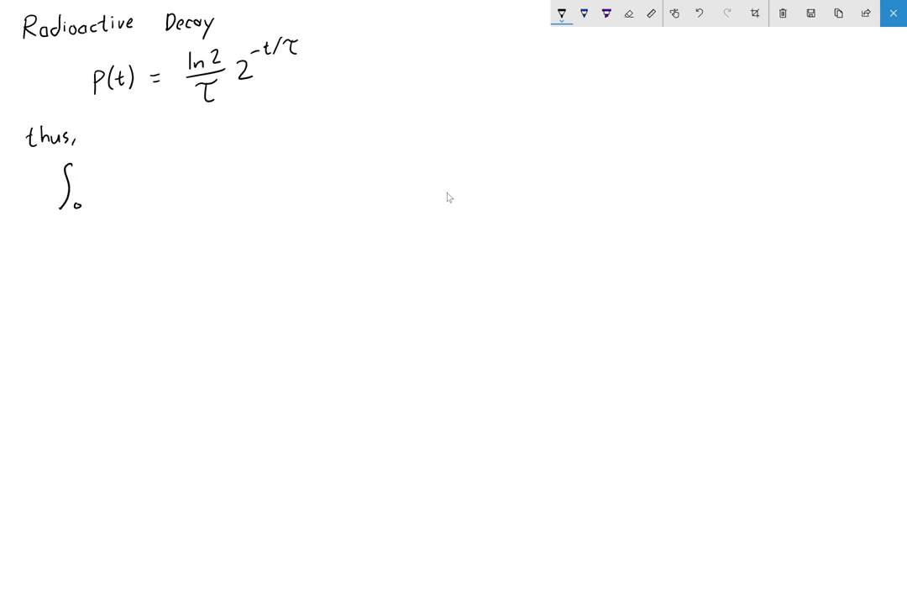
pyautogui.write('t')
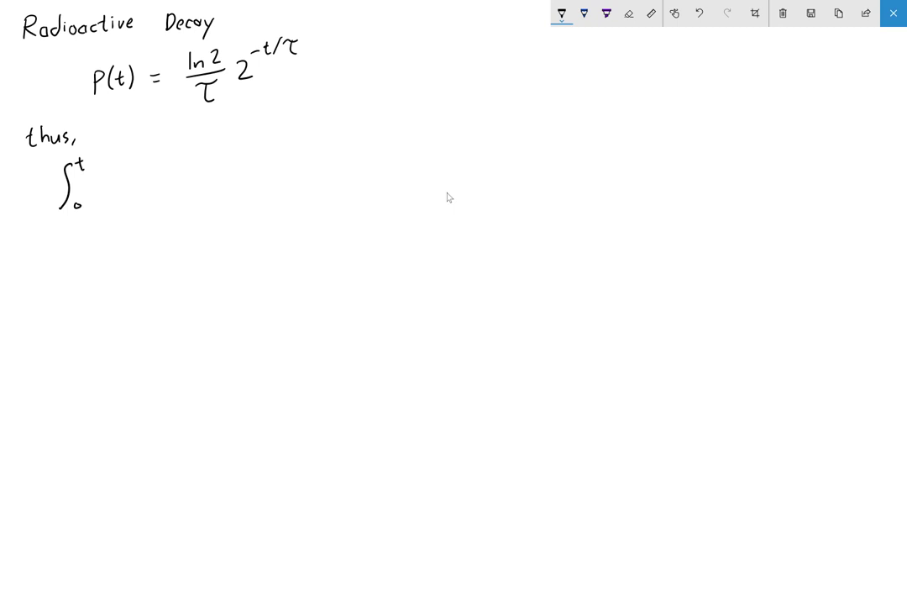
pyautogui.moveTo(101, 160); pyautogui.dragTo(101, 180)
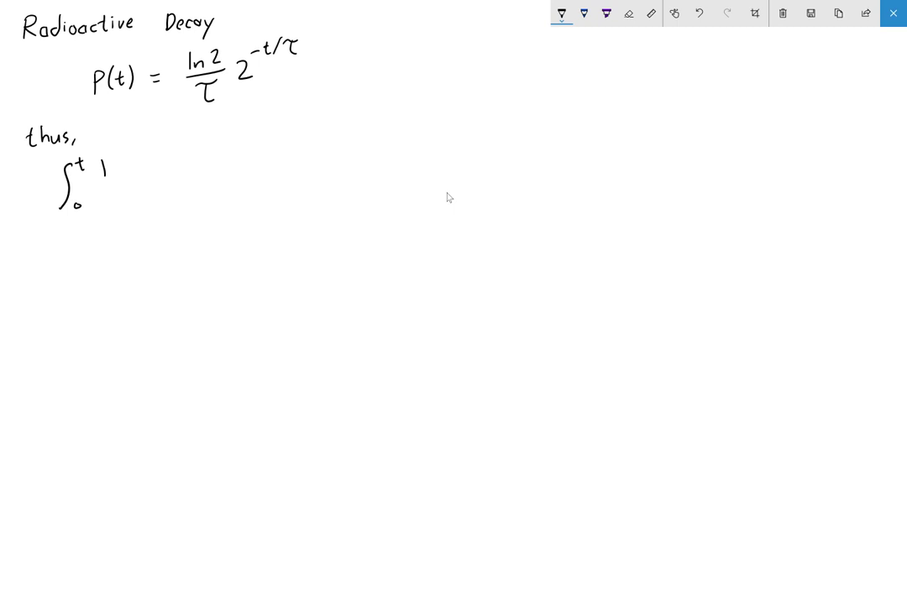
pyautogui.write('ln2')
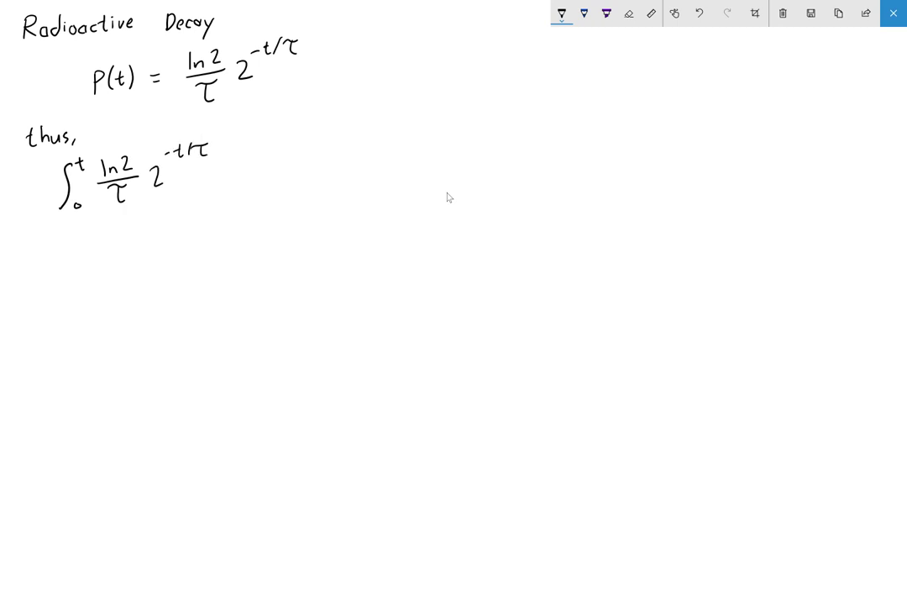
pyautogui.write('dt = Z')
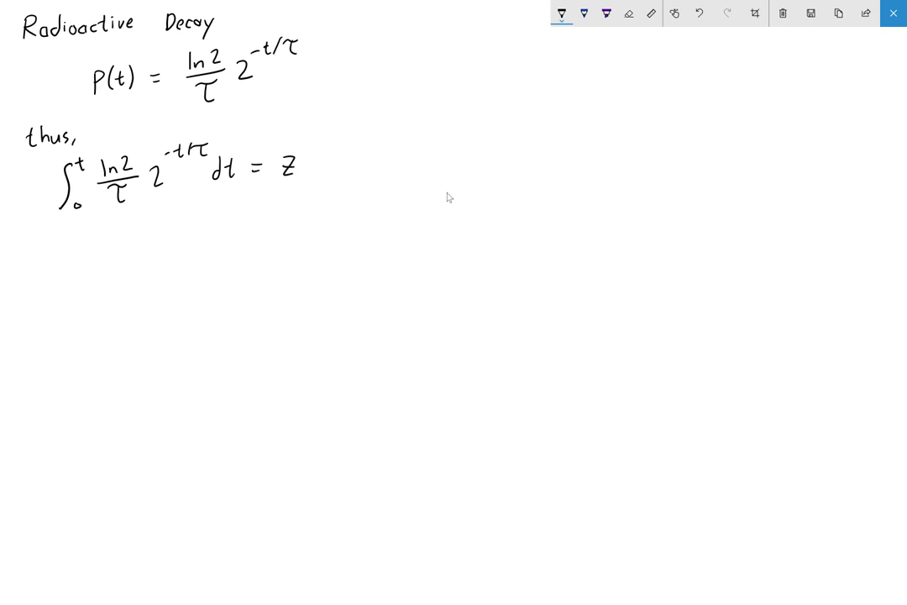
pyautogui.click(561, 17)
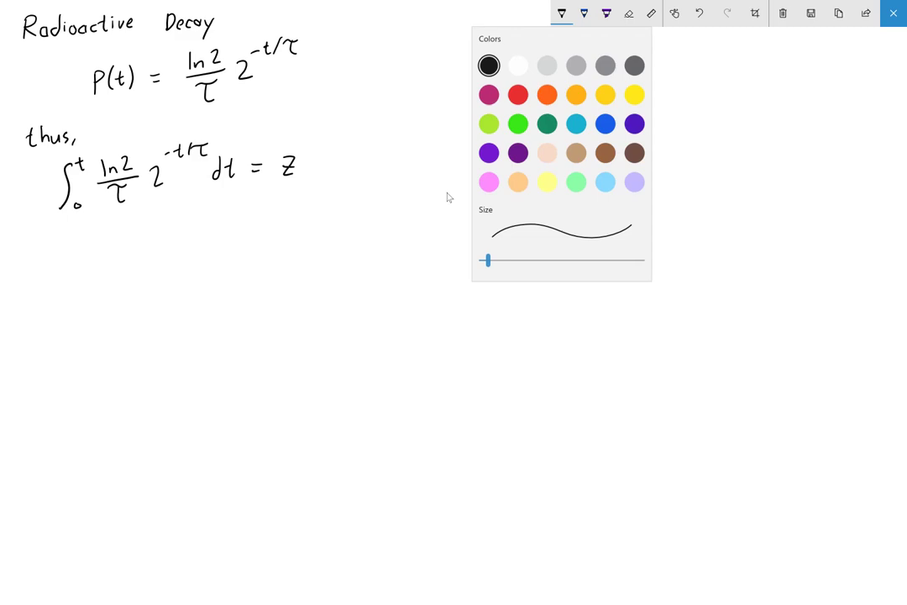
# Step: In blue, rewrite 2^(−t/τ) = e^x down to a circled −(t/τ)ln2 = x
pyautogui.click(562, 15)
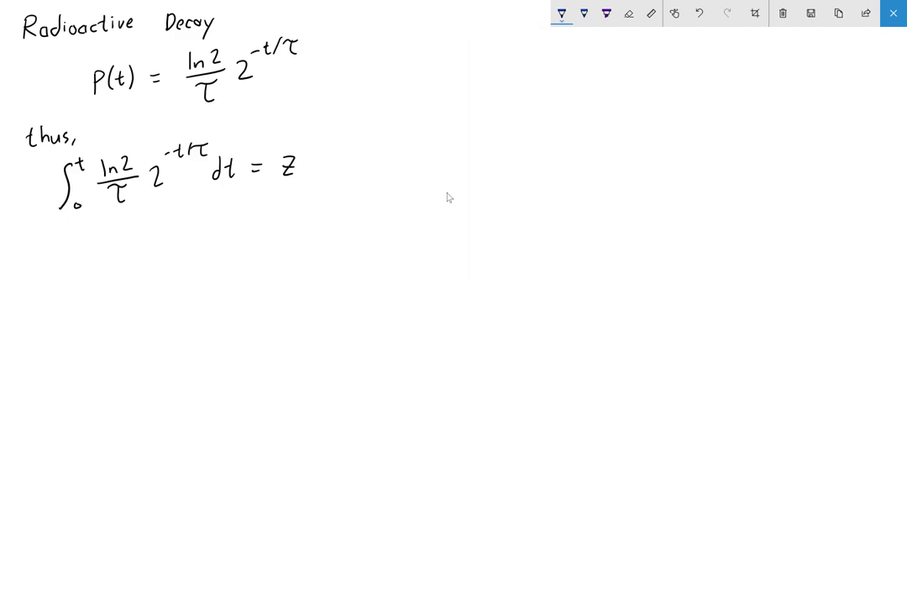
pyautogui.moveTo(155, 206); pyautogui.dragTo(189, 214)
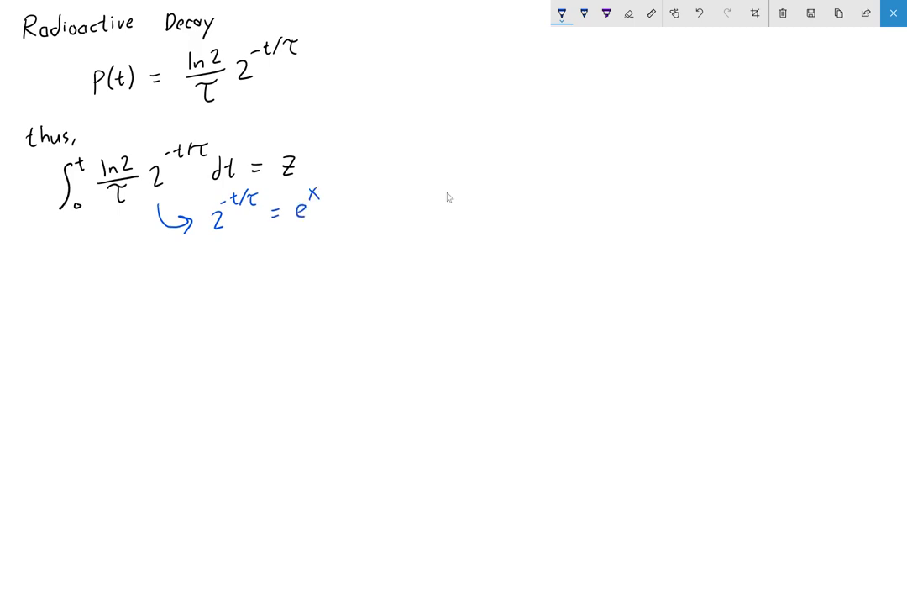
pyautogui.moveTo(197, 252); pyautogui.dragTo(214, 265)
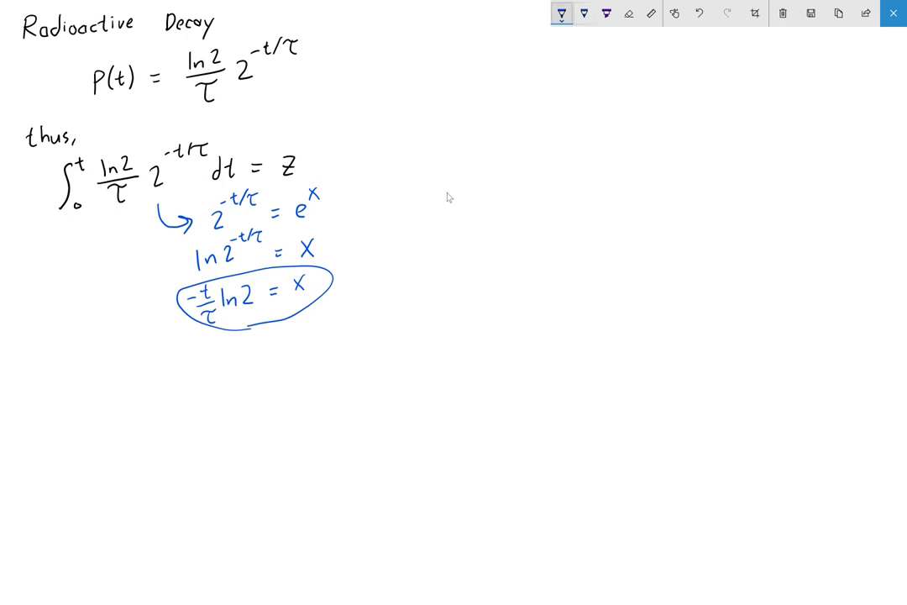
pyautogui.click(562, 17)
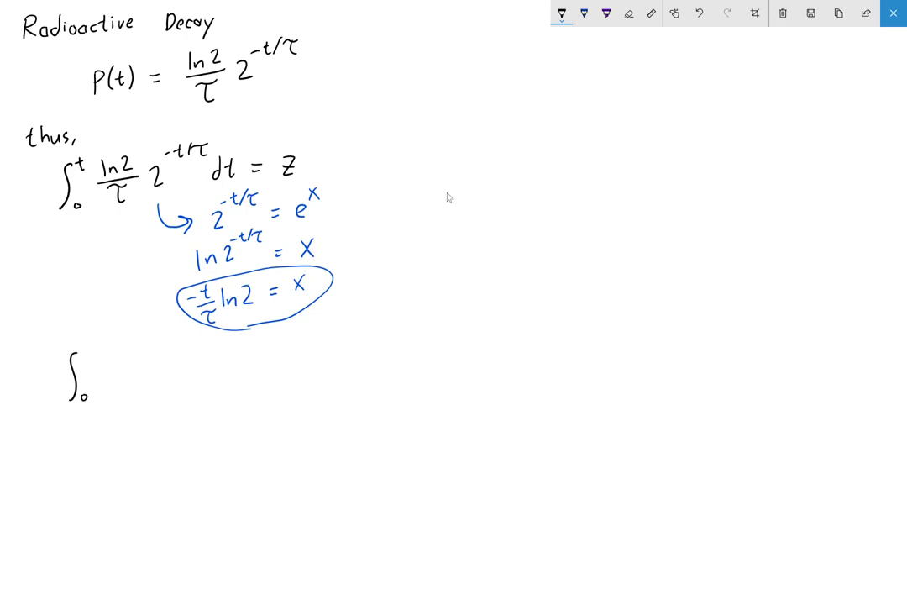
# Step: Rewrite the integral with e^(−(t/τ)ln2) and start its antiderivative over a fraction bar
pyautogui.write('t')
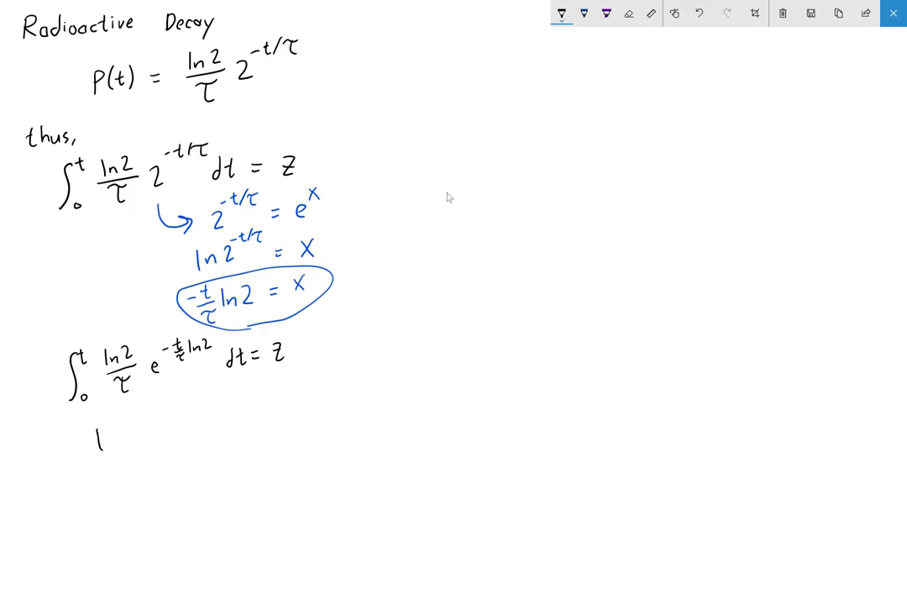
pyautogui.write('ln2')
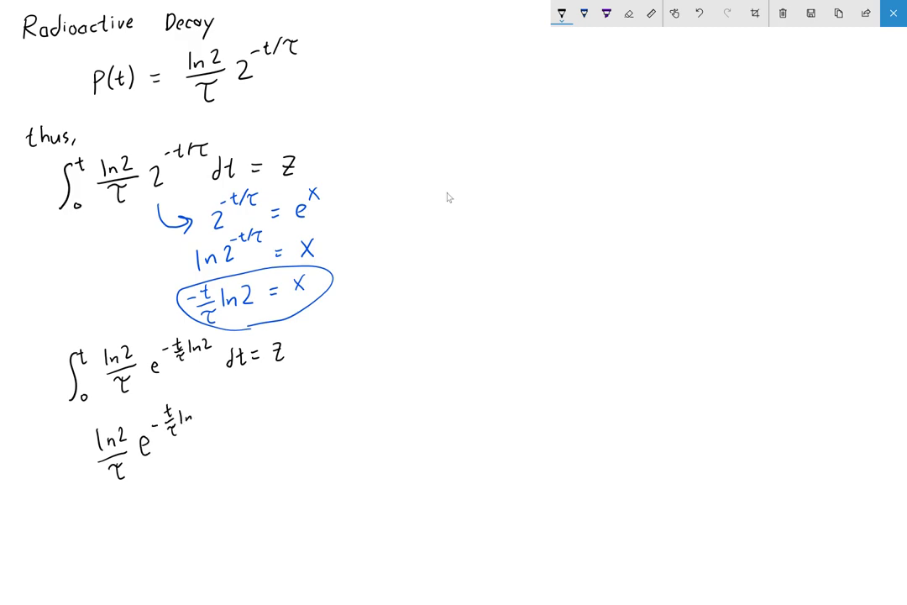
pyautogui.moveTo(84, 483); pyautogui.dragTo(205, 483)
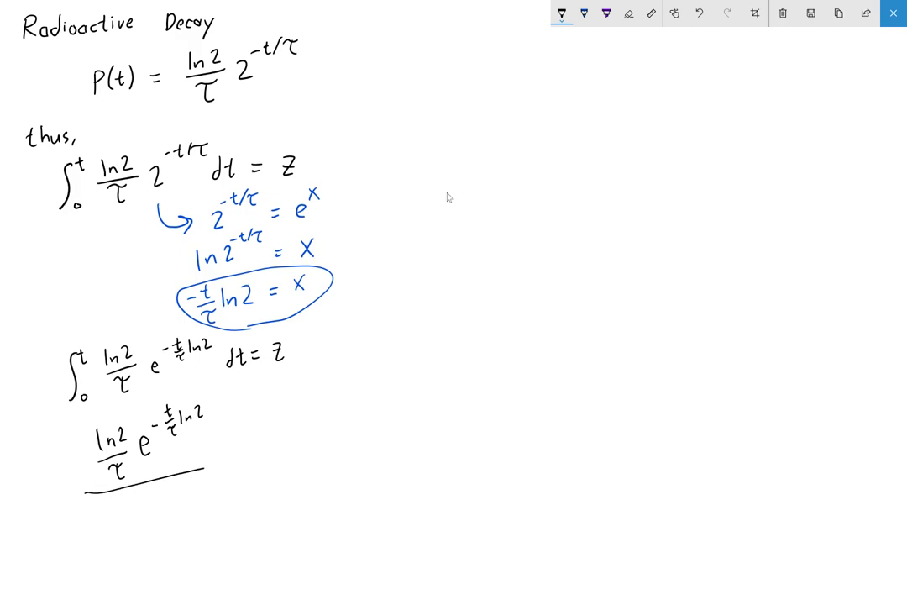
pyautogui.moveTo(206, 476); pyautogui.dragTo(236, 471)
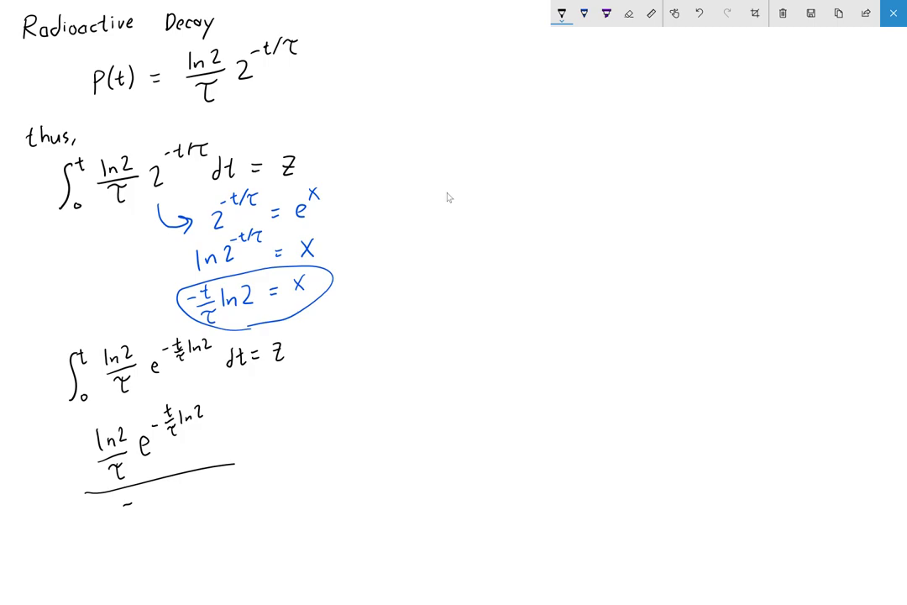
# Step: Divide by −ln2/τ, cancel ln2 and τ, and evaluate from 0 to t equal to z
pyautogui.write('-ln2')
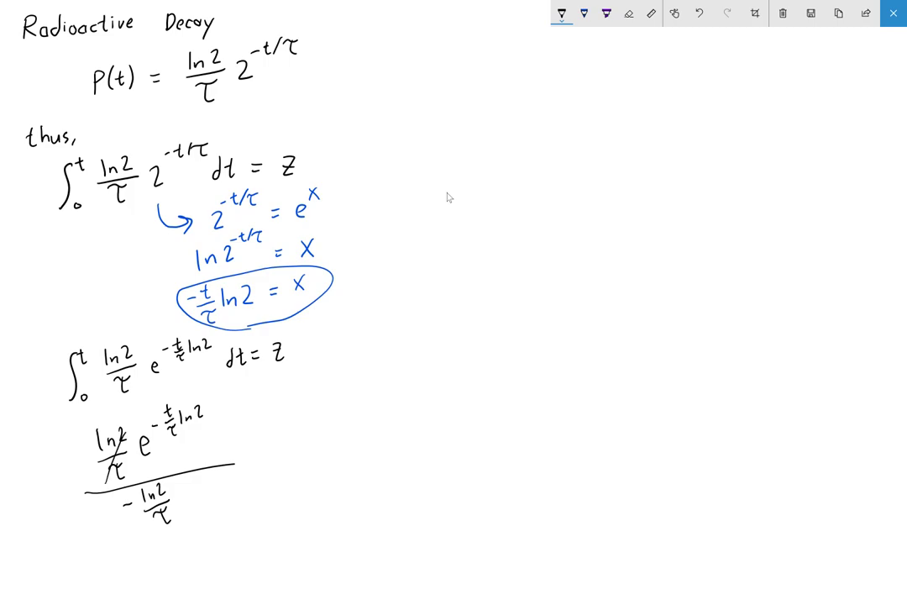
pyautogui.moveTo(138, 496); pyautogui.dragTo(168, 514)
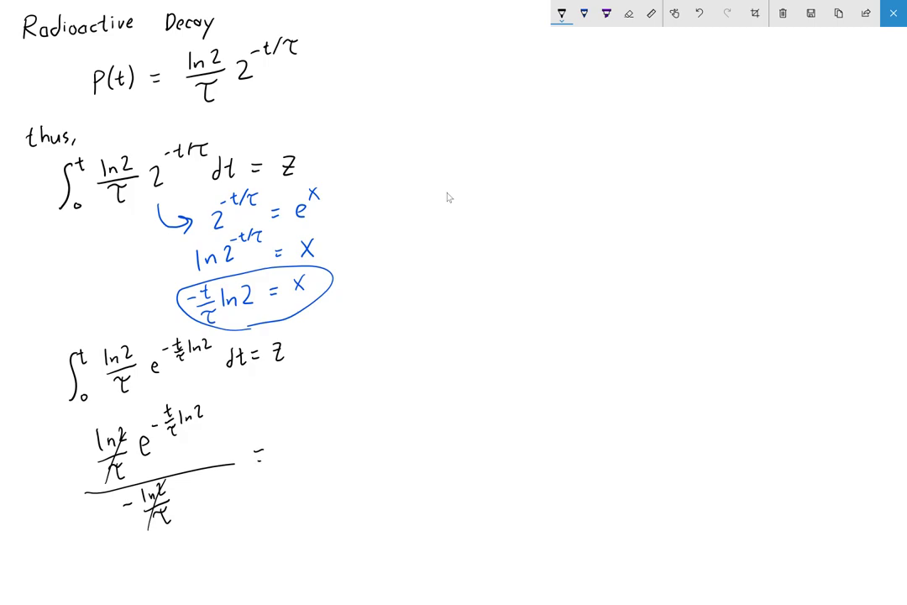
pyautogui.write('= z')
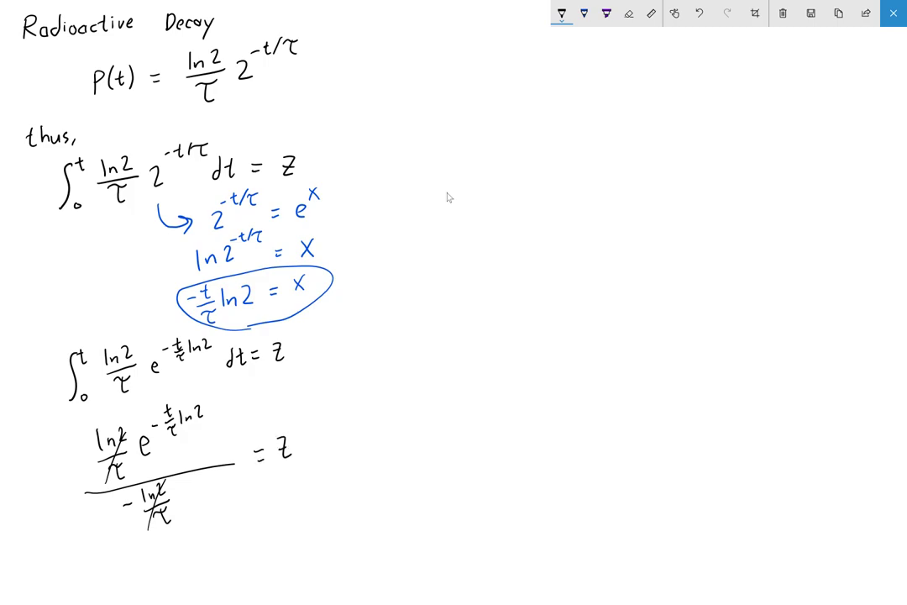
pyautogui.moveTo(231, 399); pyautogui.dragTo(231, 487)
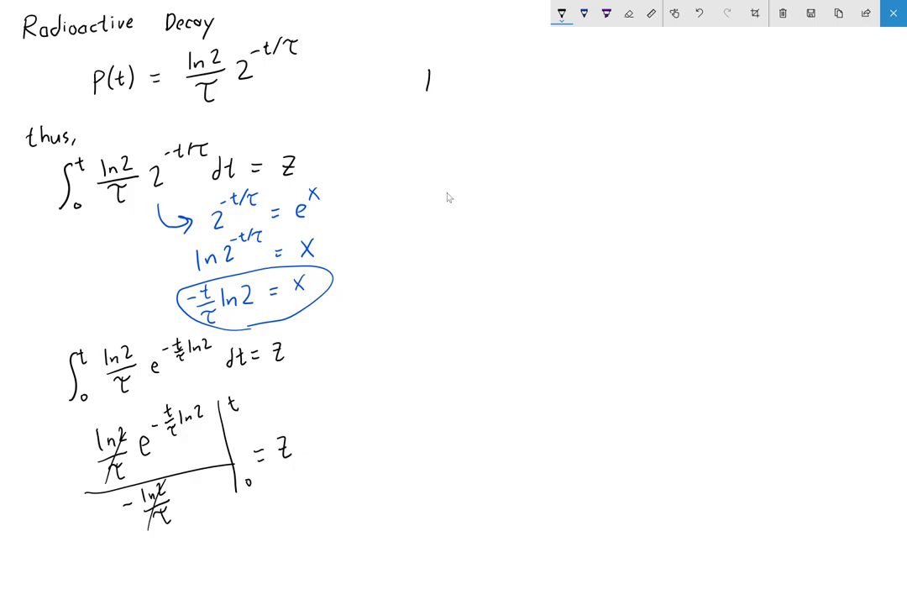
# Step: Write 1 − e^(−(t/τ)ln2) = z and rearrange to e^(−(t/τ)ln2) = 1 − z
pyautogui.write('- e^-t/τ')
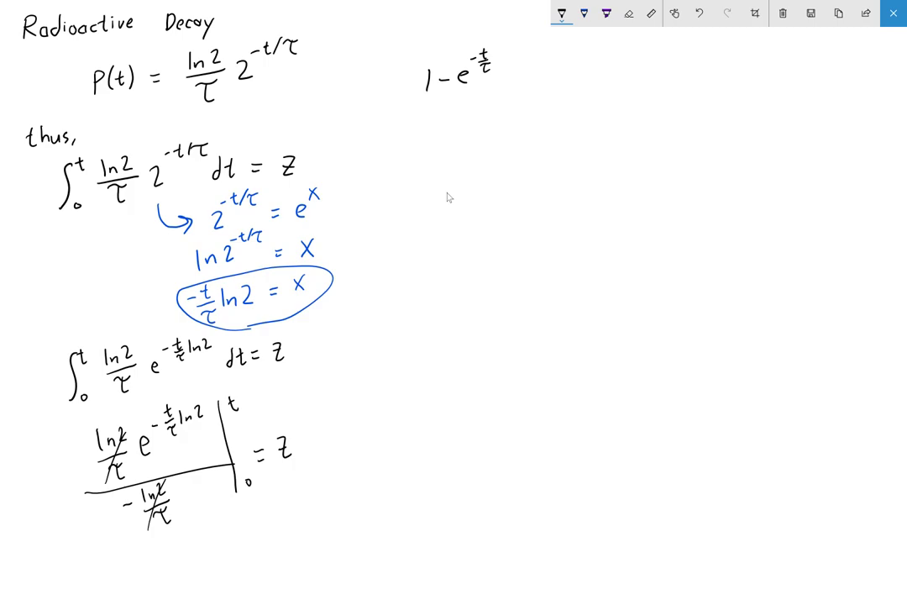
pyautogui.write('ln2 = z')
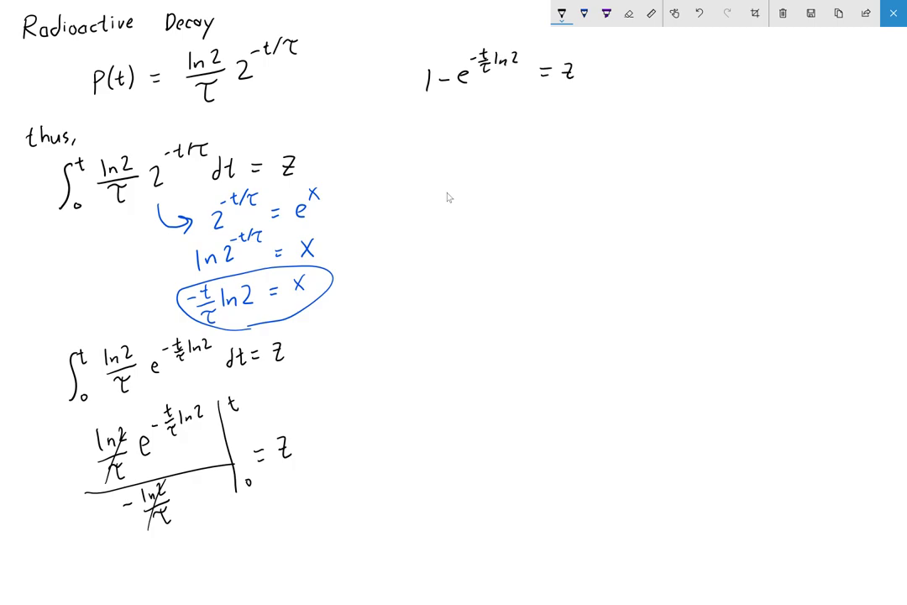
pyautogui.write('e^-t')
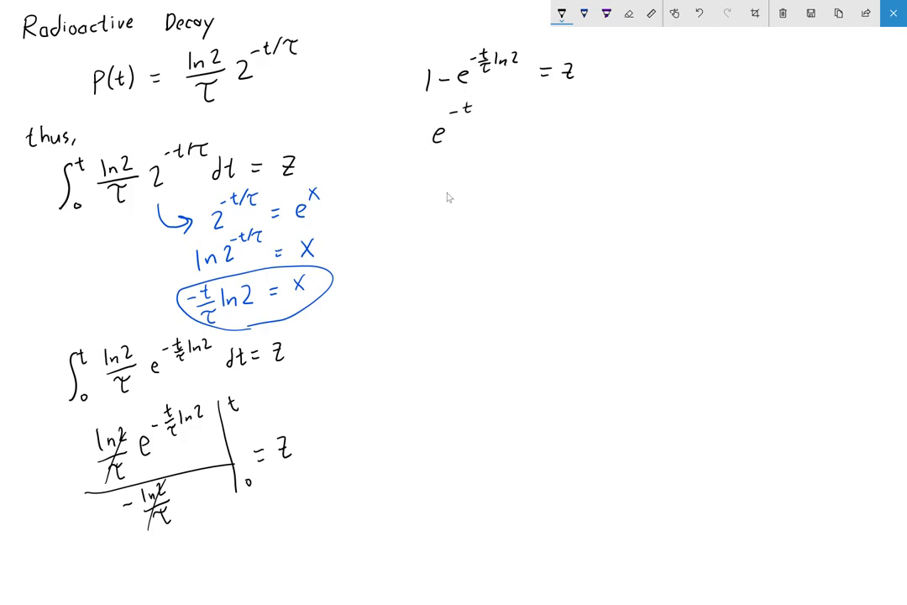
pyautogui.write('-t/τ ln2 =')
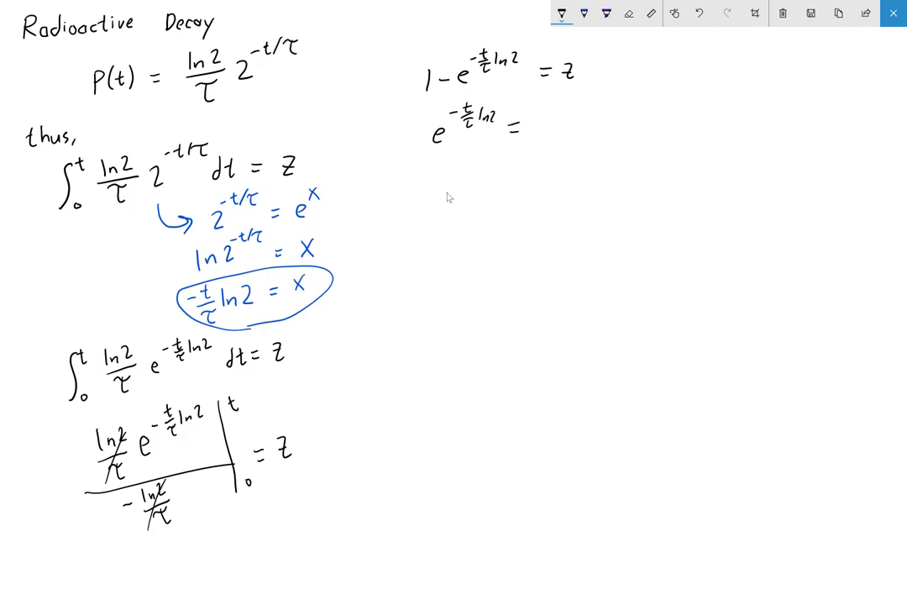
pyautogui.write('1-z')
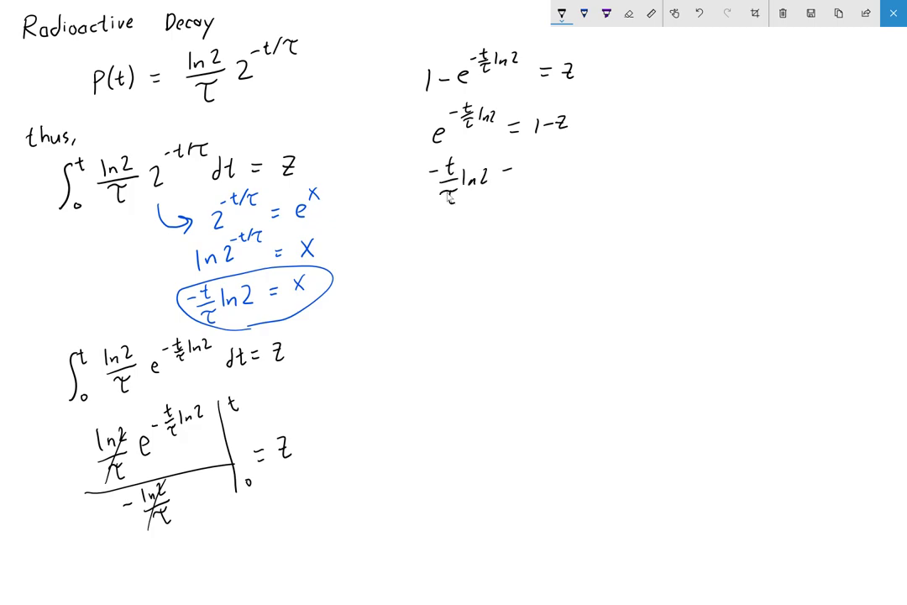
# Step: Take logs to get −(t/τ)ln2 = ln(1−z) and solve for t
pyautogui.write('= ln(1')
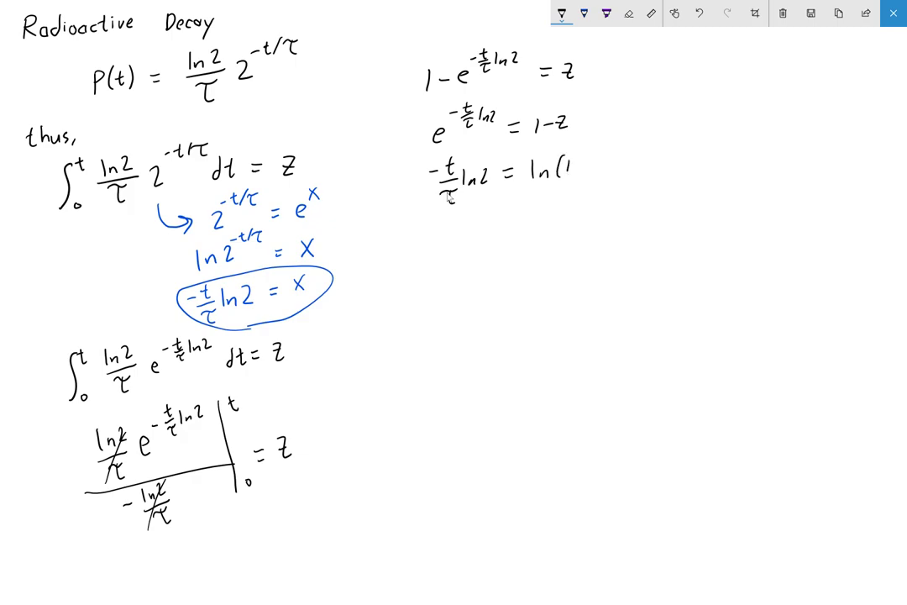
pyautogui.write('-z)')
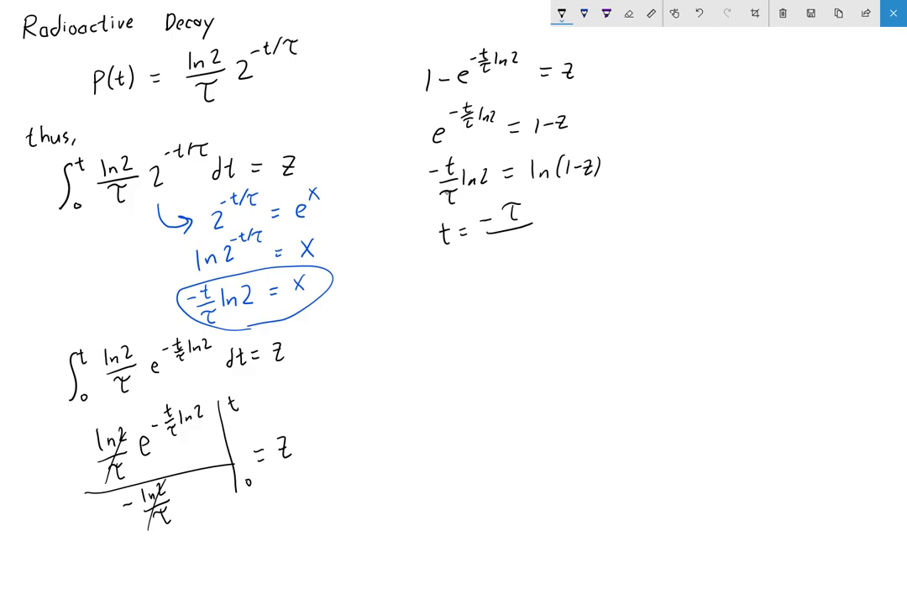
pyautogui.write('ln2')
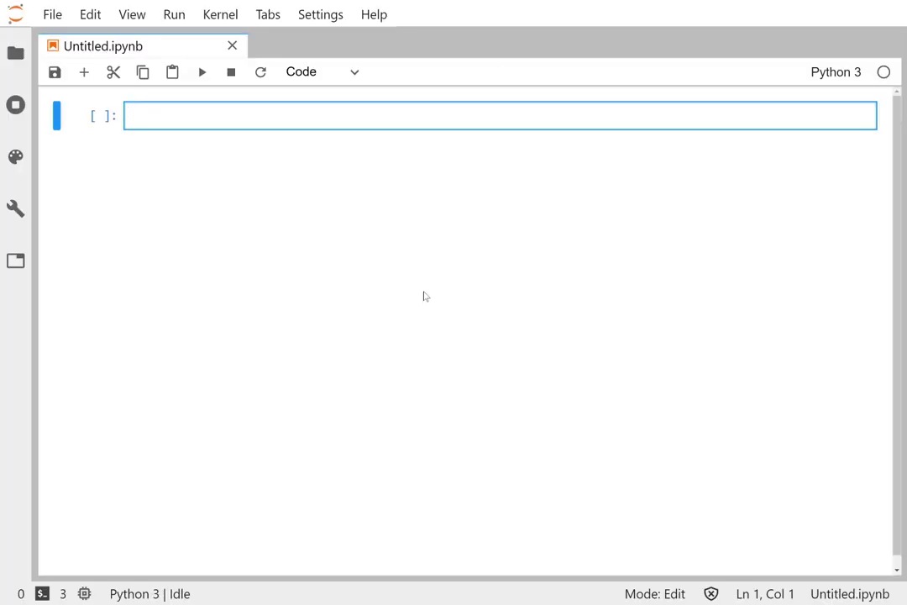
pyautogui.moveTo(357, 248)
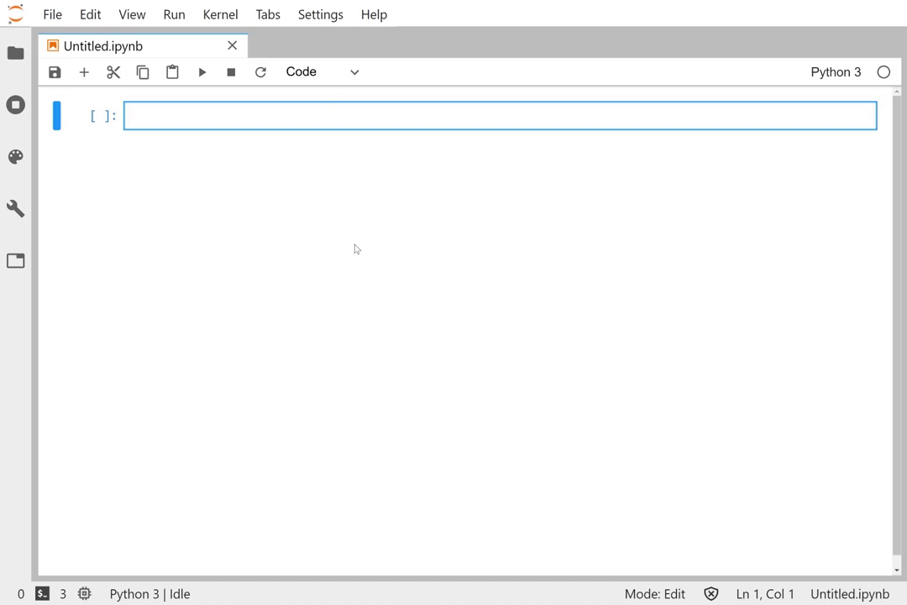
# Step: Write a '# uniform' cell with z = np.random.rand(1000) and a 20-bin plt.hist of z
pyautogui.write('#')
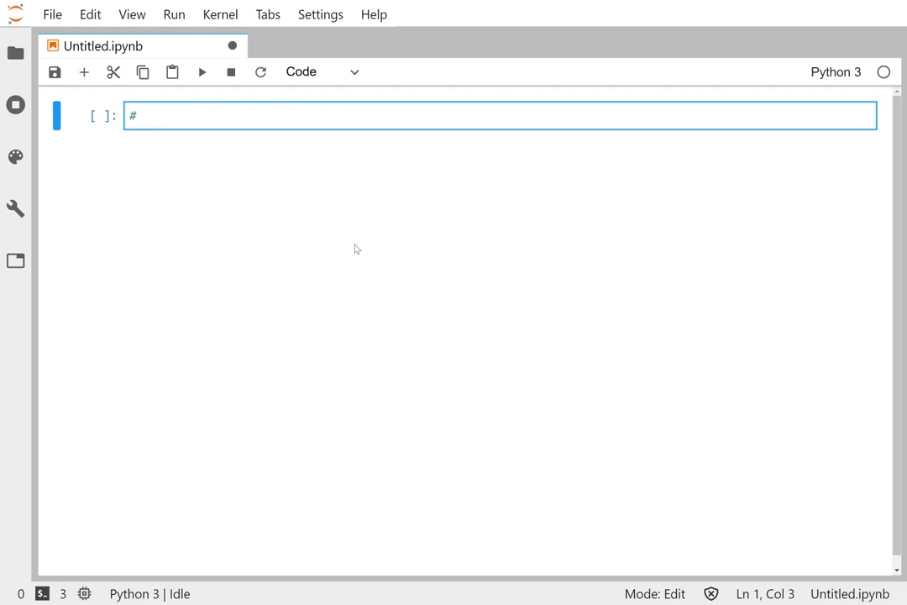
pyautogui.write('uni')
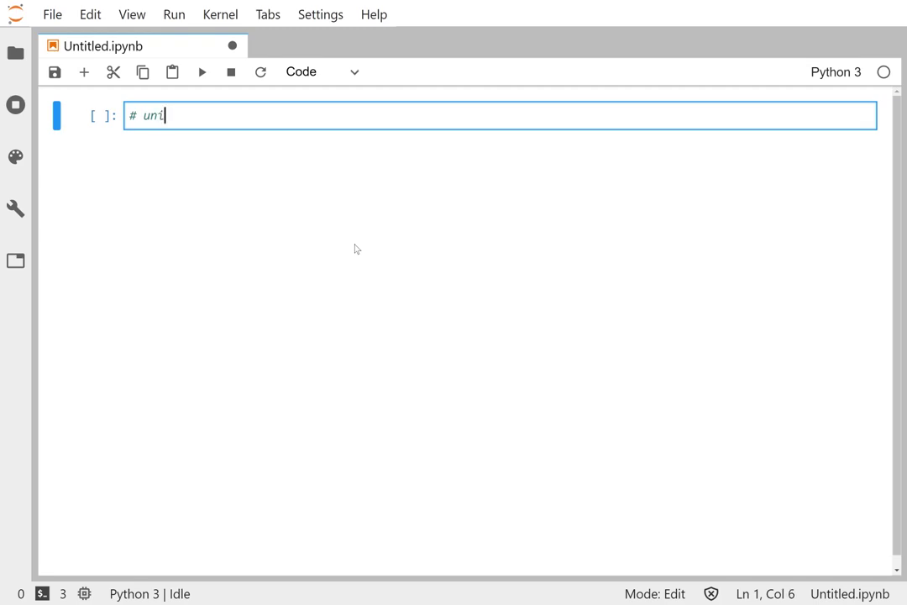
pyautogui.write('form')
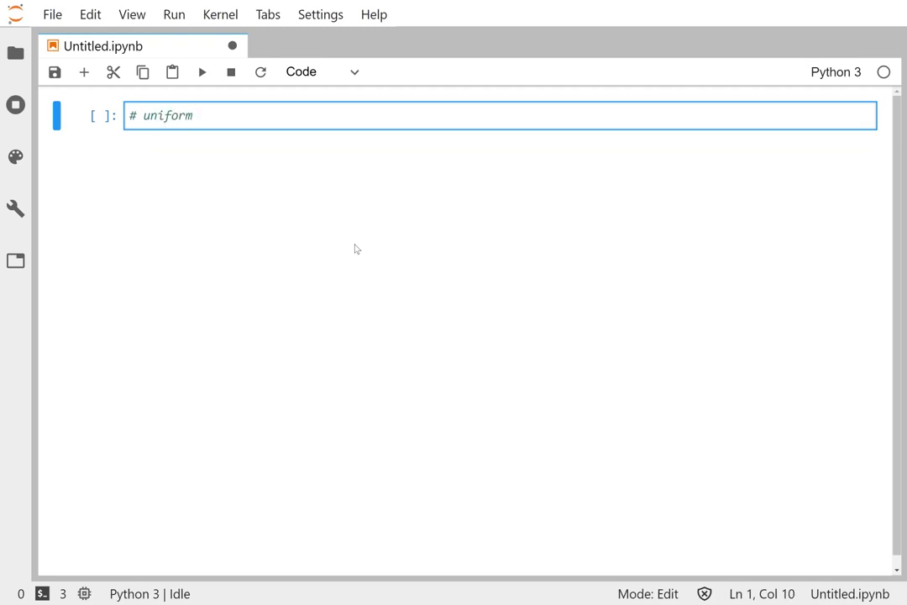
pyautogui.write('z =')
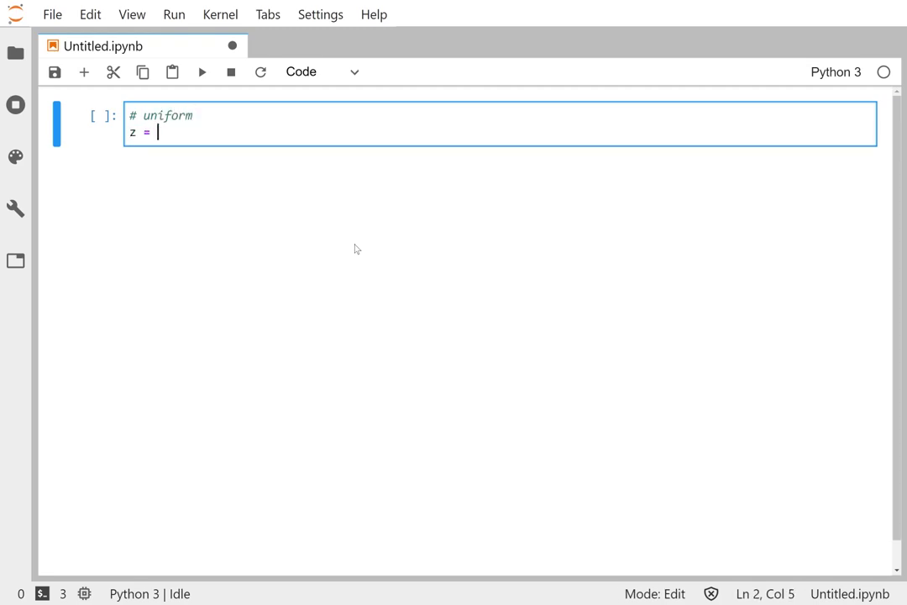
pyautogui.write('np.random')
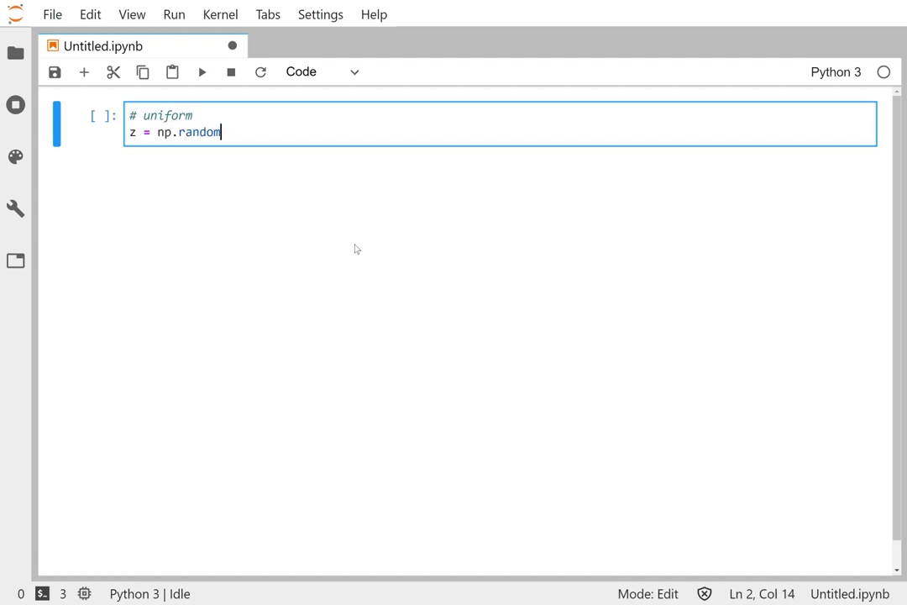
pyautogui.write('.rand')
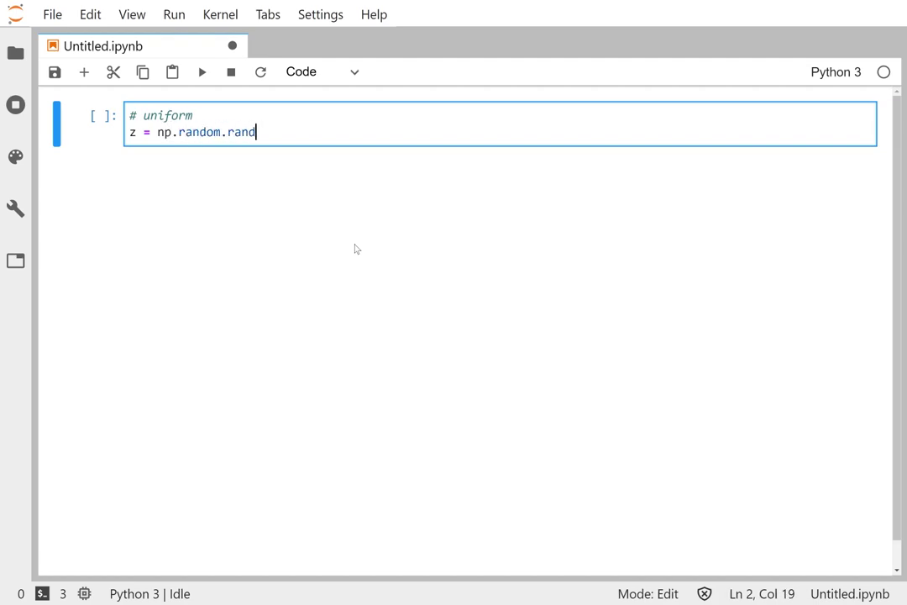
pyautogui.write('(1000)')
pyautogui.write('pl')
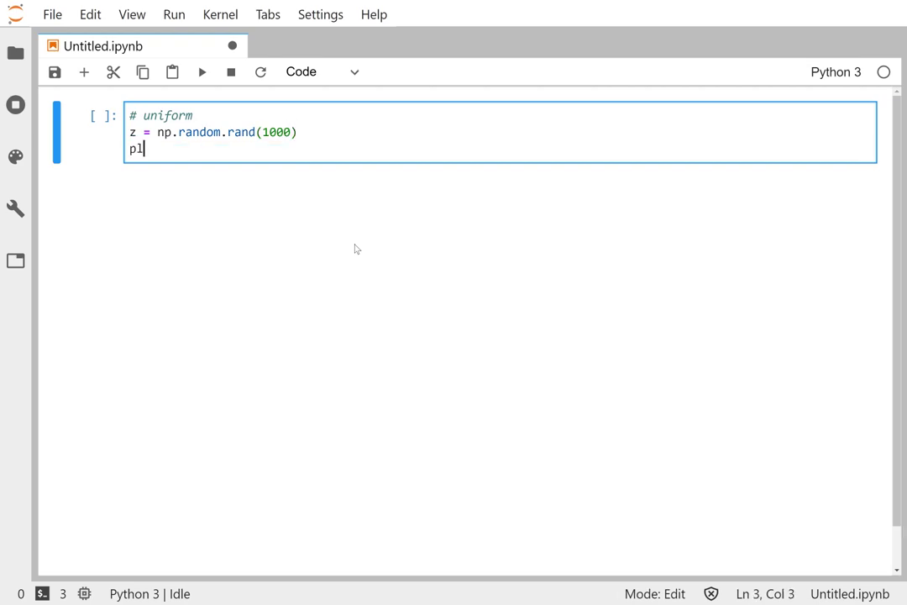
pyautogui.write('t.hist(z,')
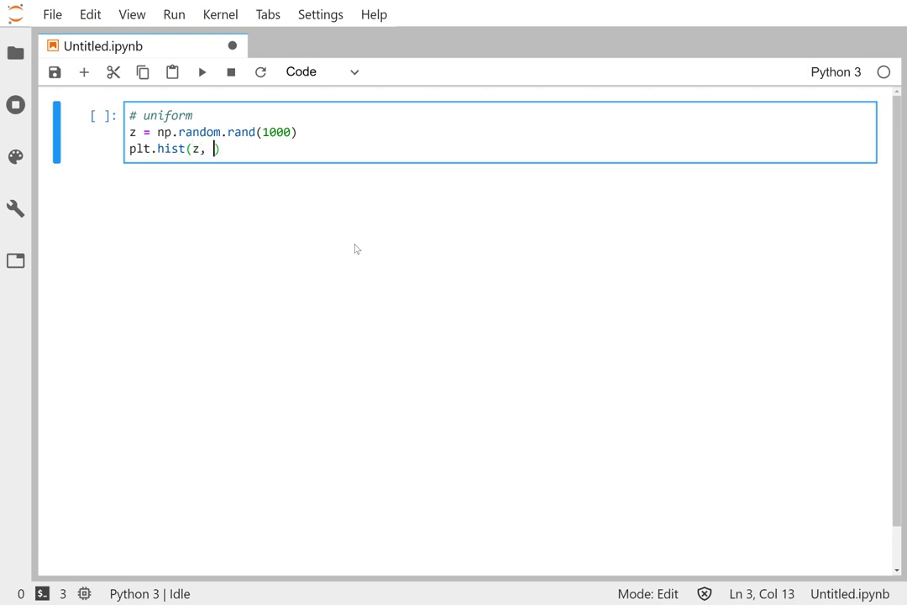
pyautogui.write('bins=20')
pyautogui.write('plt')
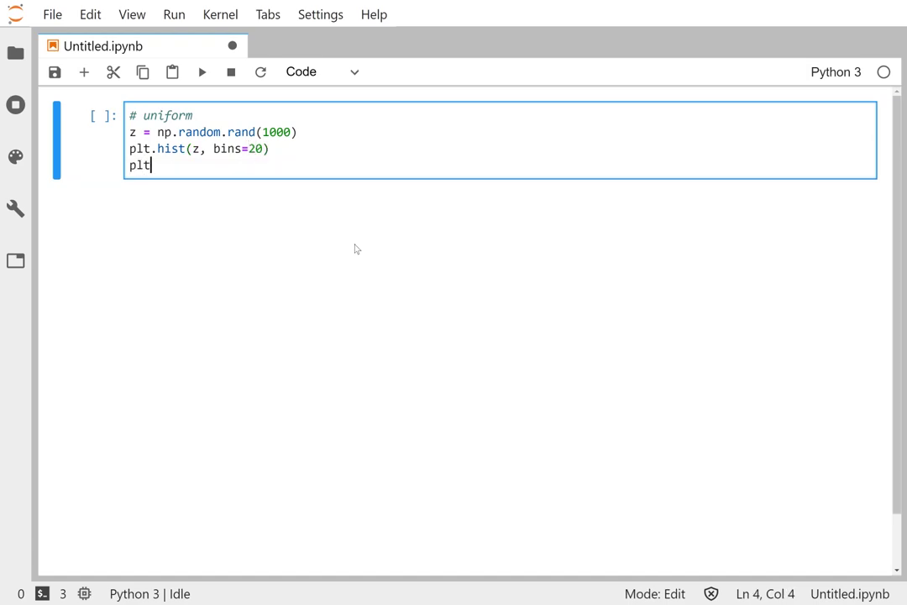
pyautogui.write('.show(')
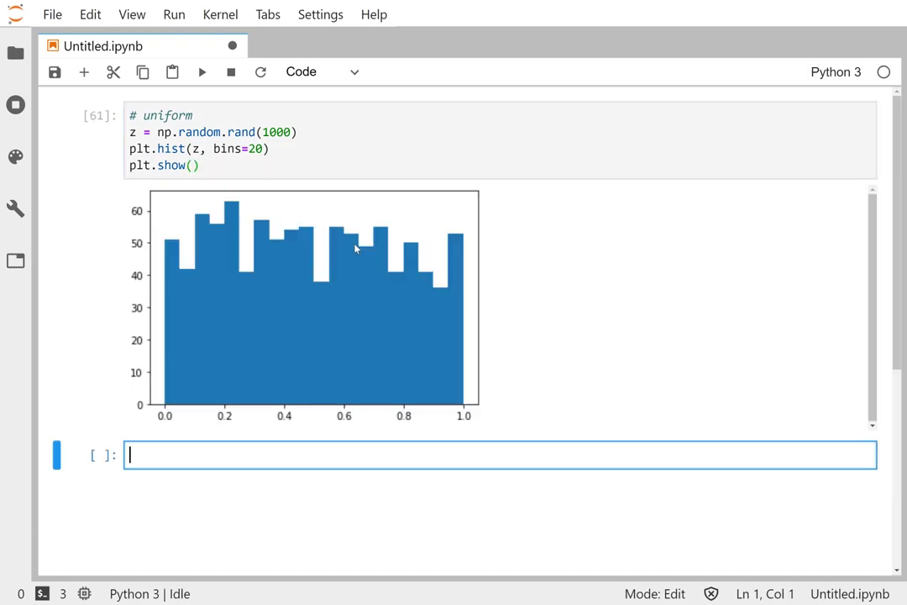
pyautogui.moveTo(195, 249)
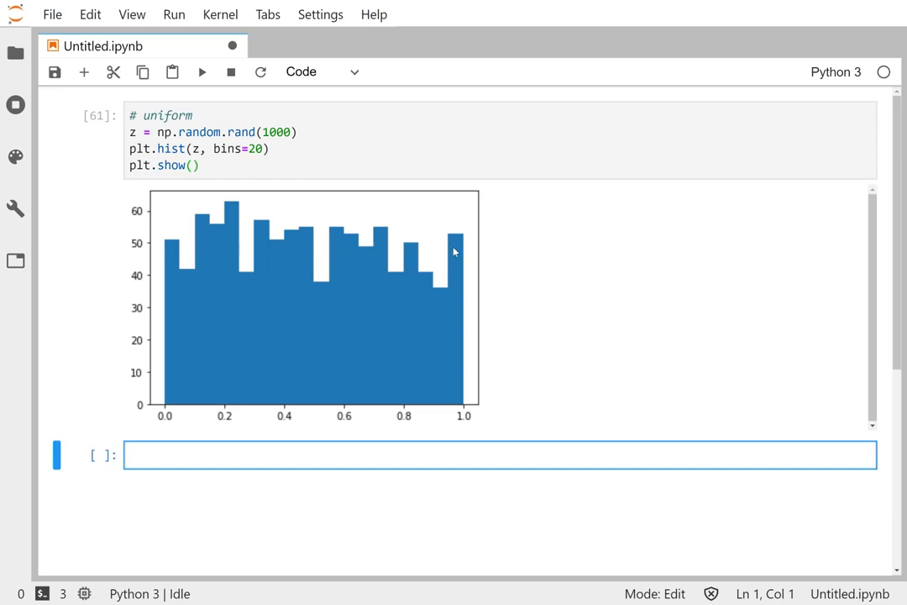
pyautogui.moveTo(419, 248)
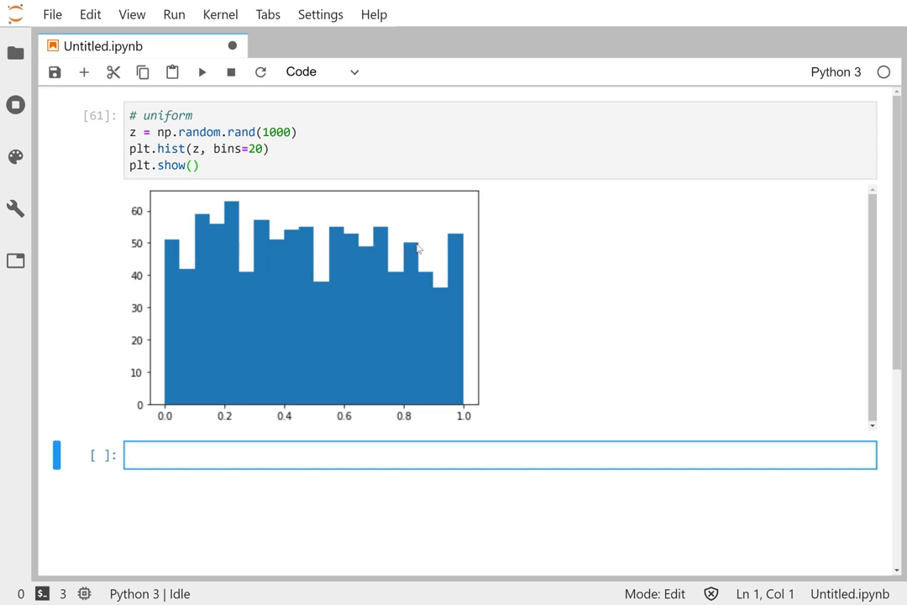
pyautogui.moveTo(345, 243)
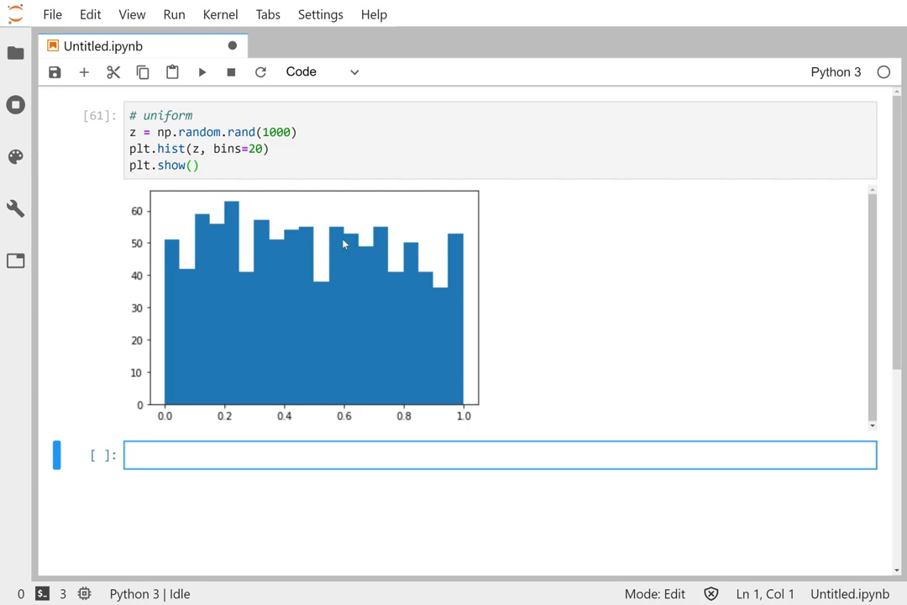
pyautogui.moveTo(472, 247)
pyautogui.write('0')
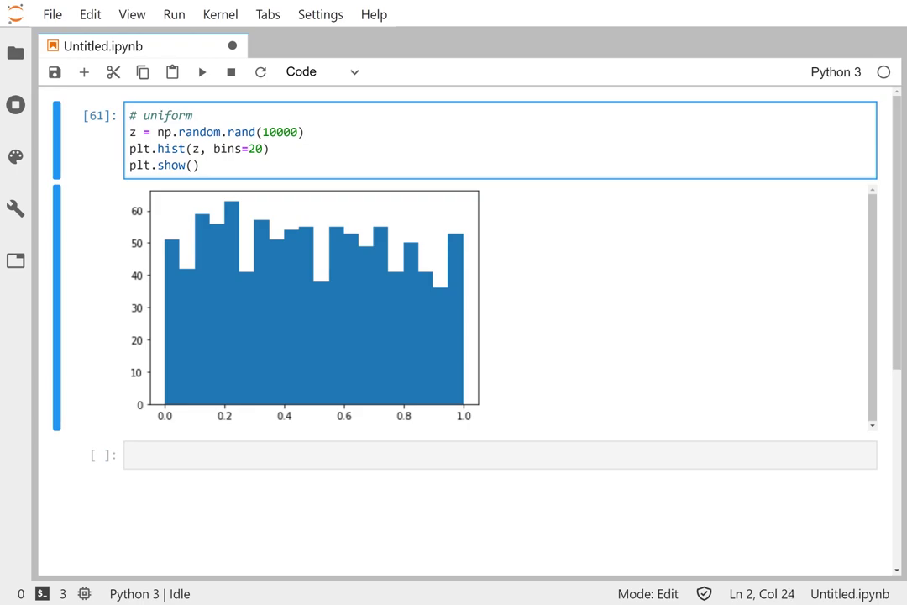
# Step: Rerun the cell to redraw the histogram, then move down to the empty cell below
pyautogui.press('Shift+Enter')
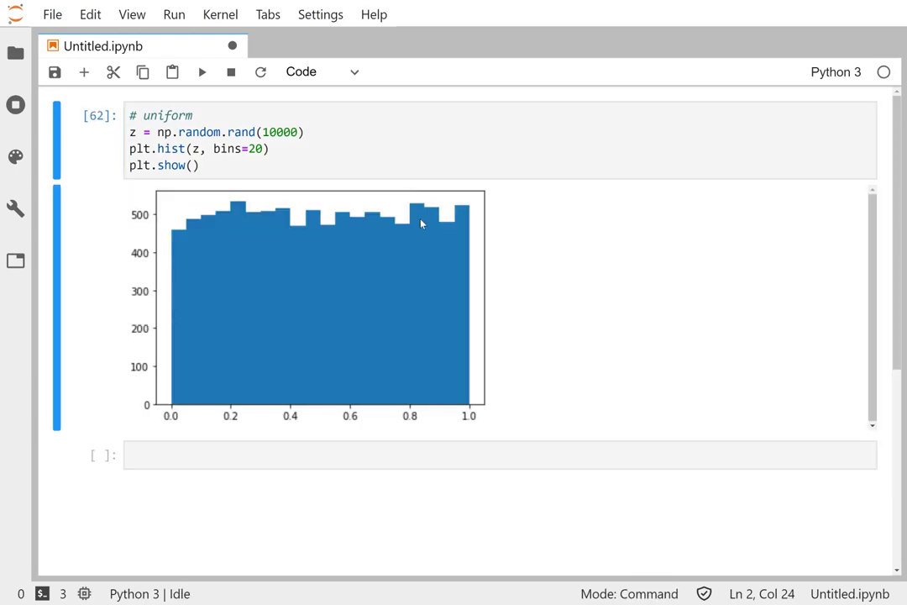
pyautogui.moveTo(420, 241)
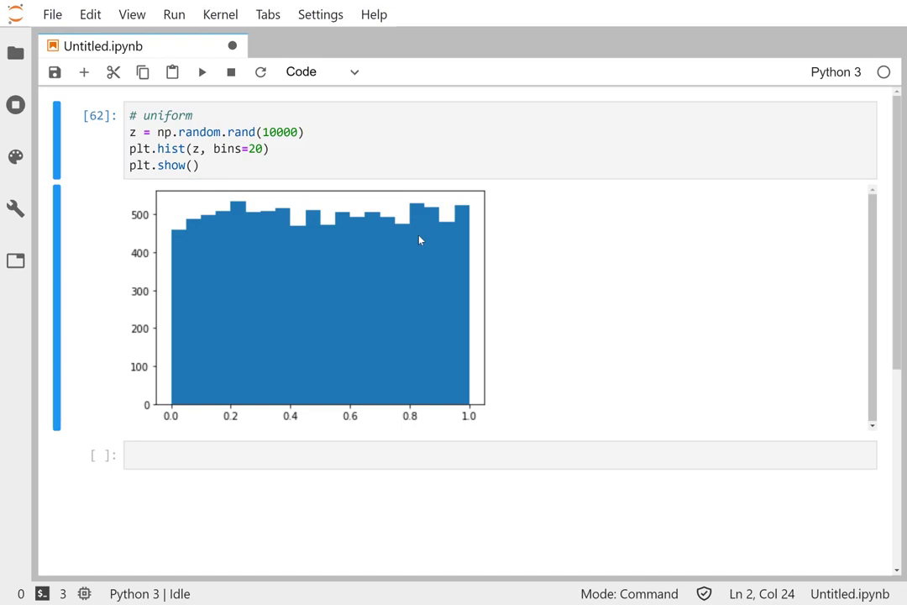
pyautogui.click(286, 132)
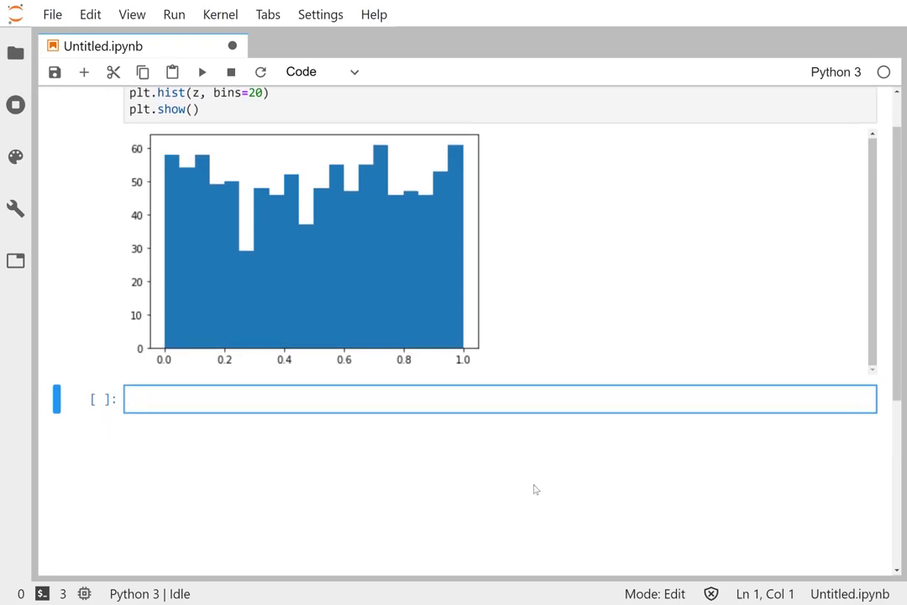
pyautogui.scroll(-3)
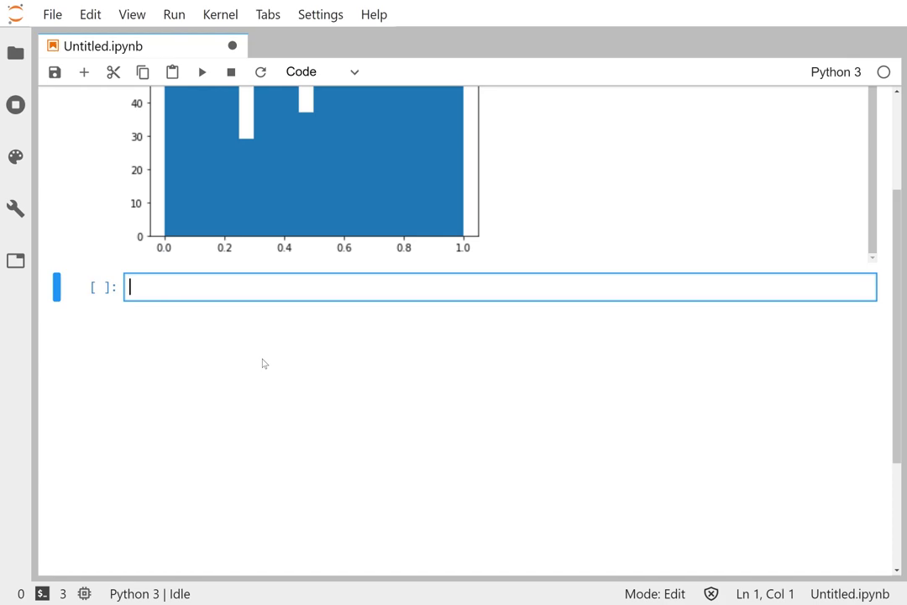
# Step: Start a new cell defining tau = 5730 with a 'half life in years' comment, saving the notebook
pyautogui.write('#')
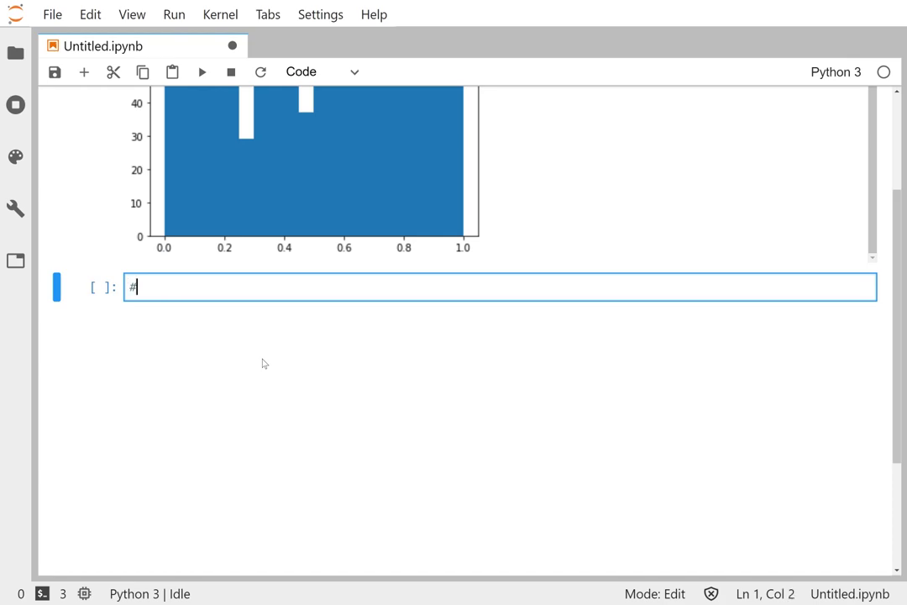
pyautogui.write('non-uniform')
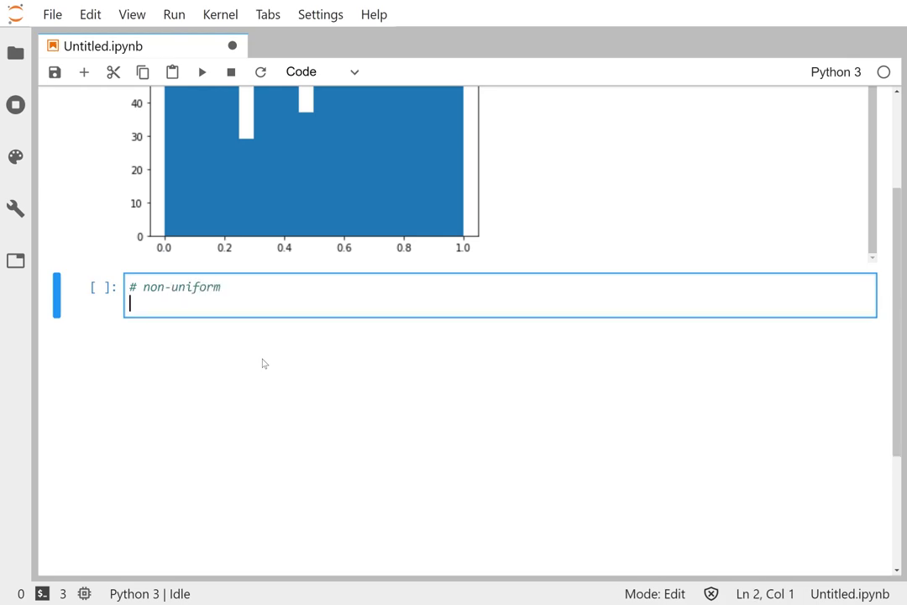
pyautogui.write('tau')
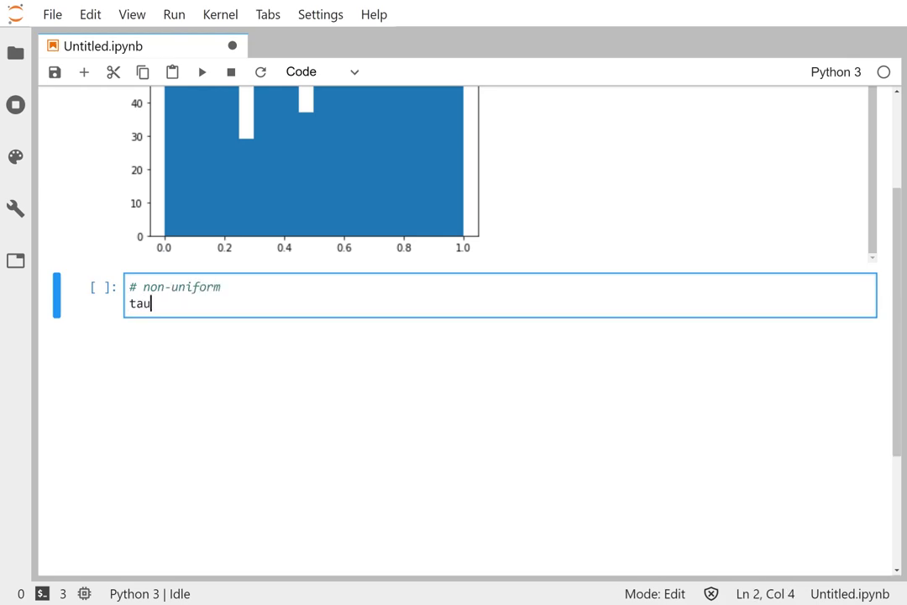
pyautogui.press('ctrl+s')
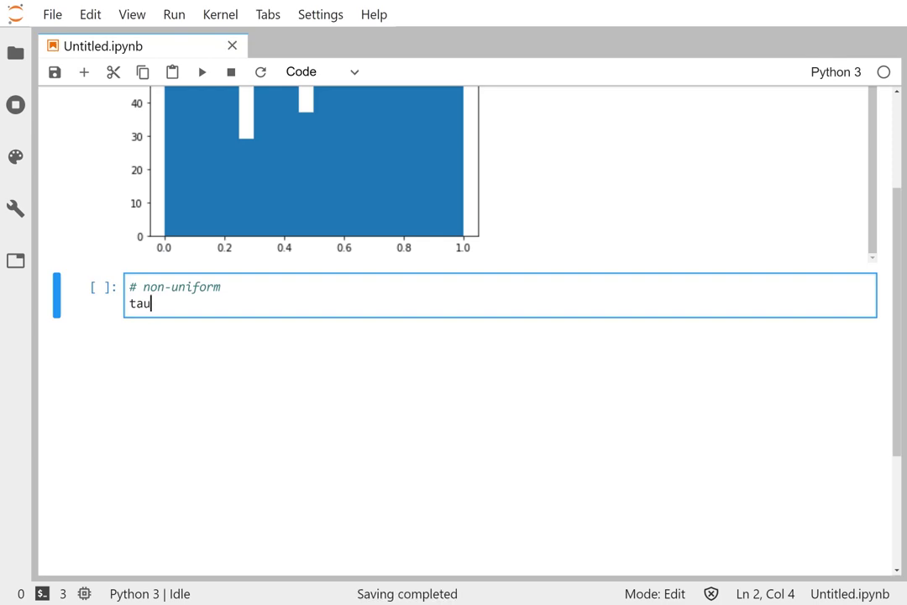
pyautogui.write('=')
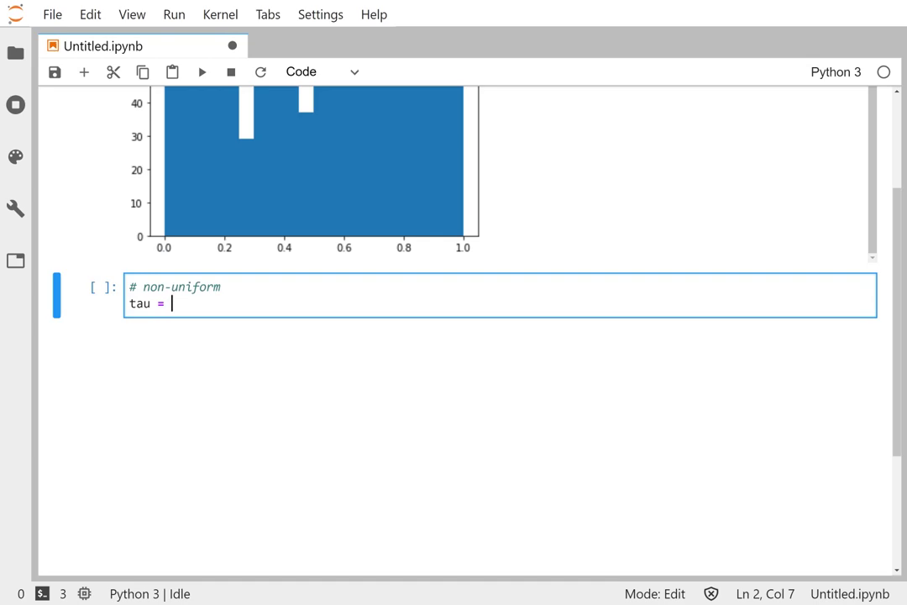
pyautogui.write('5730')
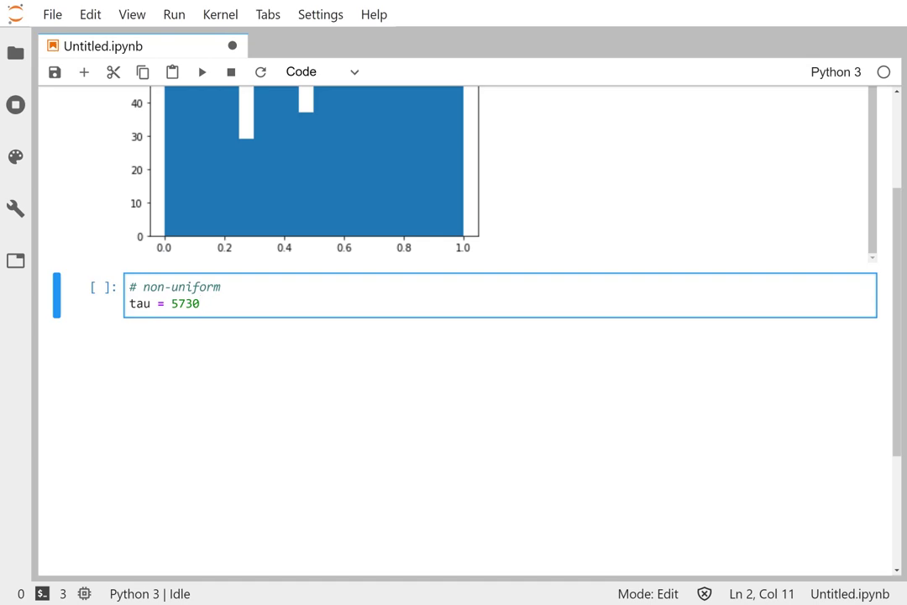
pyautogui.write('# h')
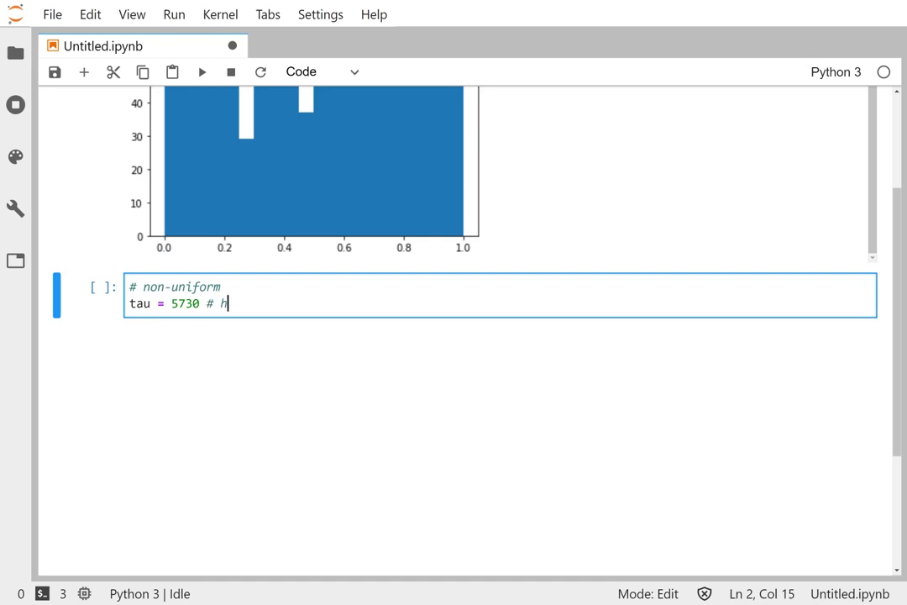
pyautogui.write('alf life in')
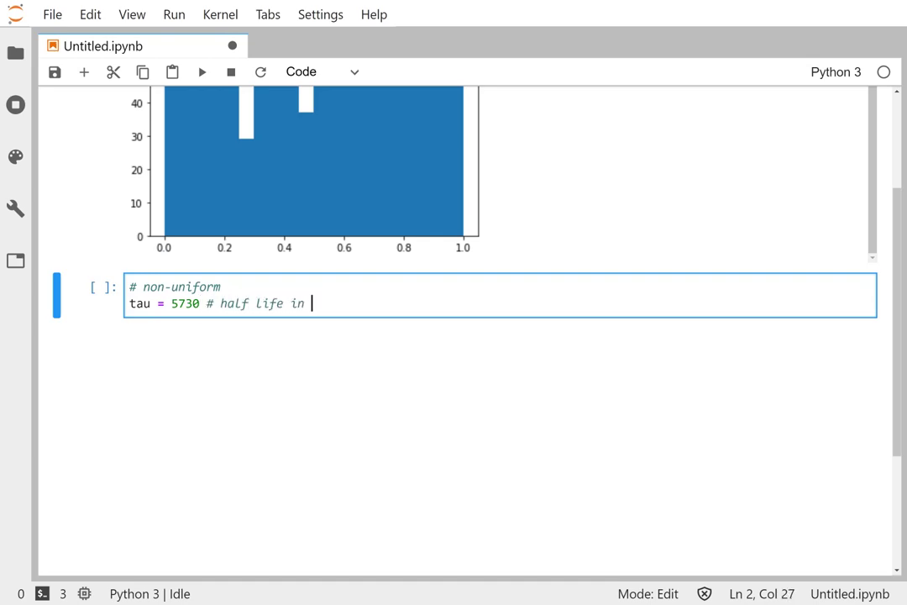
pyautogui.write('years')
pyautogui.write('t =')
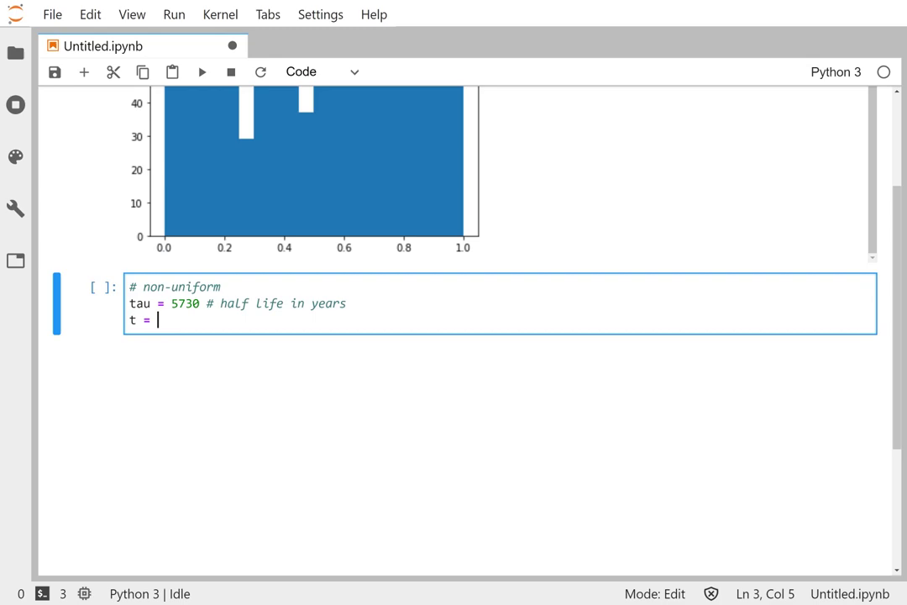
# Step: Compute t = -tau/np.log(2)*np.log(1-z) and histogram t with bins=20
pyautogui.write('-')
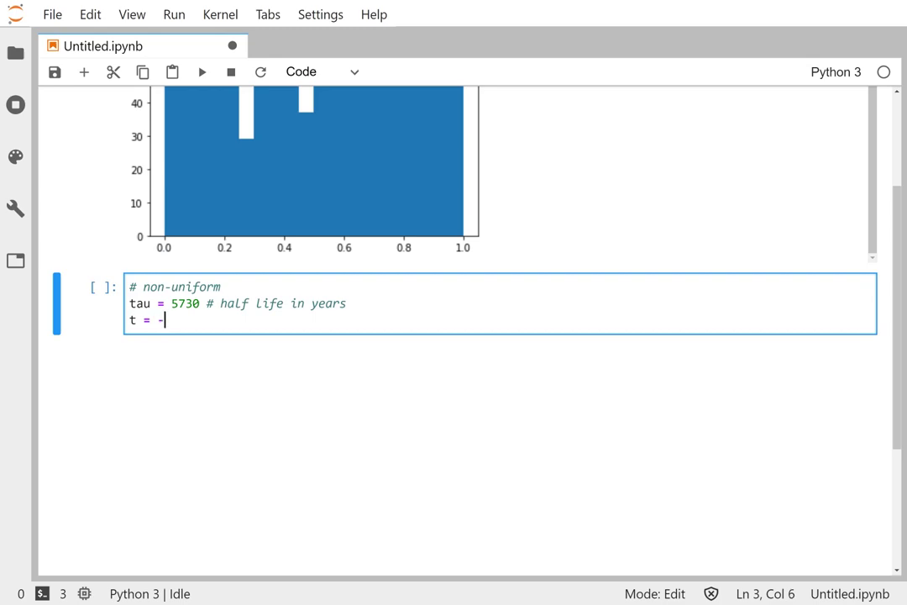
pyautogui.write('tau')
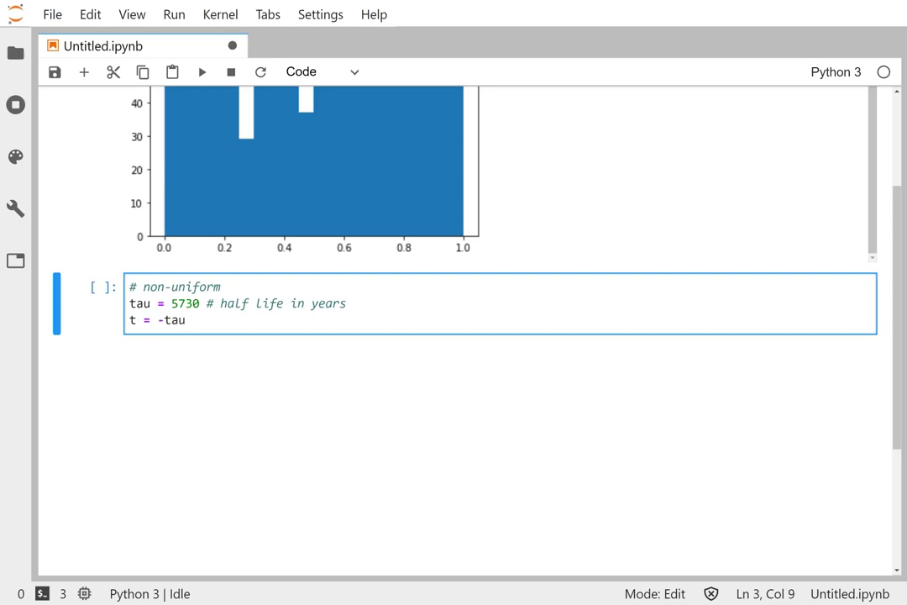
pyautogui.write('/')
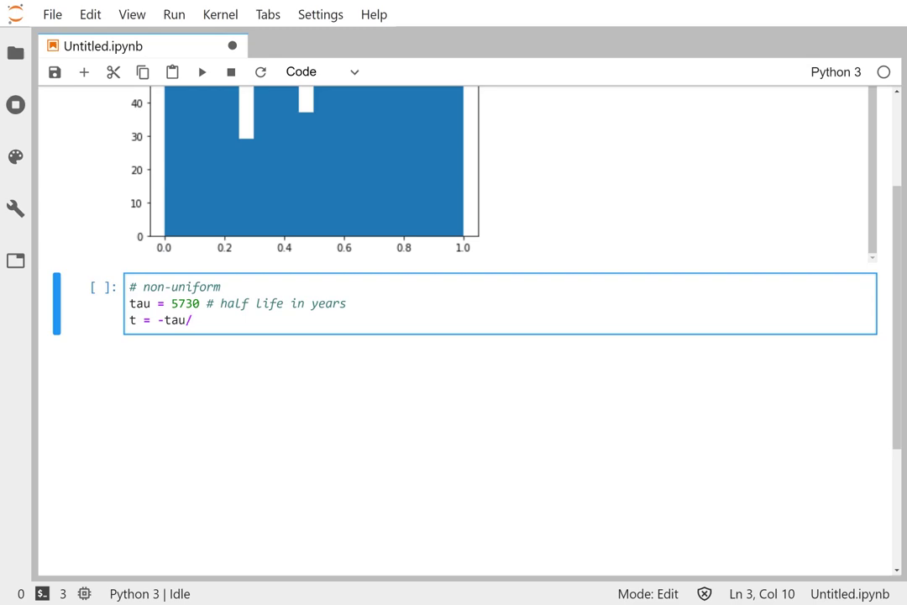
pyautogui.write('np.log')
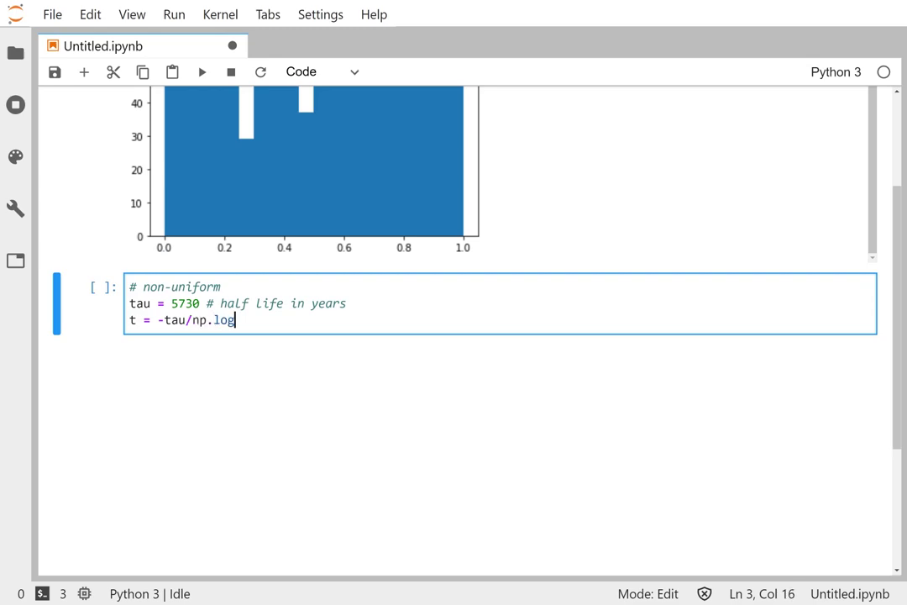
pyautogui.write('(2)')
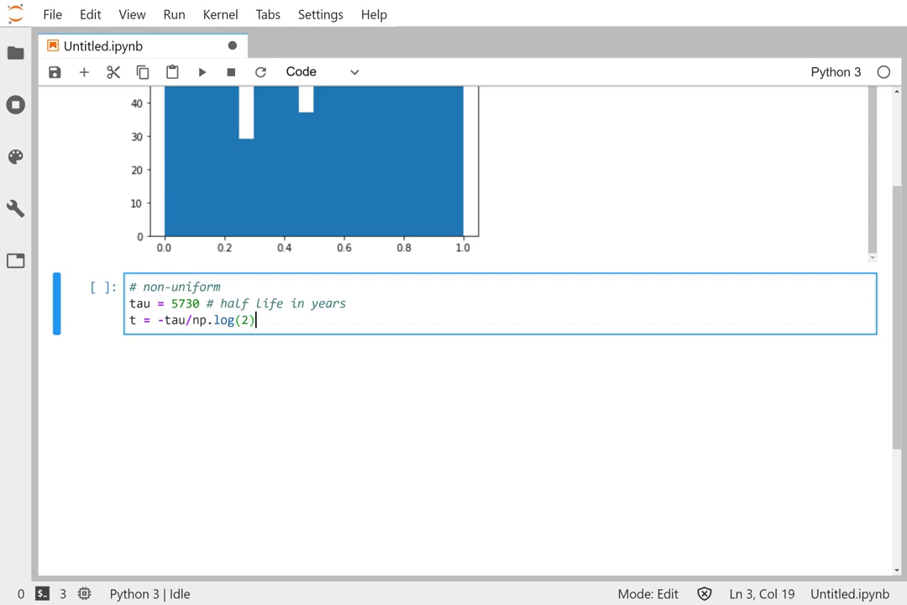
pyautogui.write('*')
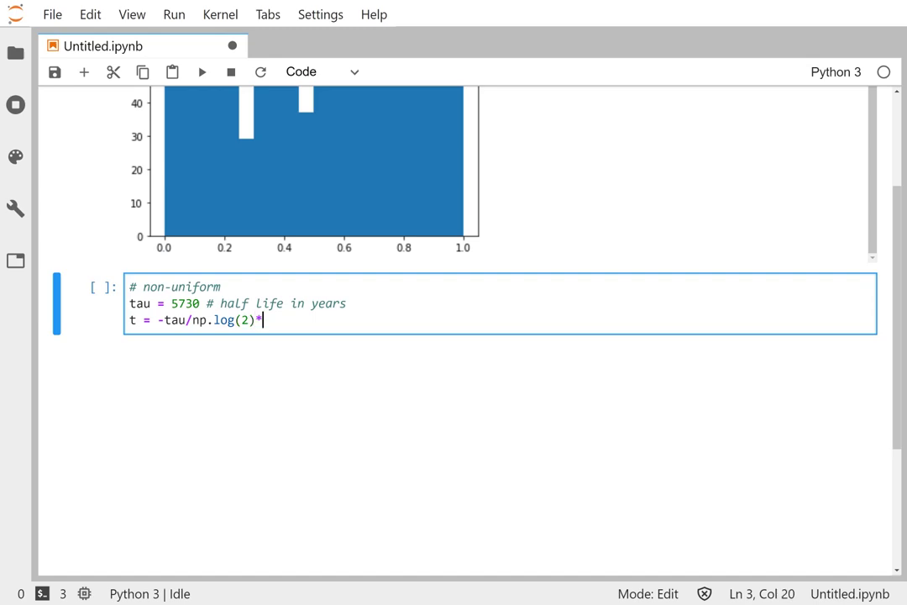
pyautogui.write('np')
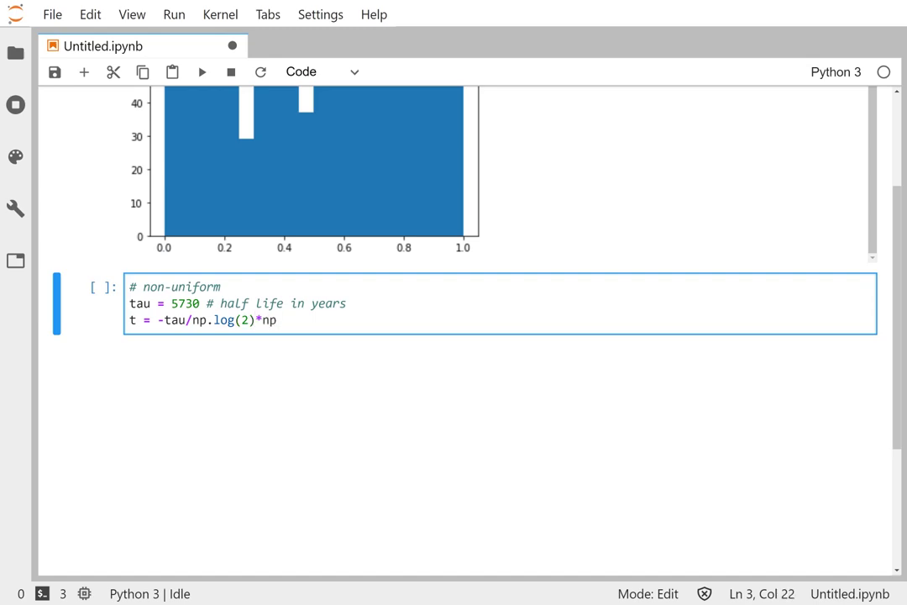
pyautogui.write('.log()')
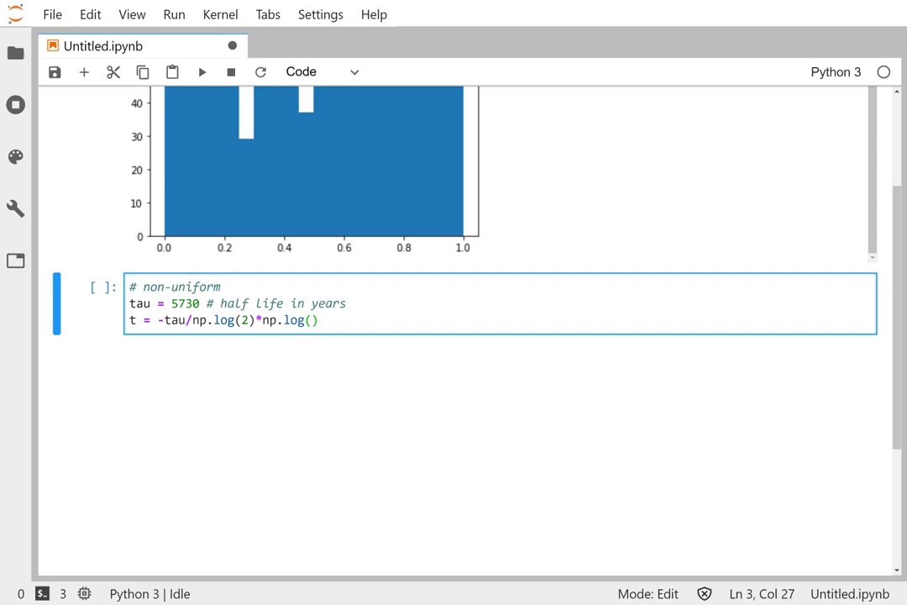
pyautogui.write('1-z')
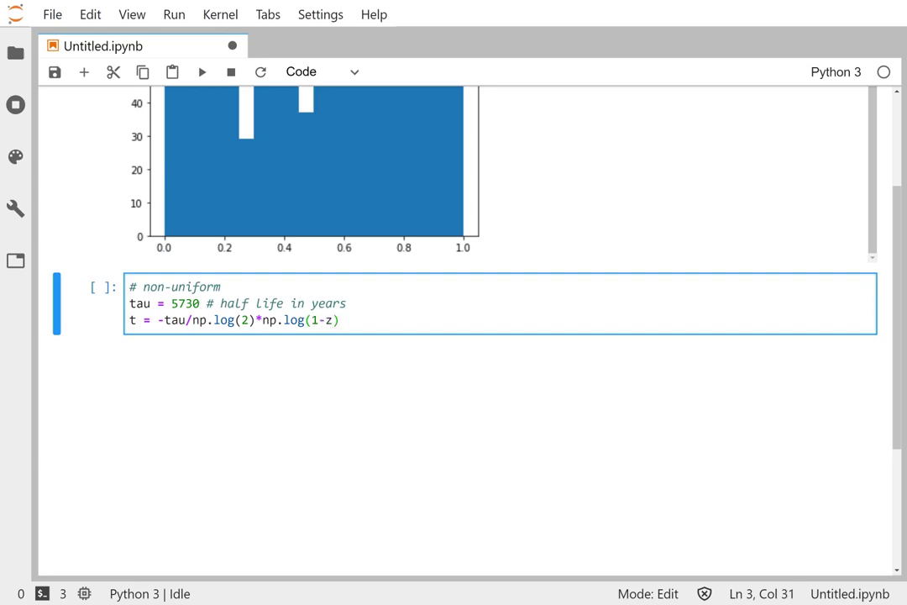
pyautogui.press('Enter')
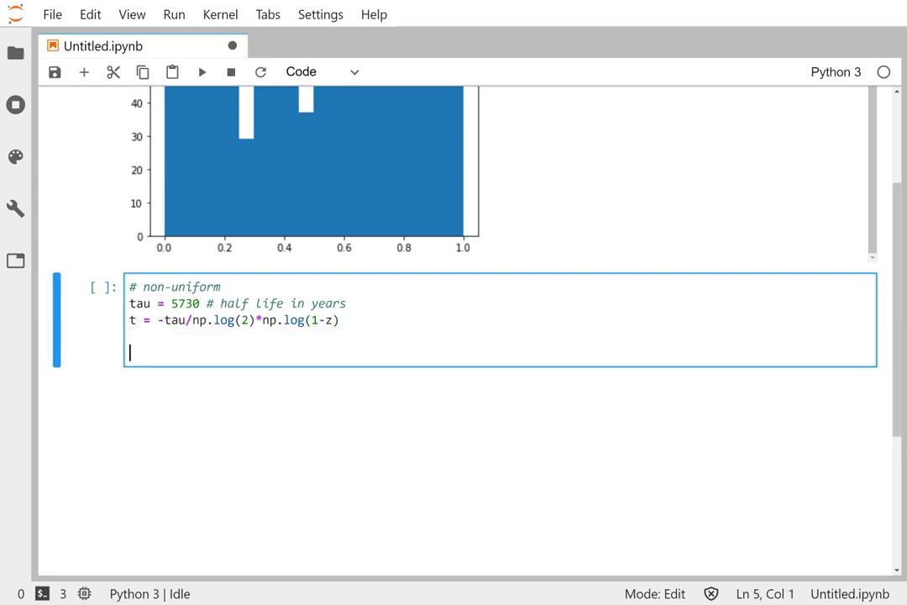
pyautogui.write('plt.hist(t,')
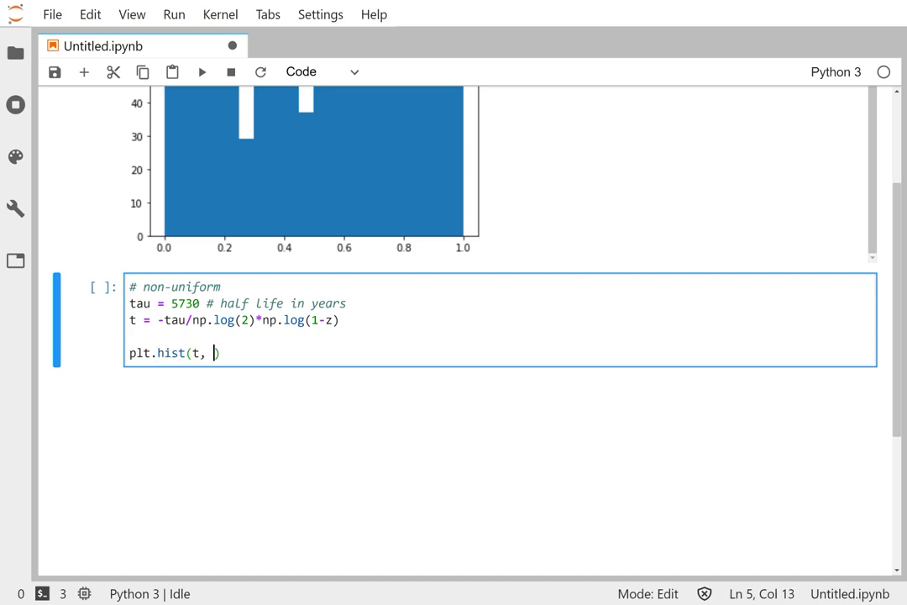
pyautogui.write('bins=20')
pyautogui.write('plt.show()')
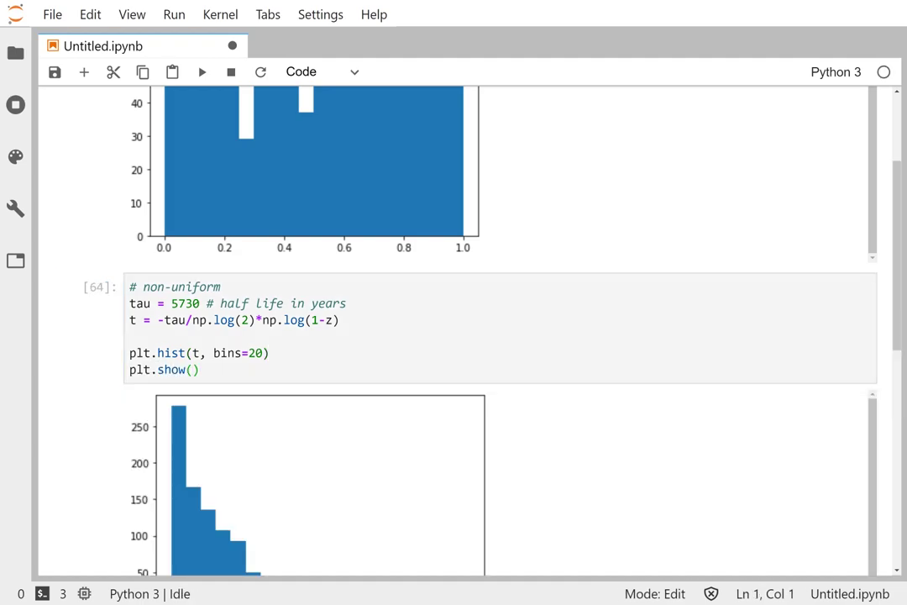
pyautogui.scroll(-3)
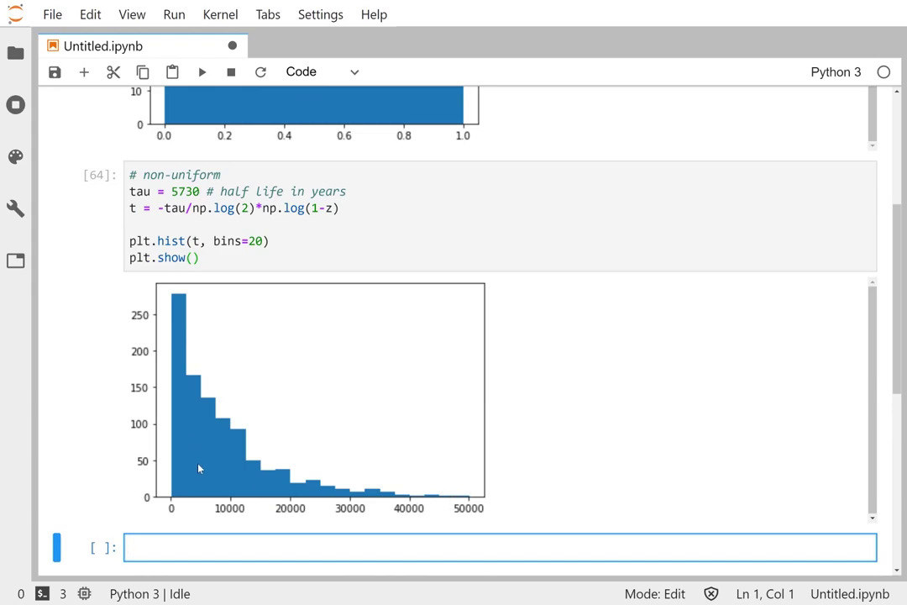
pyautogui.moveTo(196, 340)
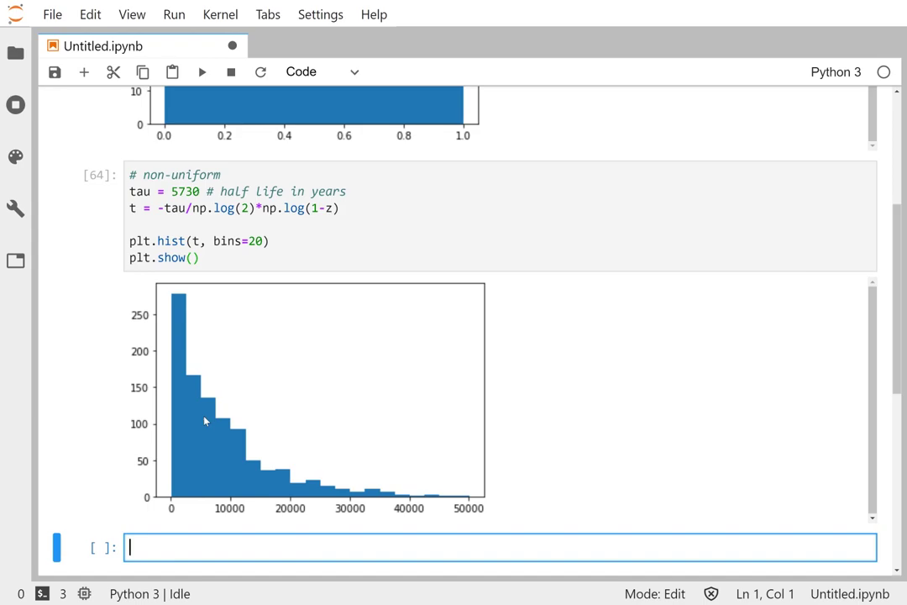
pyautogui.moveTo(260, 460)
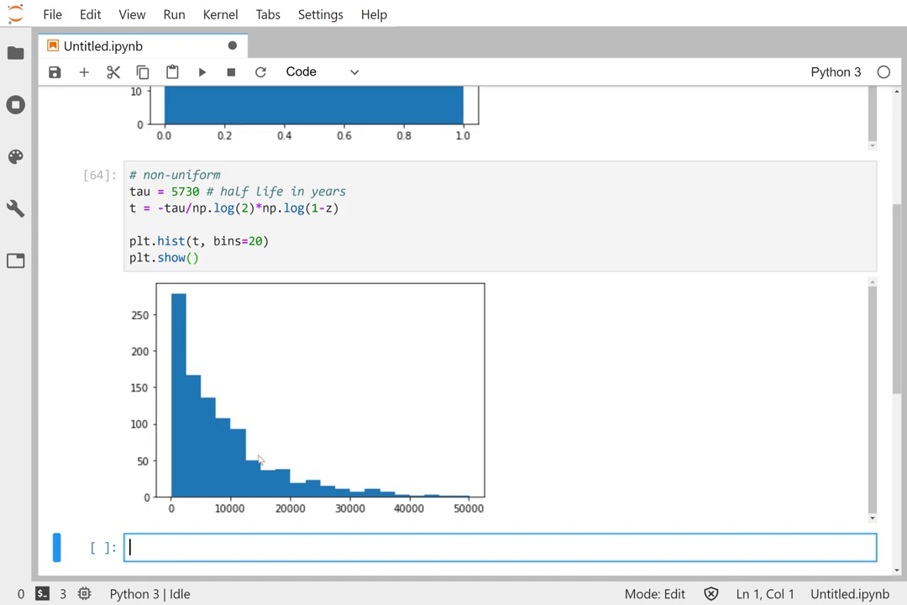
pyautogui.moveTo(317, 479)
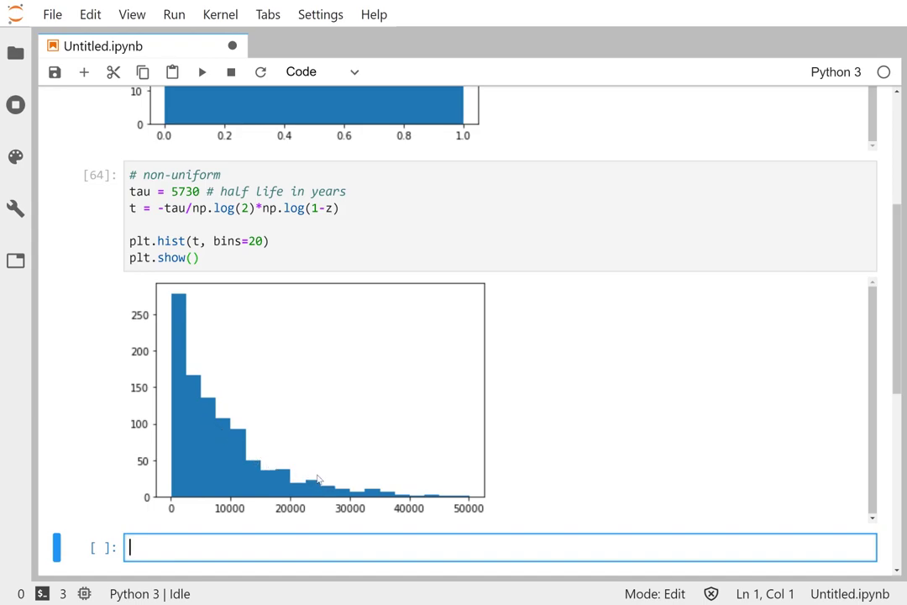
pyautogui.moveTo(404, 486)
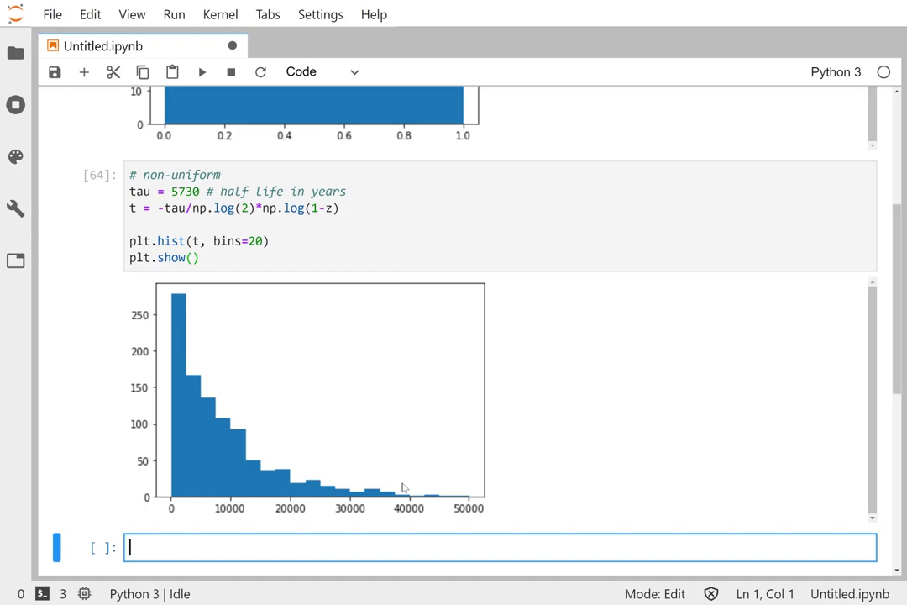
pyautogui.moveTo(204, 406)
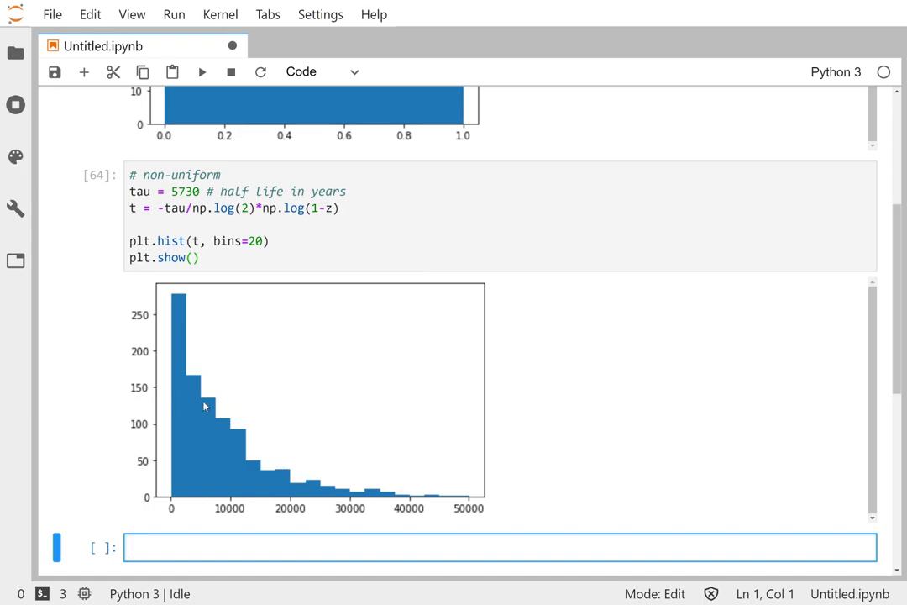
pyautogui.moveTo(186, 343)
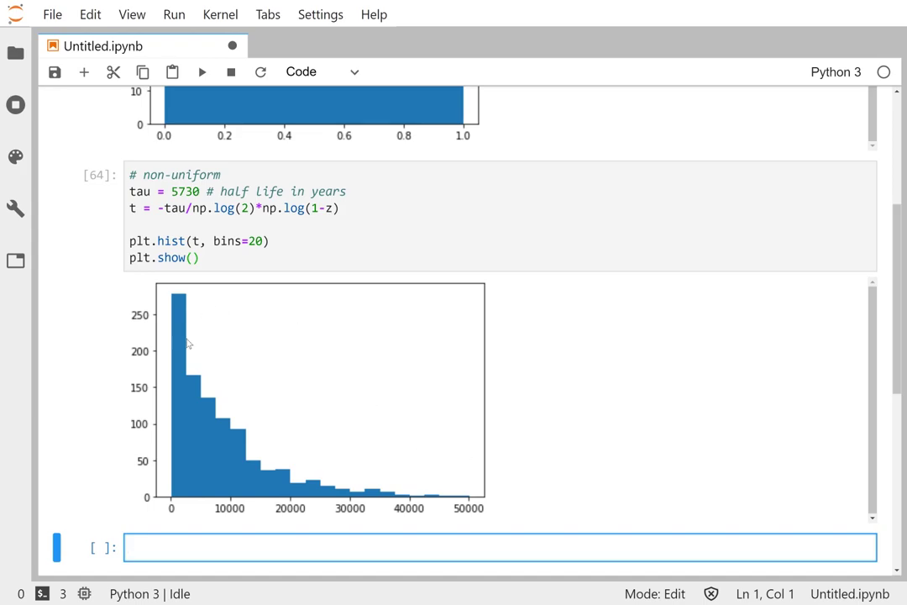
pyautogui.moveTo(149, 550)
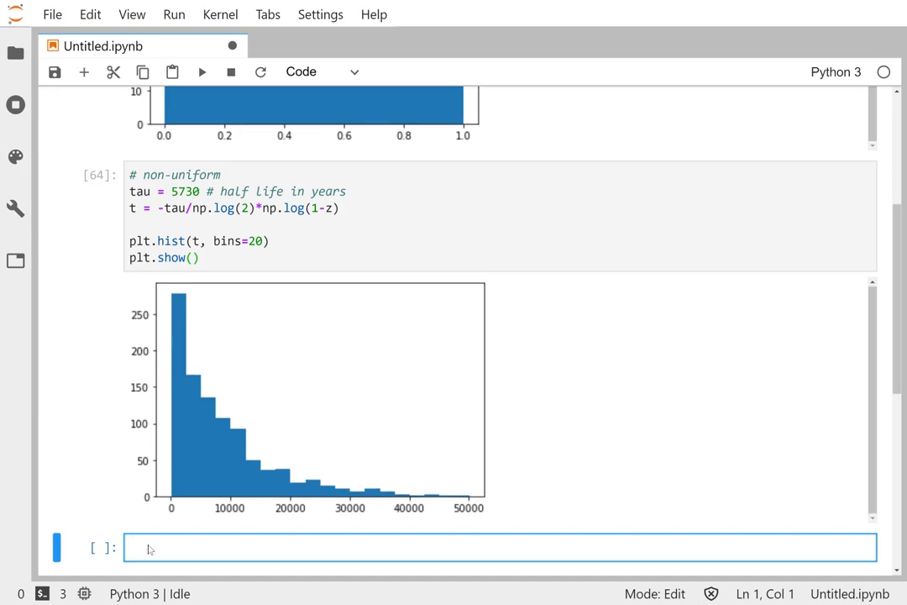
# Step: Add the comment '# plot C and N' on a new line and save the notebook
pyautogui.write('# plot C')
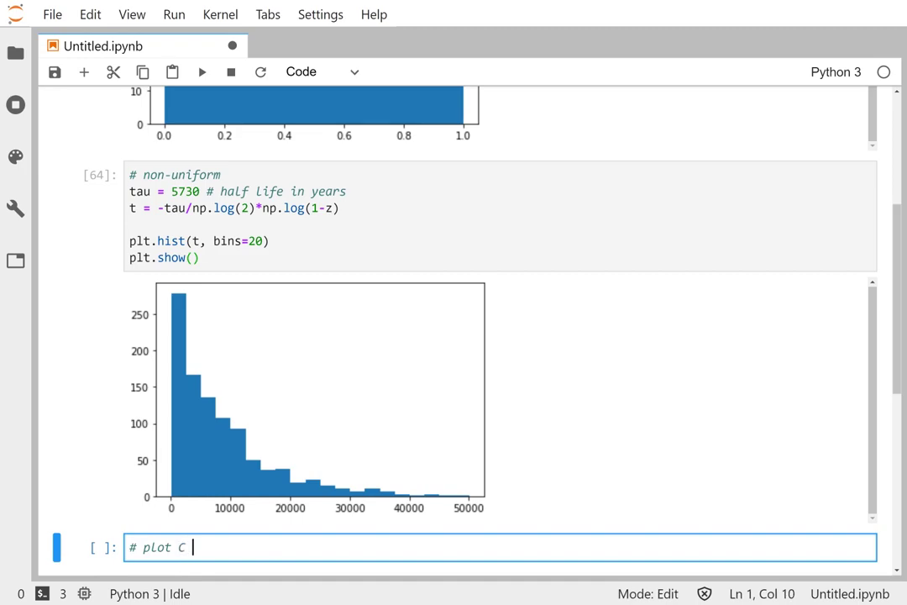
pyautogui.write('and N')
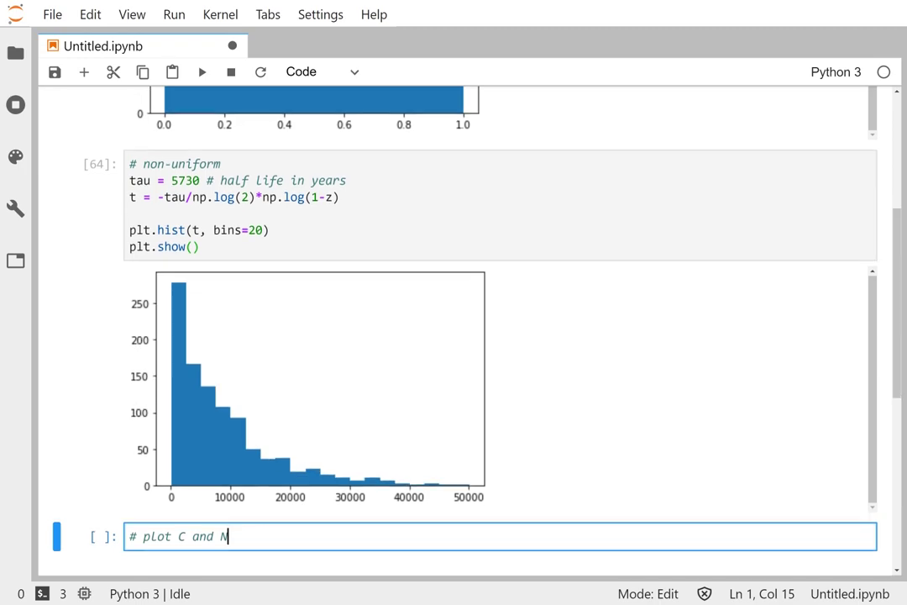
pyautogui.scroll(-3)
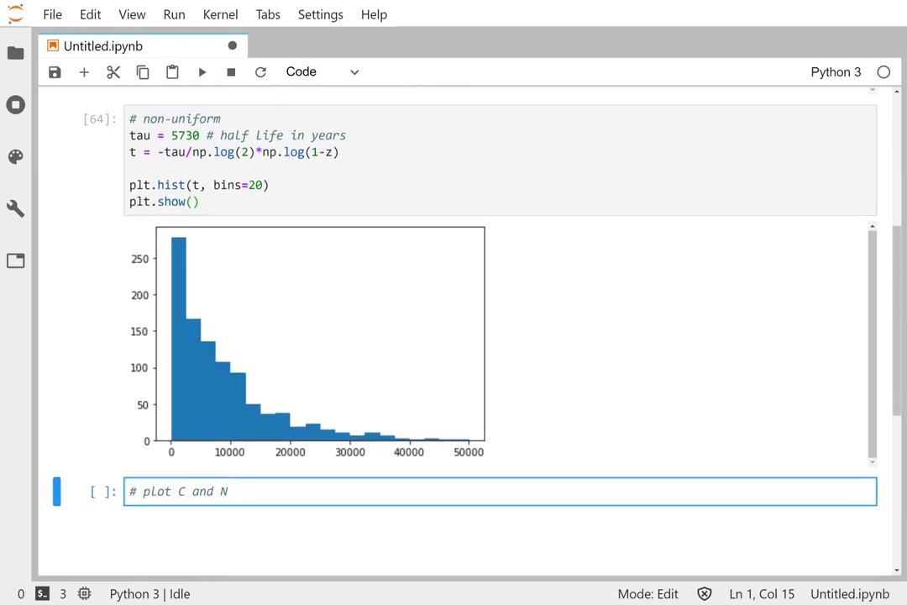
pyautogui.press('Enter')
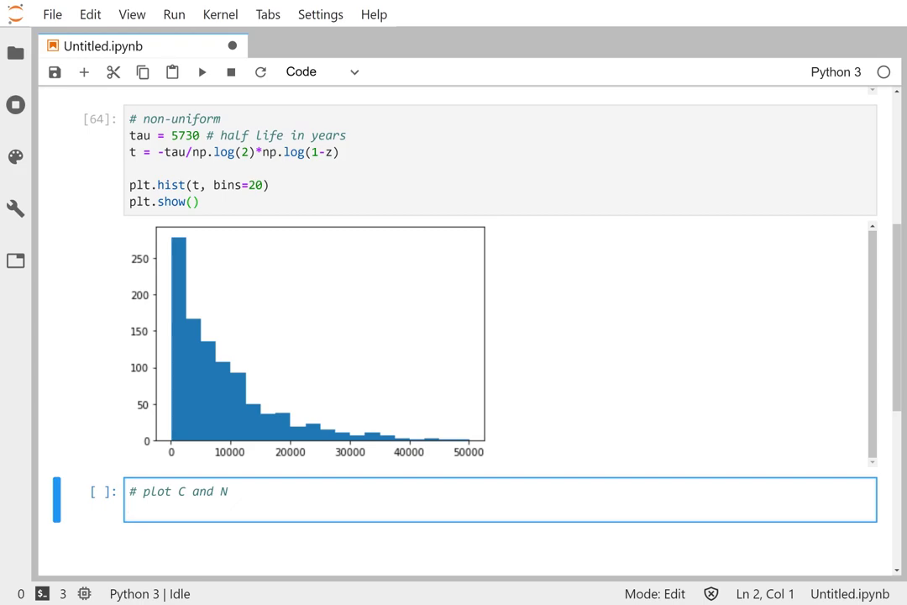
pyautogui.press('Ctrl+S')
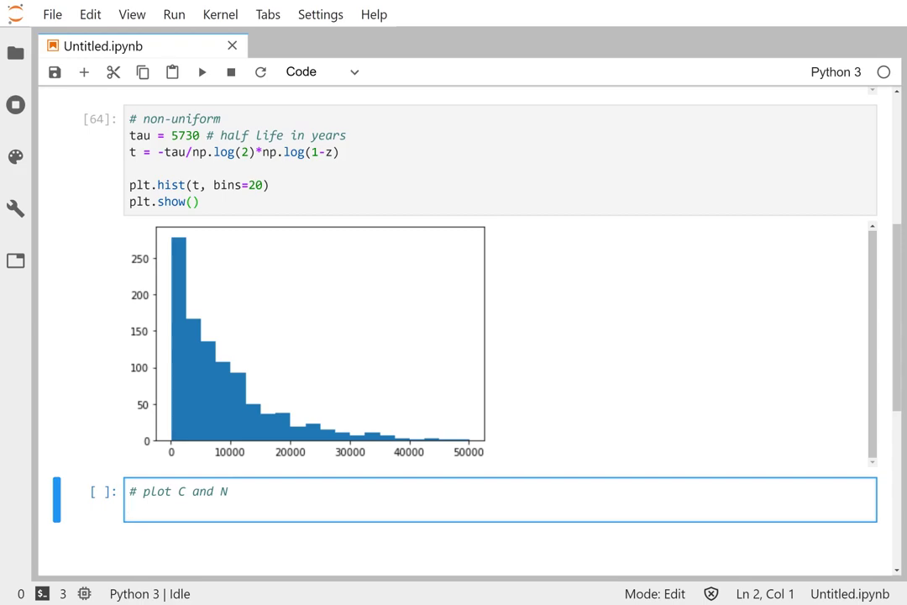
# Step: Define decay_times = np.sort(t) below the comment
pyautogui.write('dec')
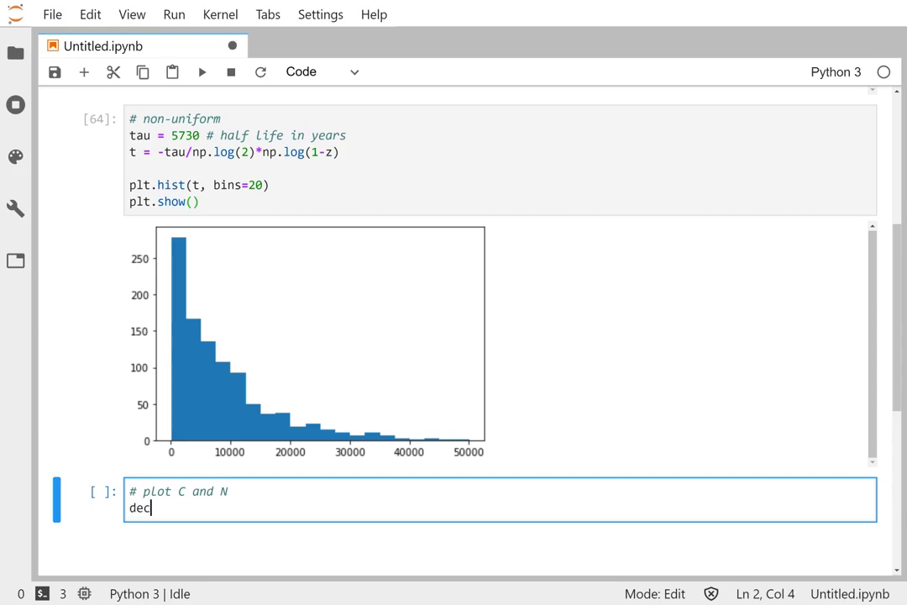
pyautogui.write('ay_')
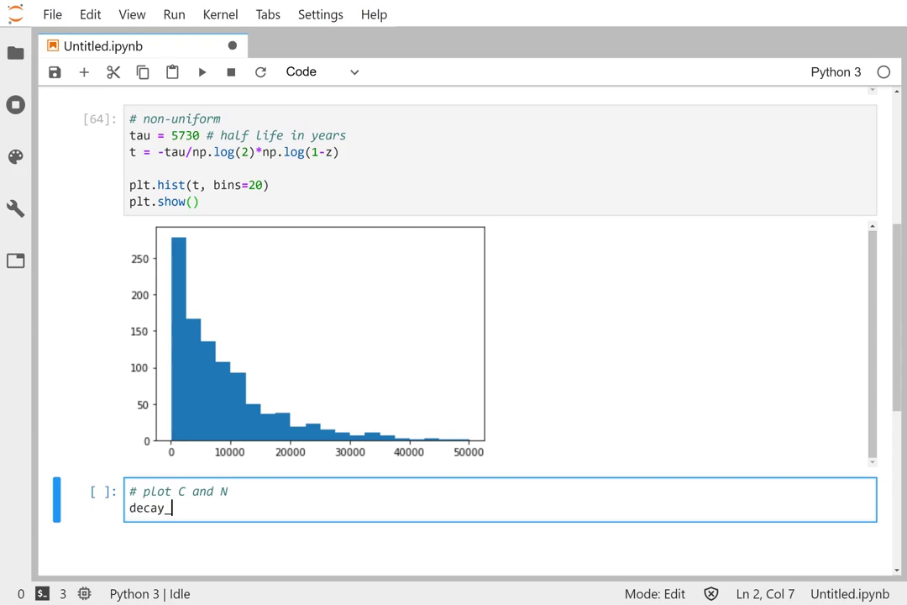
pyautogui.write('times')
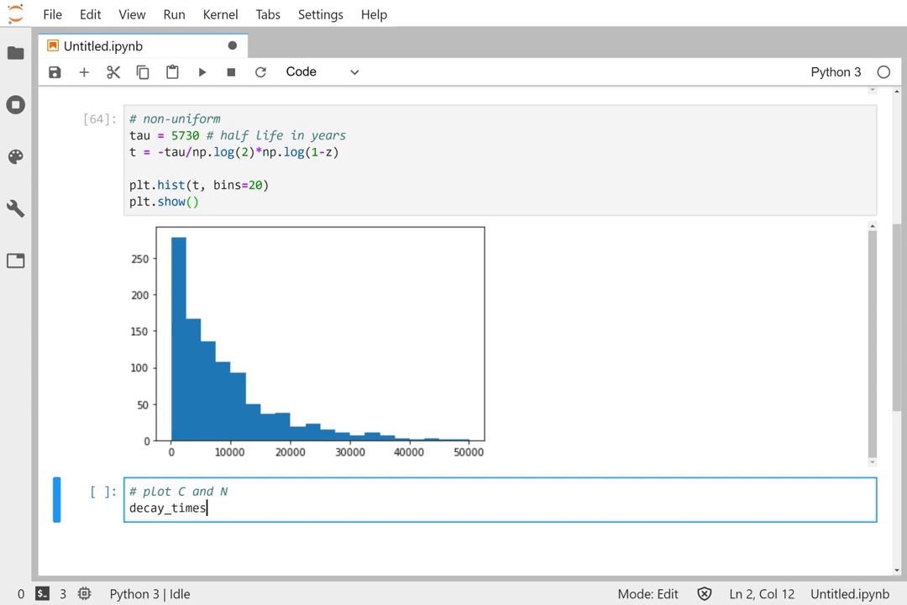
pyautogui.write('= np.')
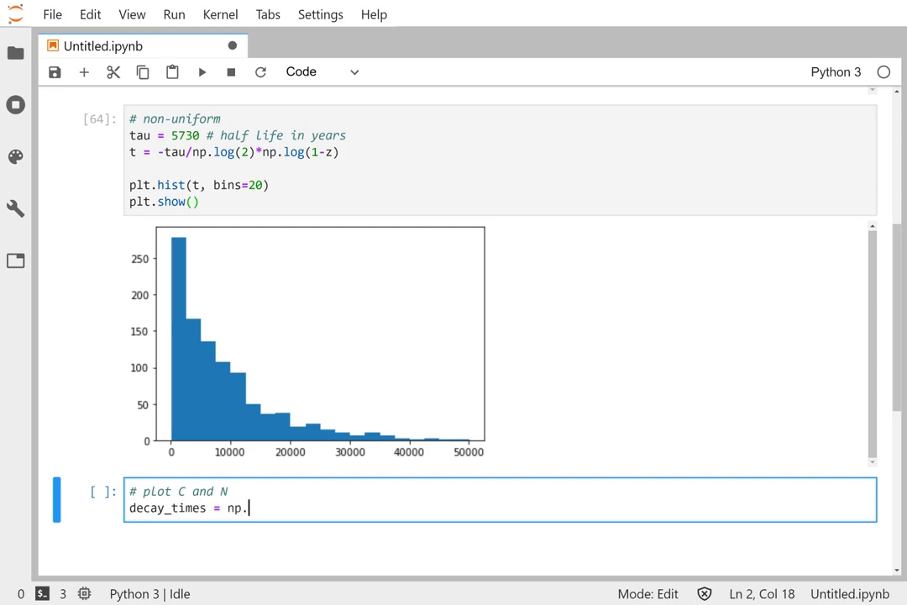
pyautogui.write('sort')
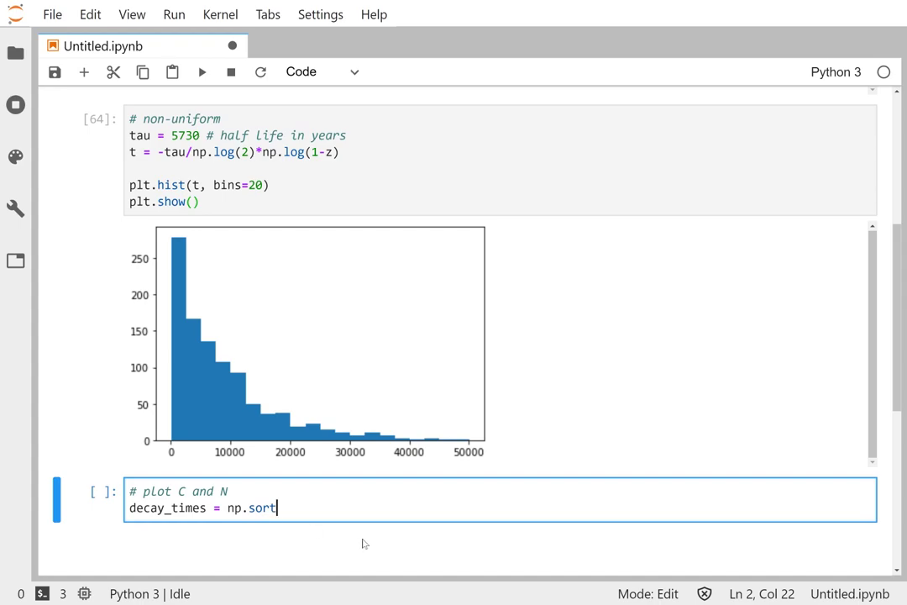
pyautogui.write('(t')
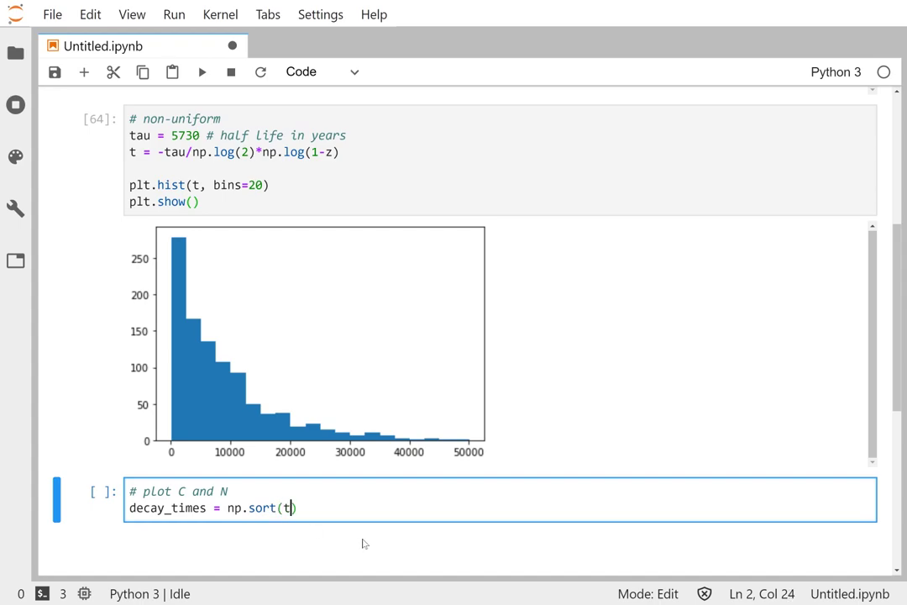
pyautogui.write(')')
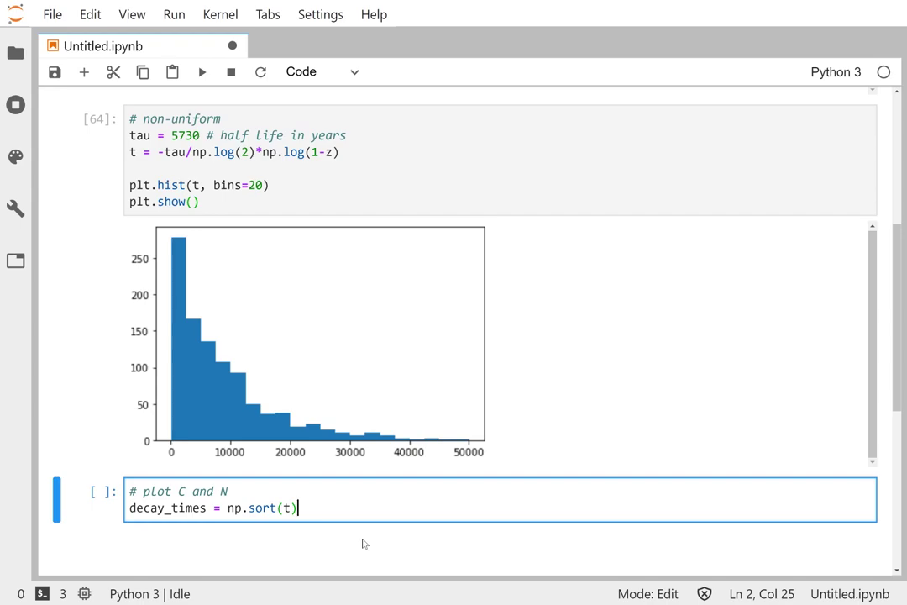
pyautogui.moveTo(95, 520)
pyautogui.write('p')
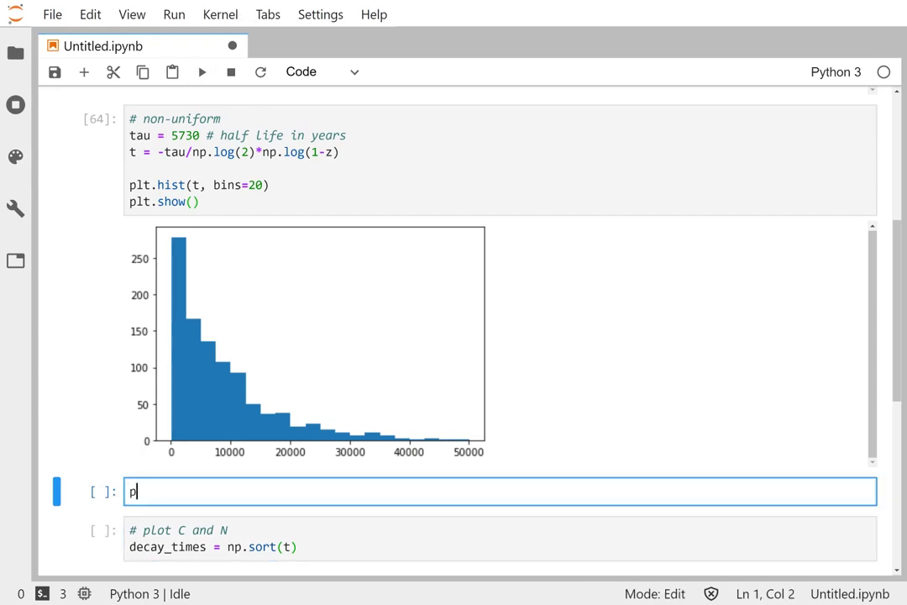
# Step: Insert a cell printing t[:10] to show the first ten decay times, then scroll back down
pyautogui.write('rint(t)')
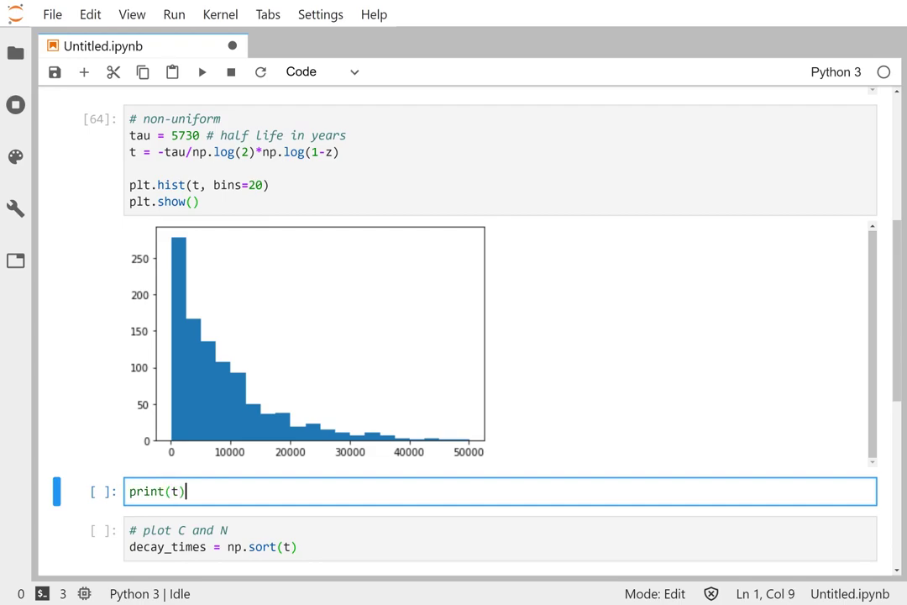
pyautogui.write('[:]')
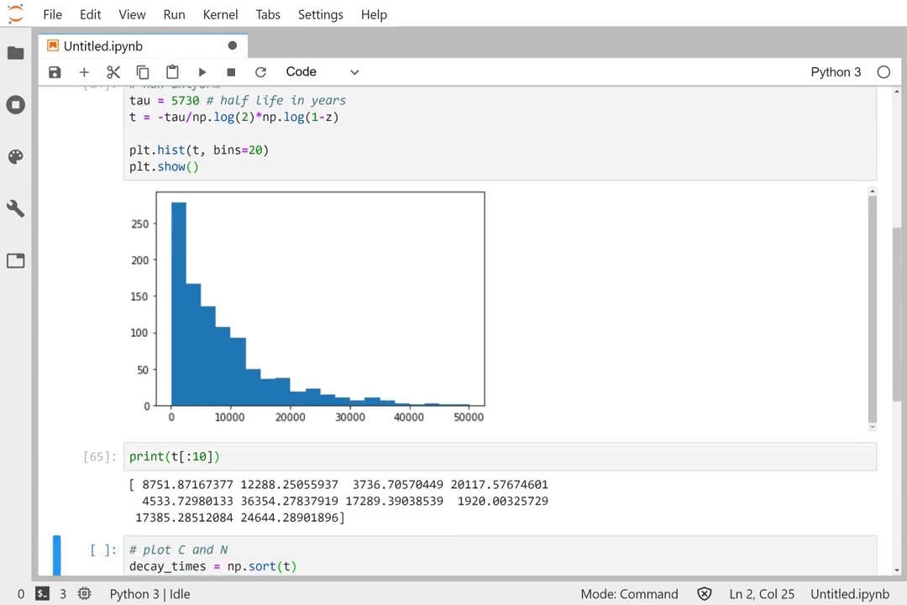
pyautogui.scroll(-3)
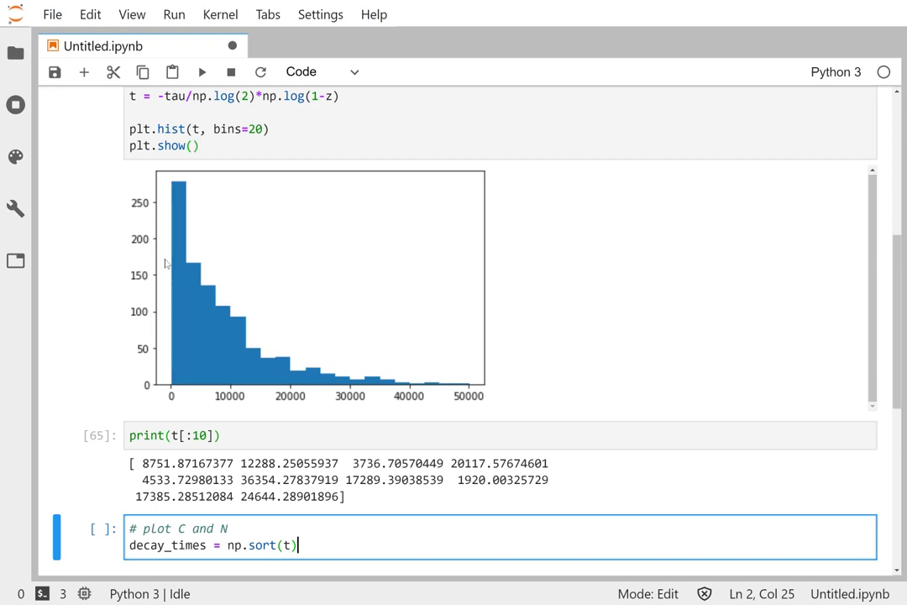
pyautogui.scroll(-3)
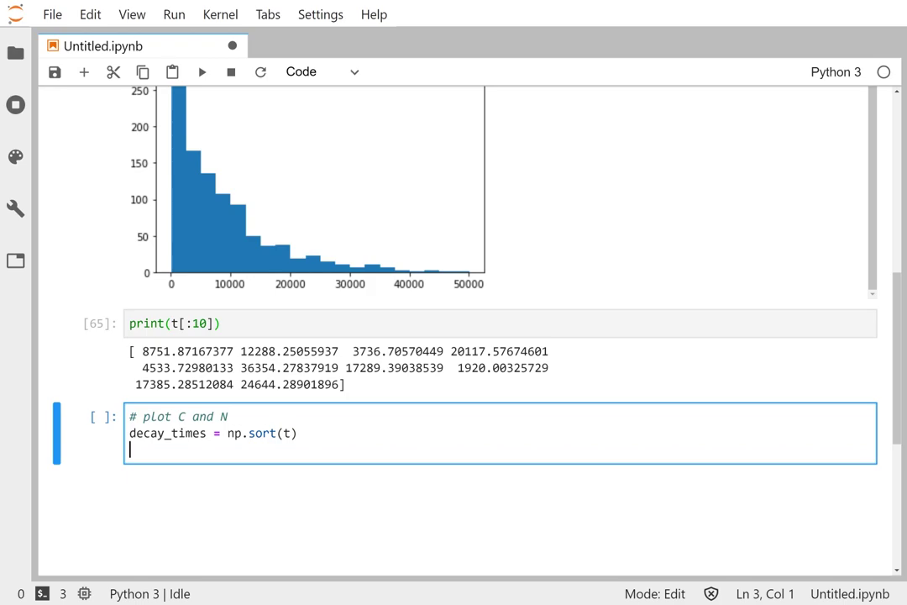
# Step: Define C = np.arange(999, -1, -1) and N = 1000 - C in the plotting cell
pyautogui.write('C =')
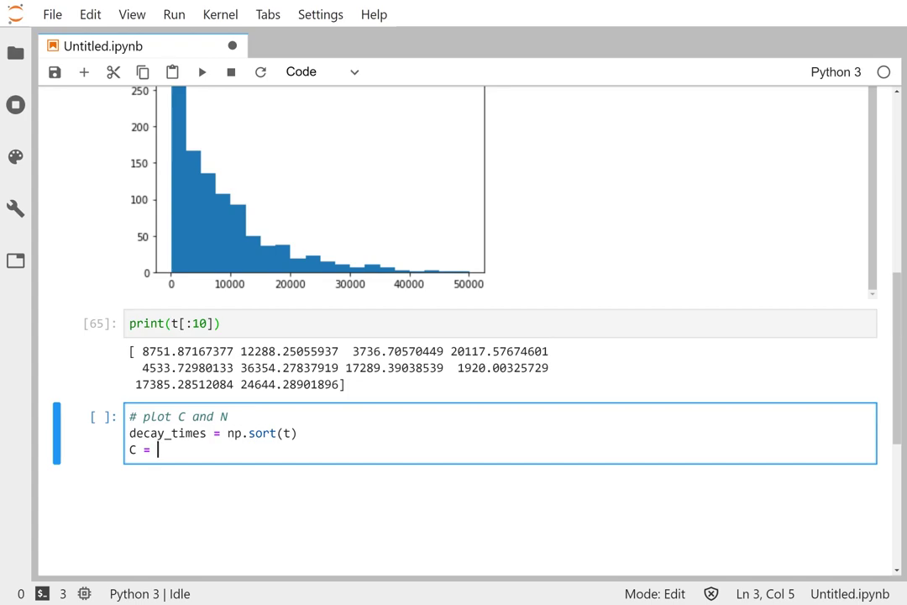
pyautogui.write('np.ar')
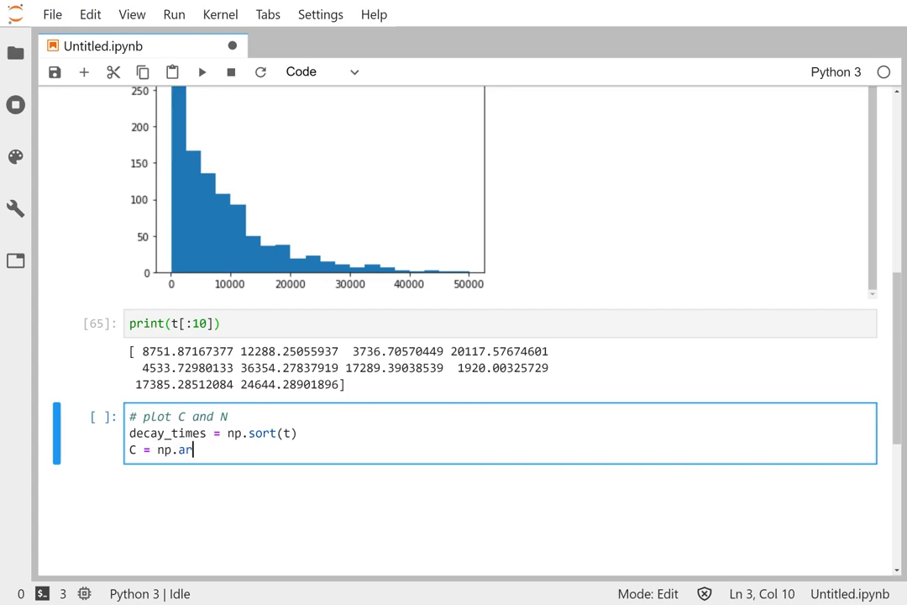
pyautogui.write('range()')
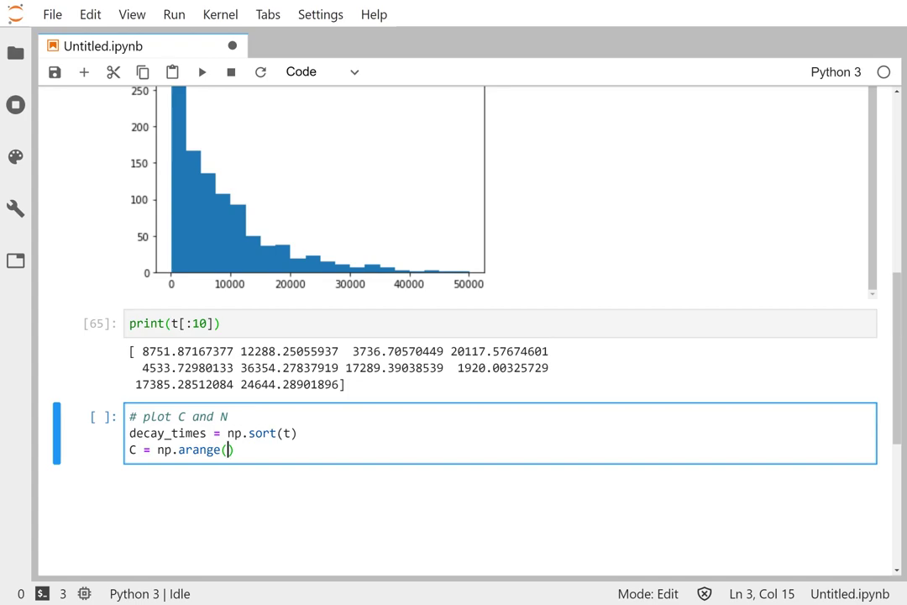
pyautogui.write('999,')
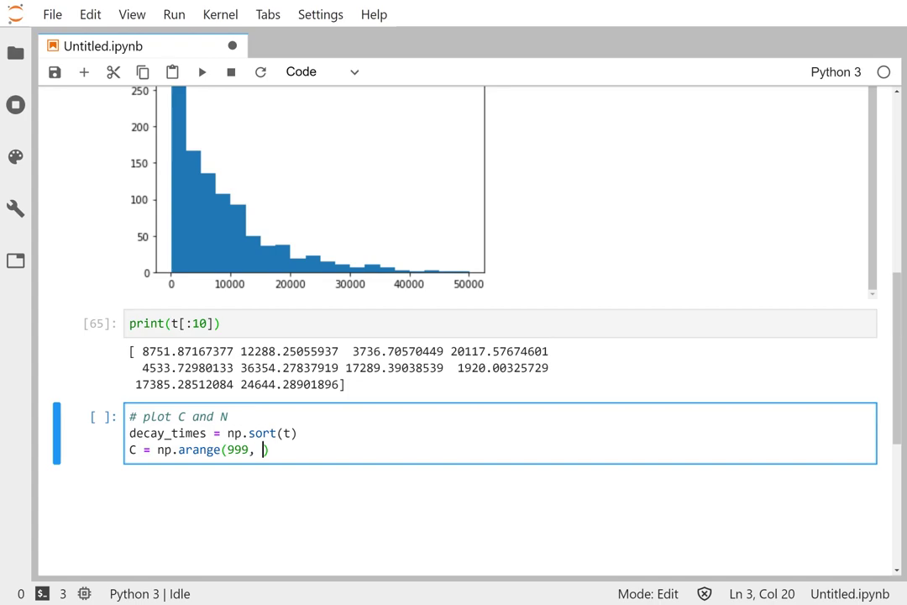
pyautogui.write('-1')
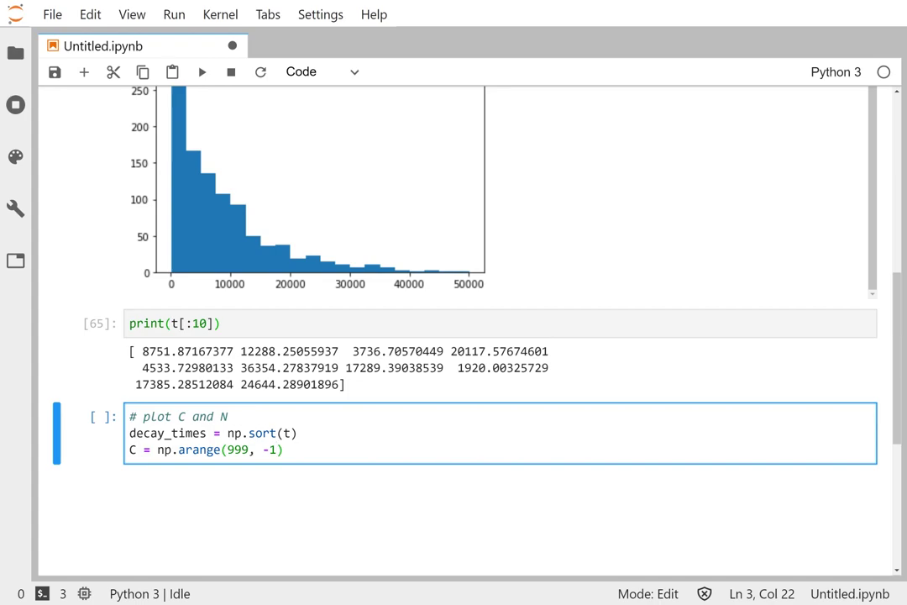
pyautogui.write(', -1')
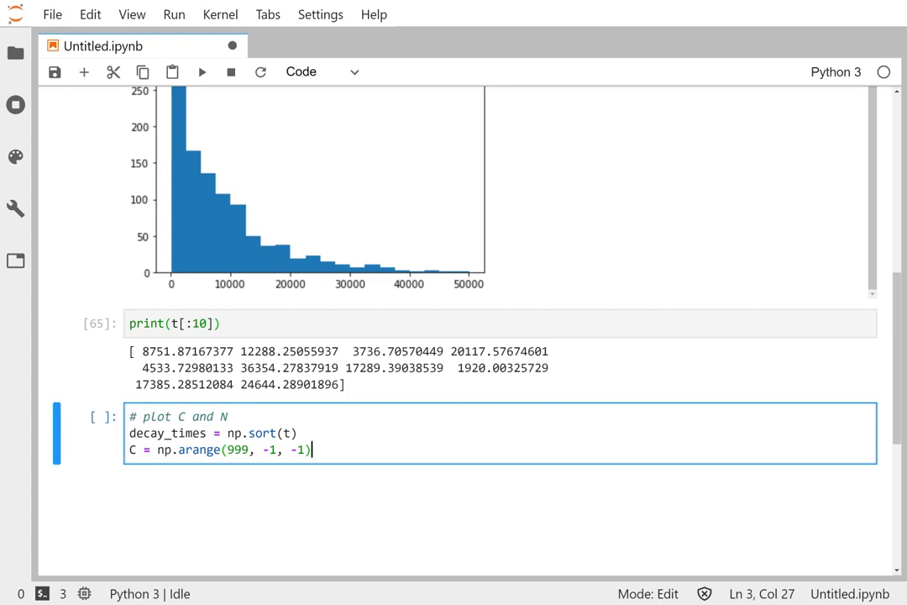
pyautogui.write('N =')
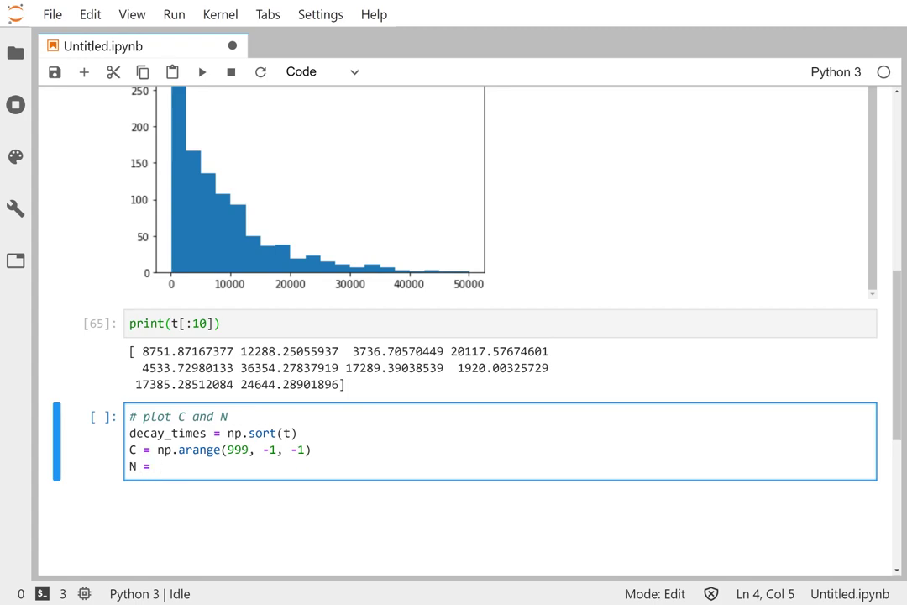
pyautogui.write('1000 -')
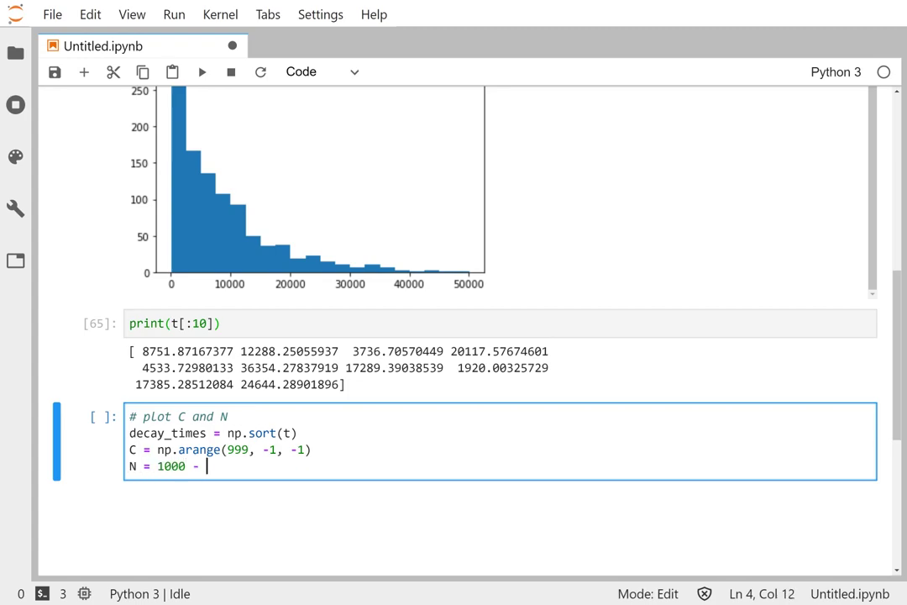
pyautogui.write('C')
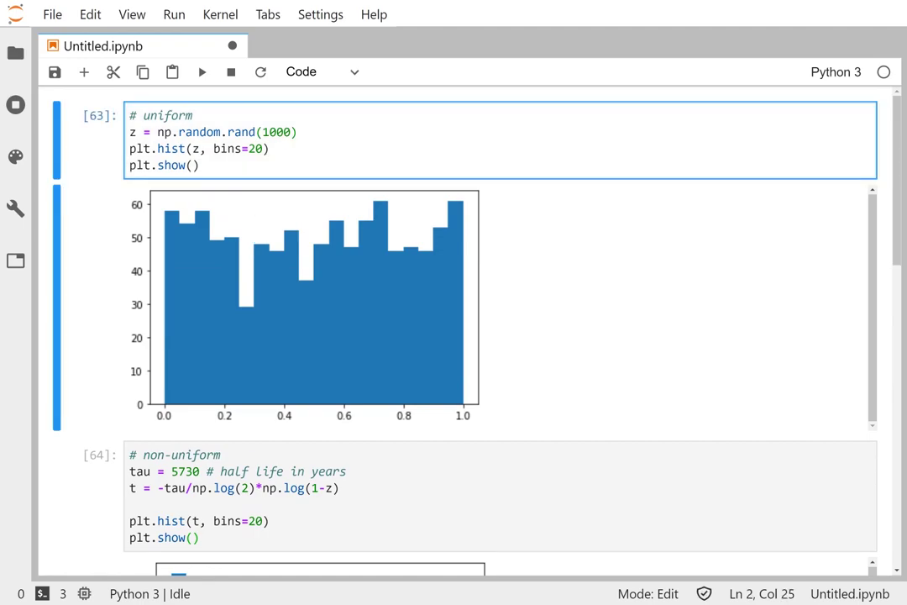
# Step: Save Untitled.ipynb with Ctrl+S and scroll back down to the plotting cell
pyautogui.press('ctrl+s')
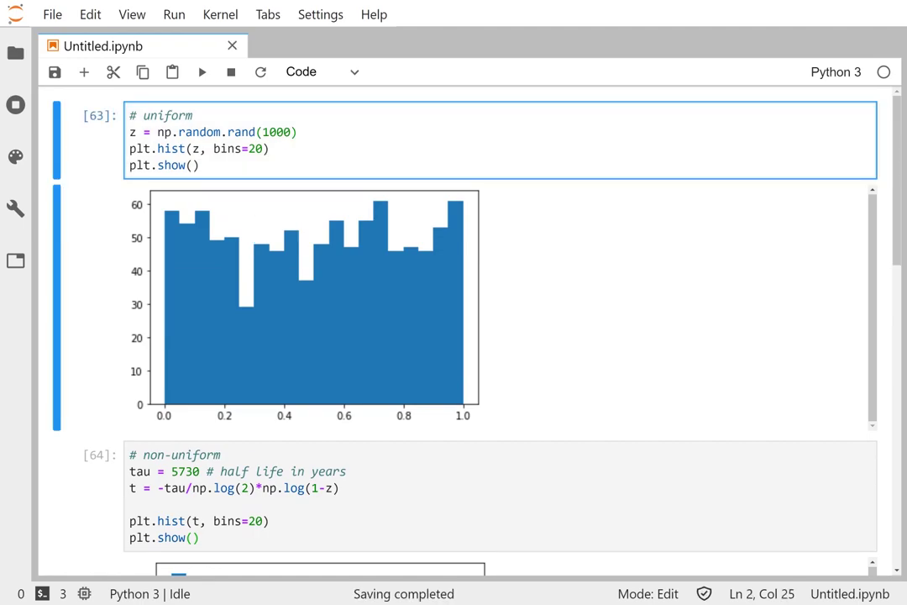
pyautogui.scroll(-3)
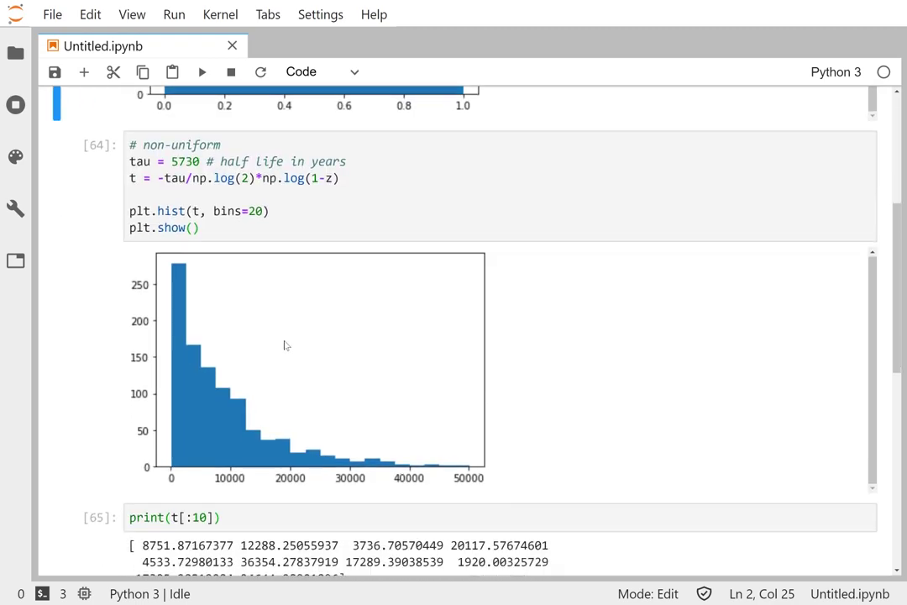
pyautogui.scroll(-3)
pyautogui.write('N = 1000 - C')
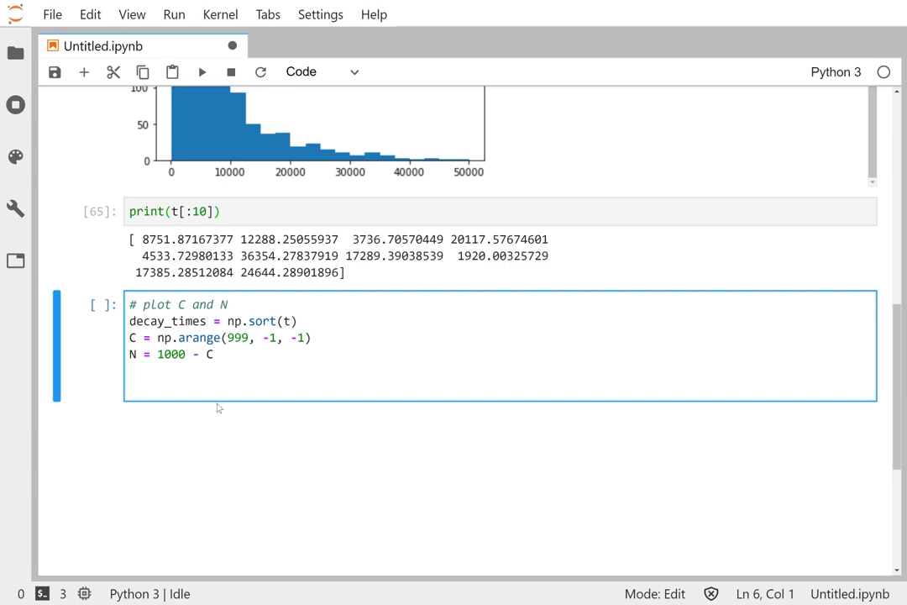
# Step: Plot C as a solid line and N as a dashed line against decay_times, labelled "C" and "N"
pyautogui.write('plt.')
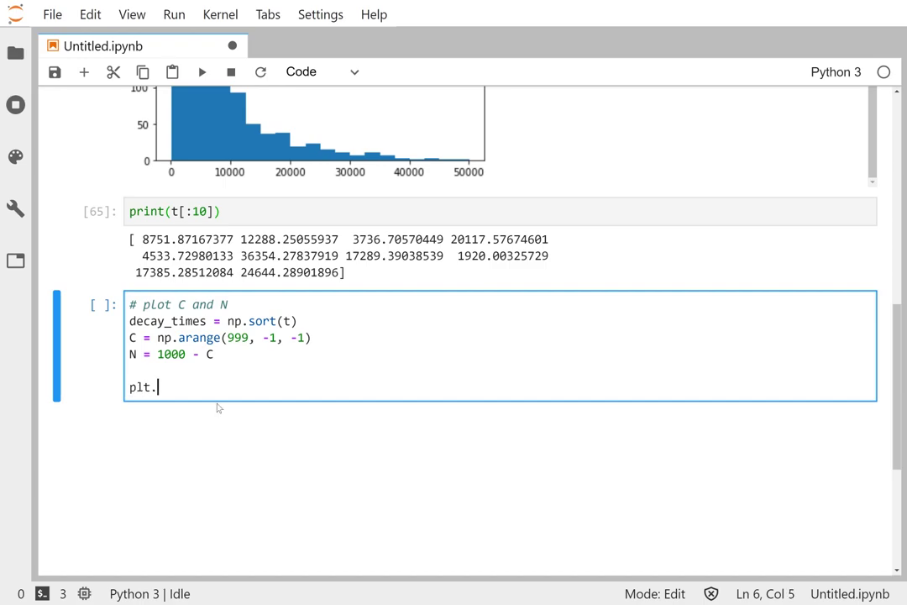
pyautogui.write('plot(')
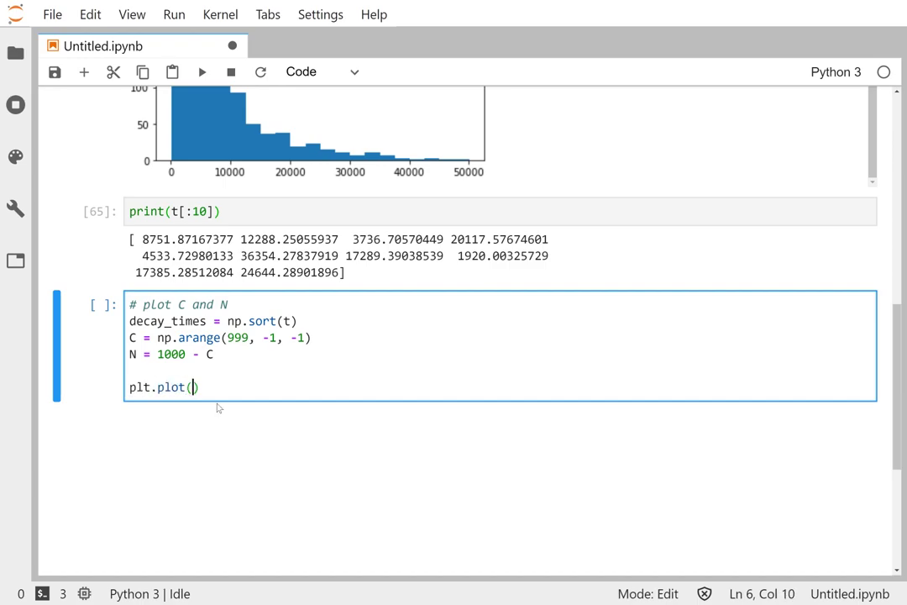
pyautogui.write('deacy')
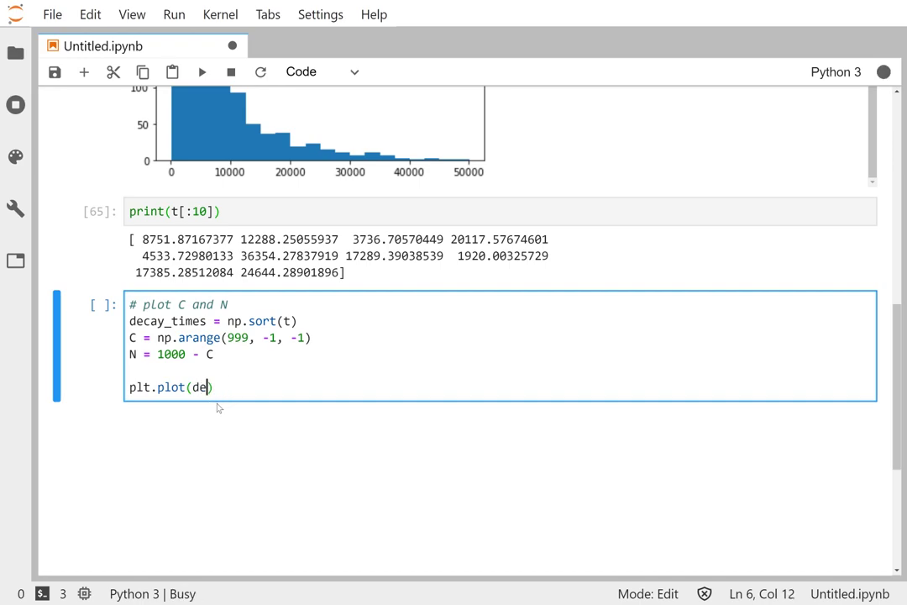
pyautogui.write('cay_times')
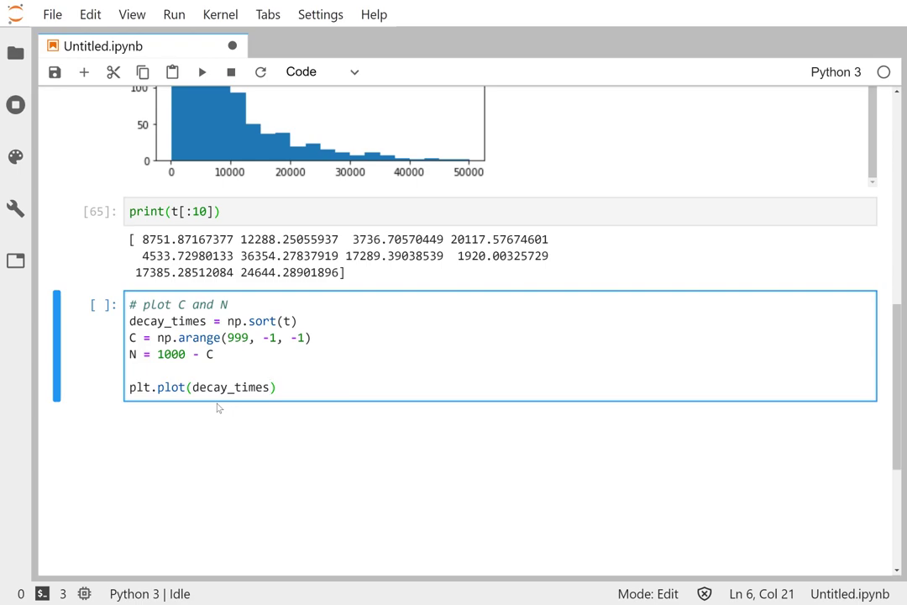
pyautogui.write(', C')
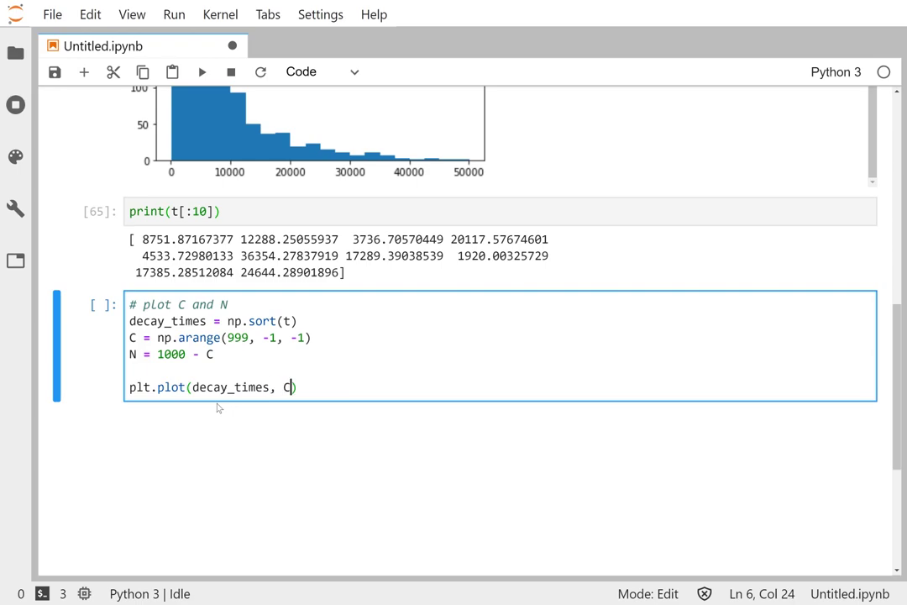
pyautogui.write(', "-"')
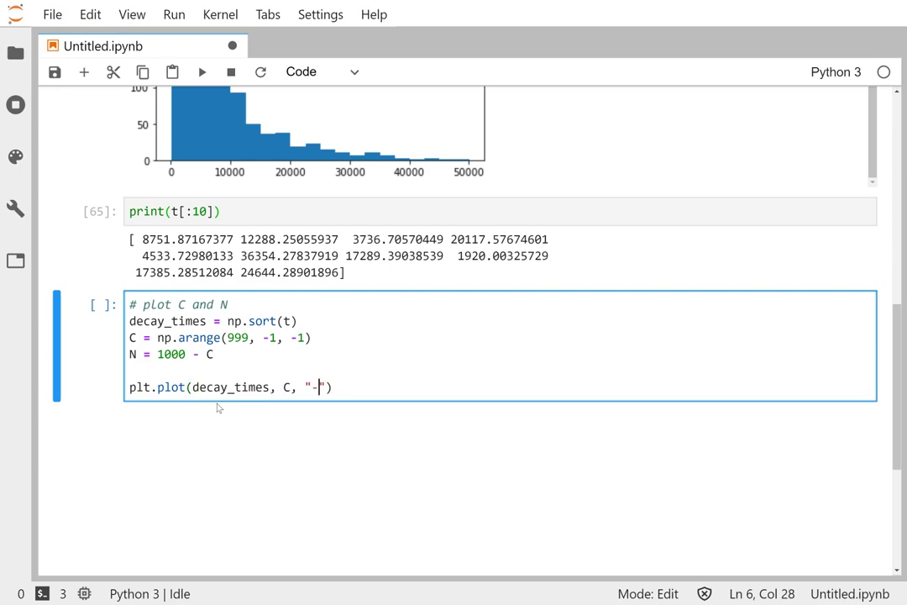
pyautogui.write(', la')
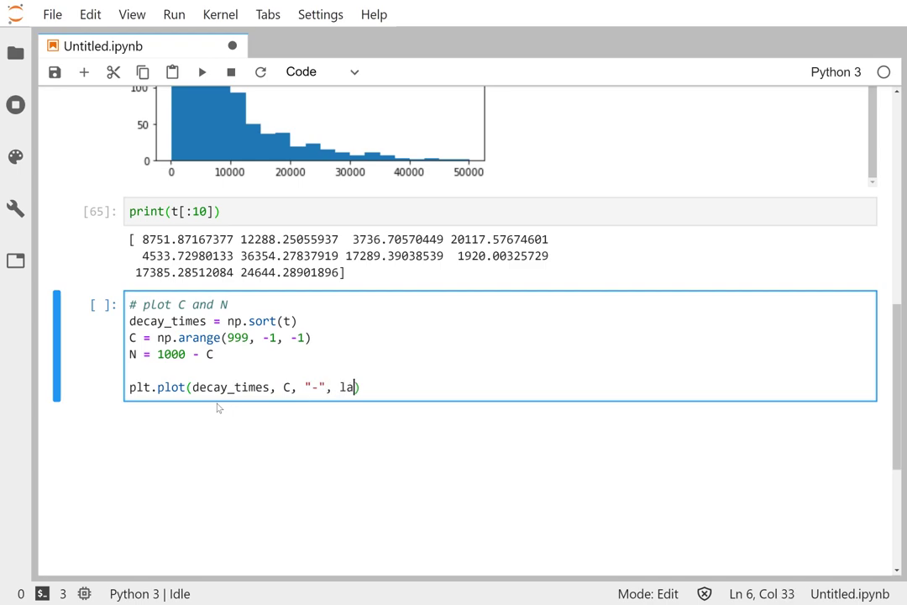
pyautogui.write('bel="C"')
pyautogui.write('pl')
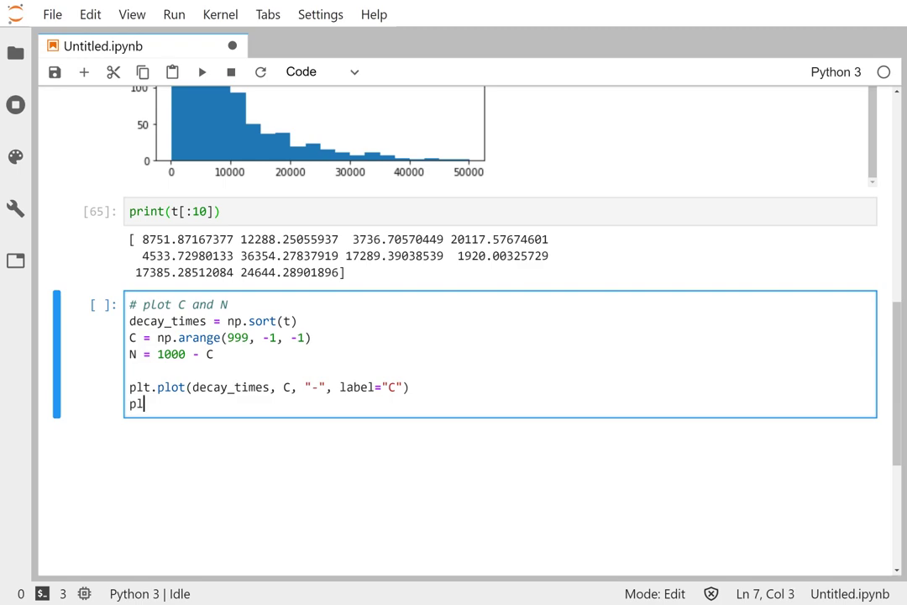
pyautogui.write('t.plot()')
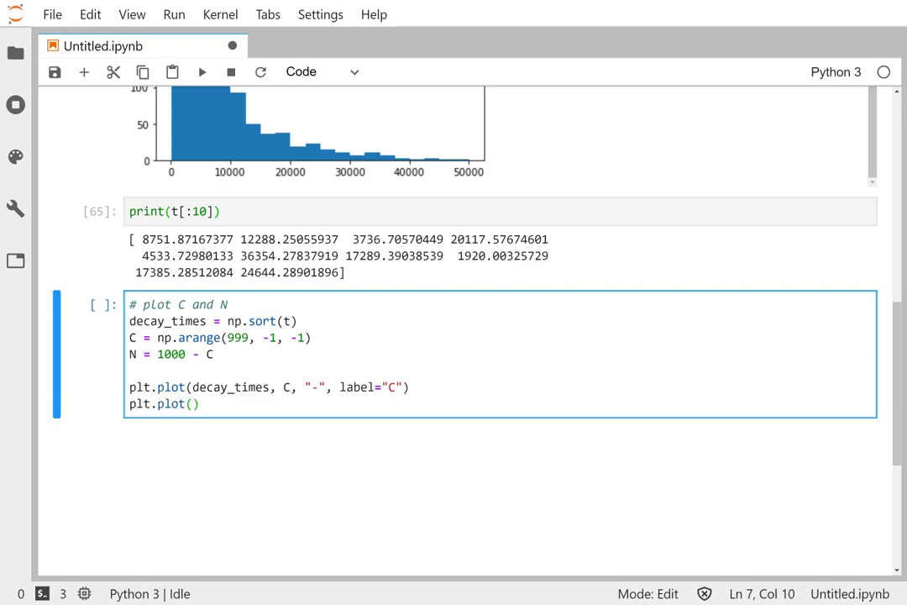
pyautogui.write('decay_times, N, "')
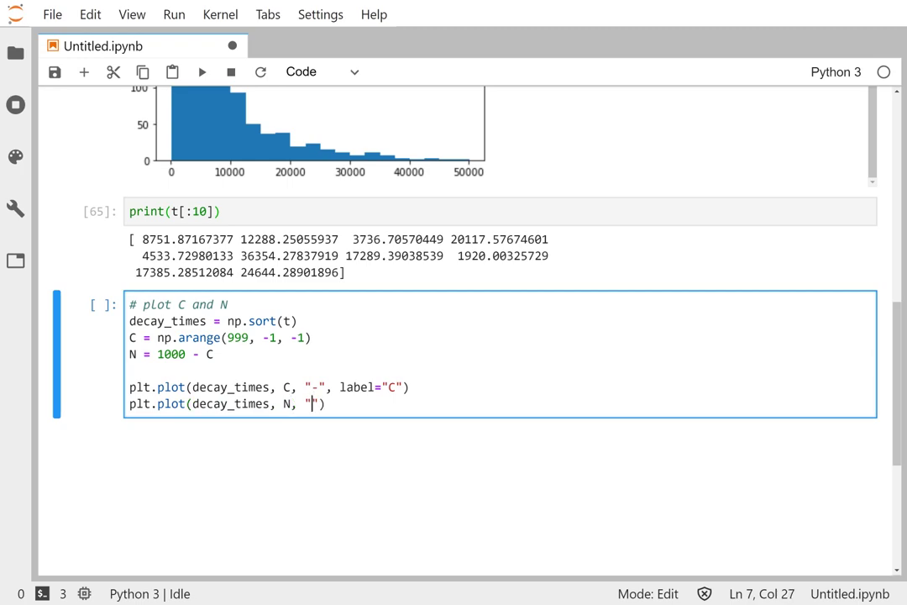
pyautogui.write('-", label')
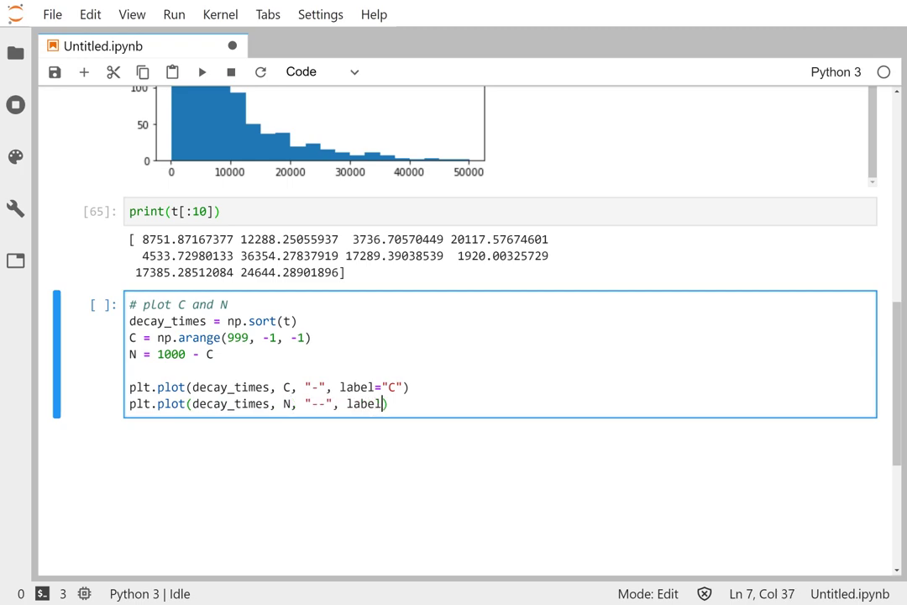
pyautogui.write('="N")')
pyautogui.write('plt.le')
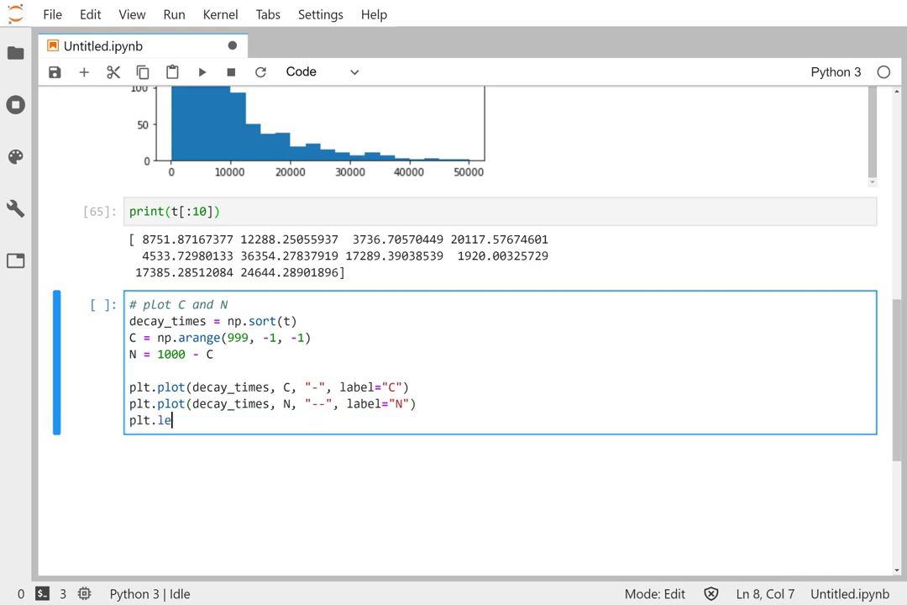
# Step: Add a legend, x label 'Time (yrs)', y label 'Number', and plt.show()
pyautogui.write('gend()')
pyautogui.write('plt.xlabel("T')
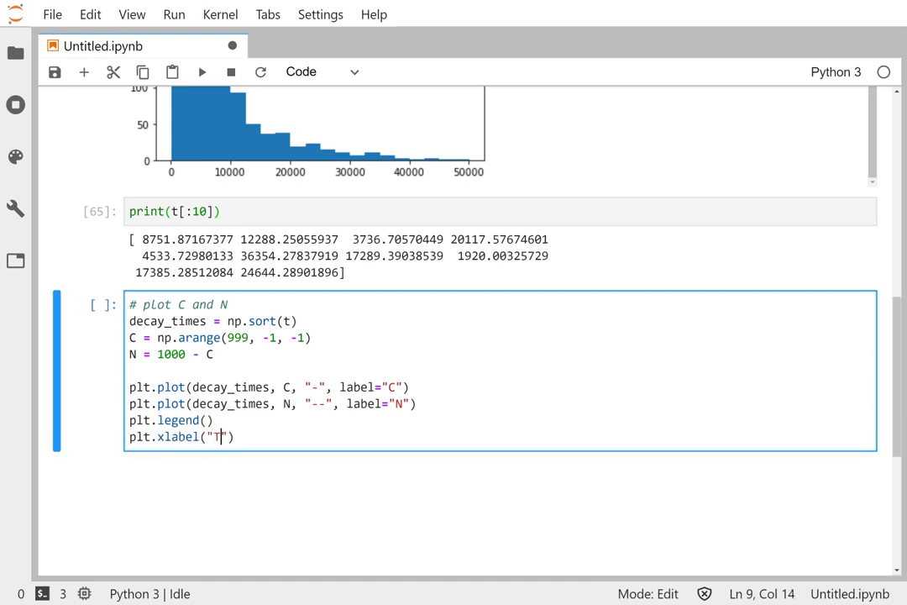
pyautogui.write('ime (yrs')
pyautogui.write('plt.ylabel("')
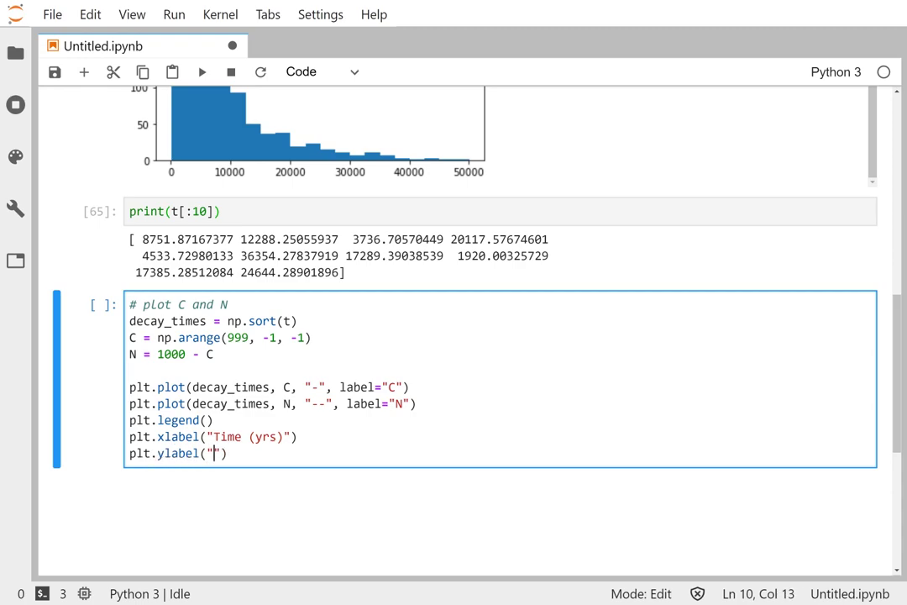
pyautogui.write('Number')
pyautogui.write('plt.show')
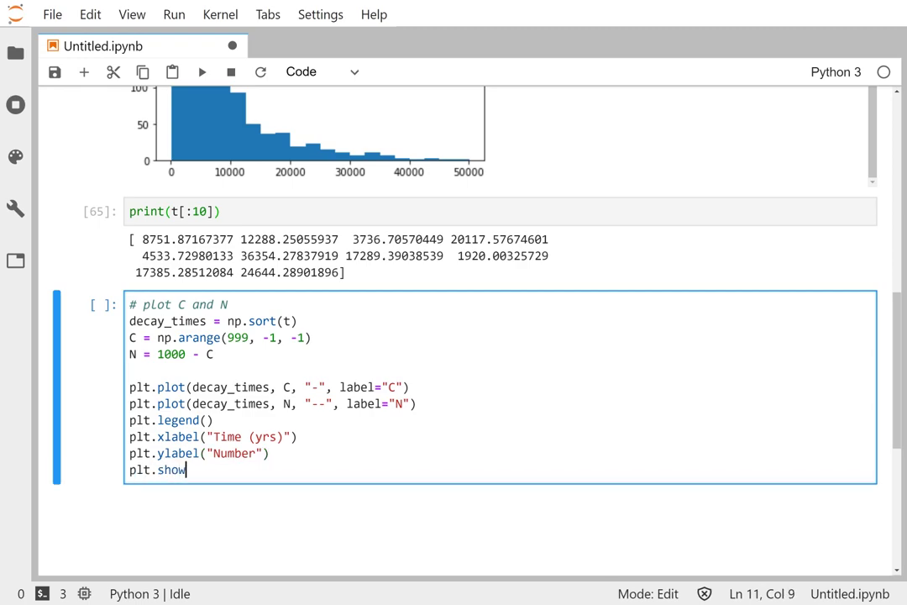
pyautogui.write('()')
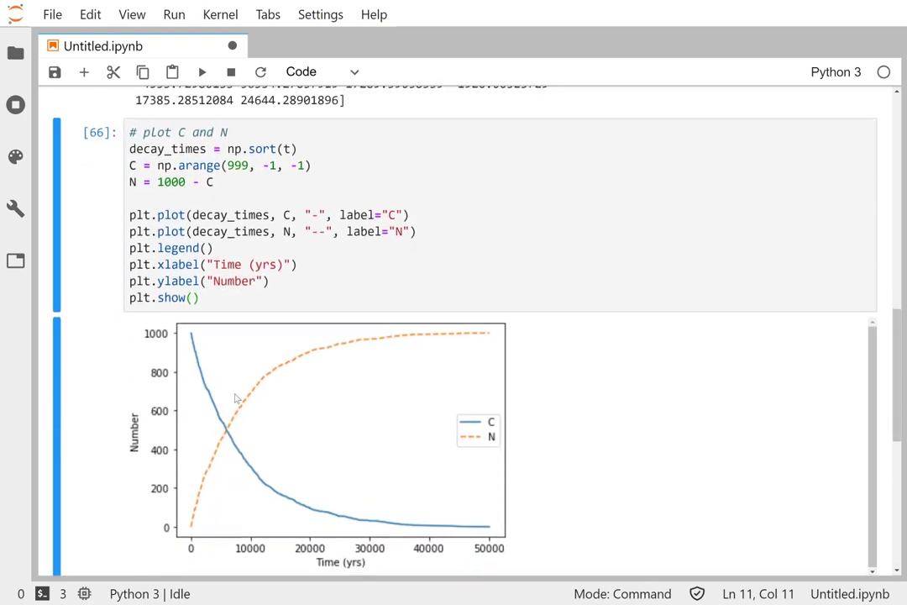
pyautogui.scroll(-3)
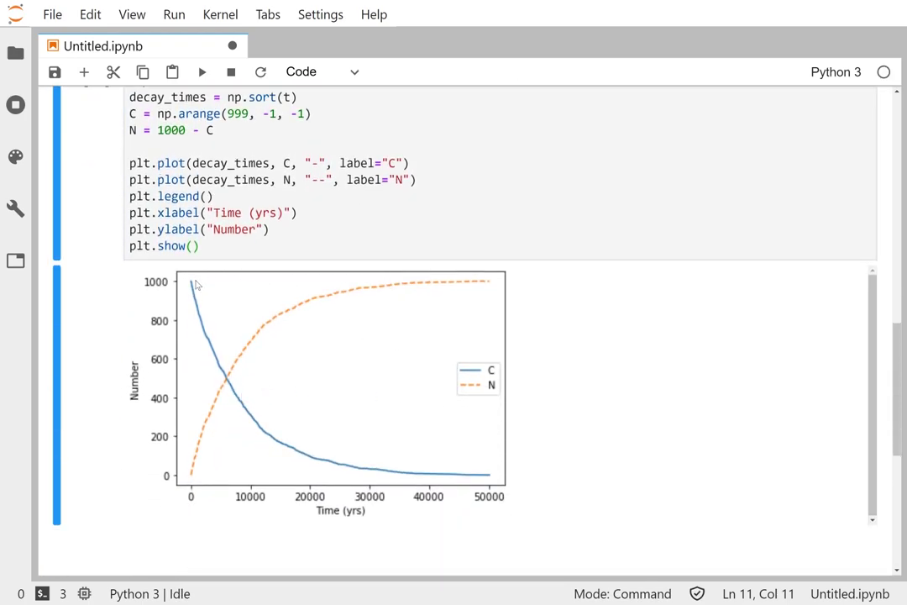
pyautogui.moveTo(262, 504)
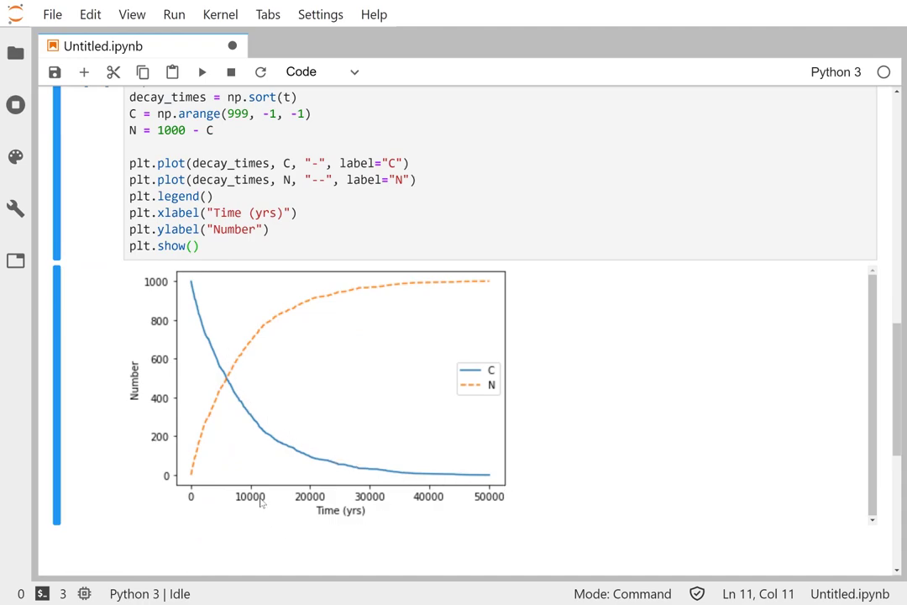
pyautogui.moveTo(247, 363)
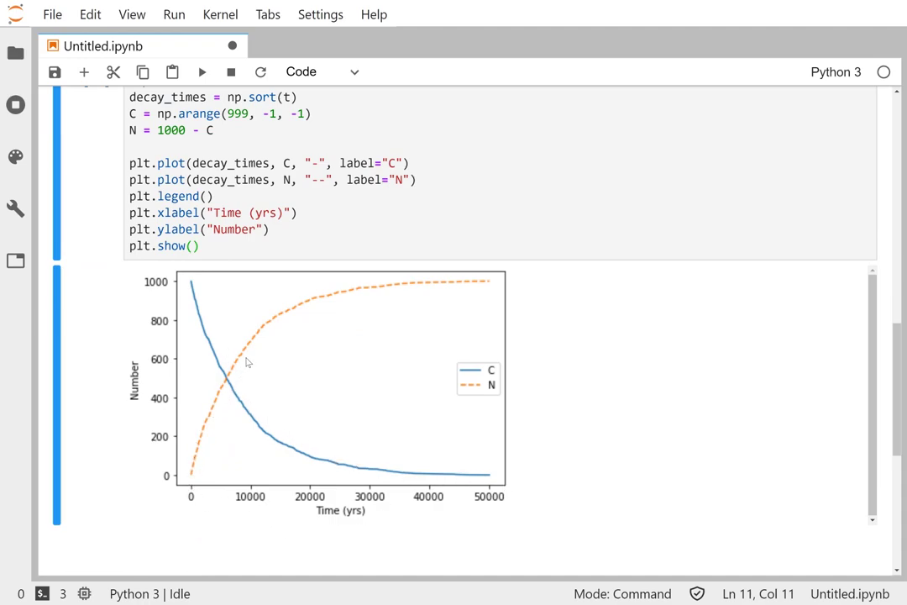
pyautogui.moveTo(308, 448)
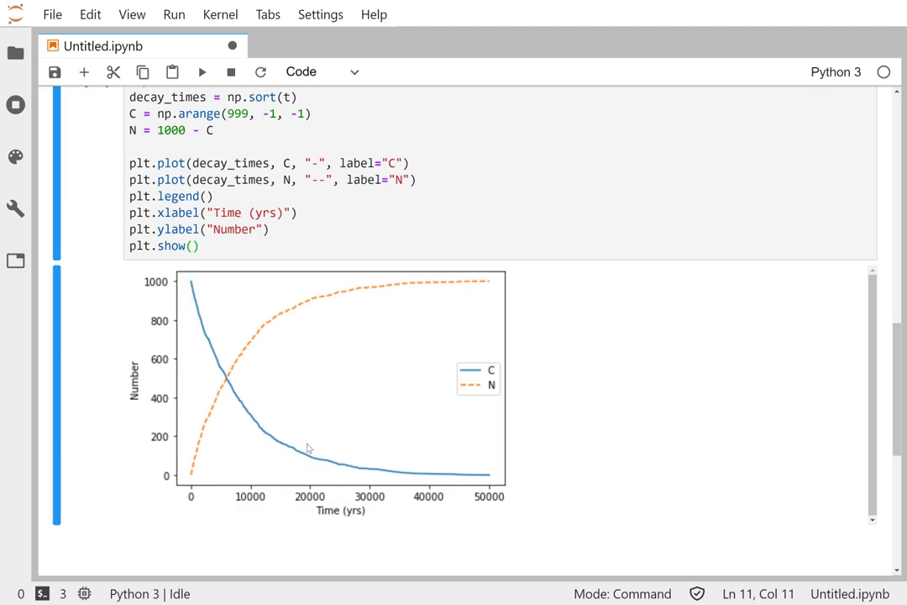
pyautogui.moveTo(350, 473)
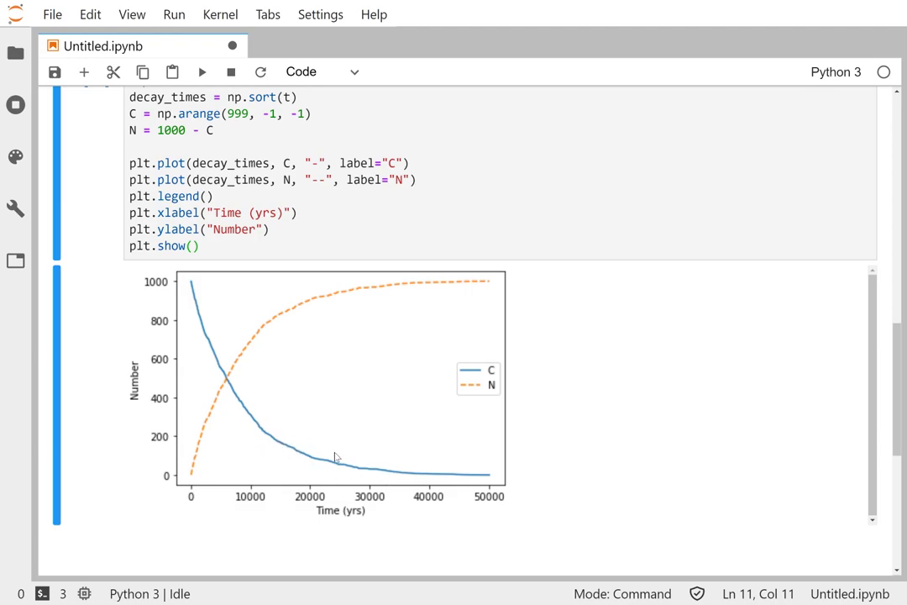
pyautogui.moveTo(323, 445)
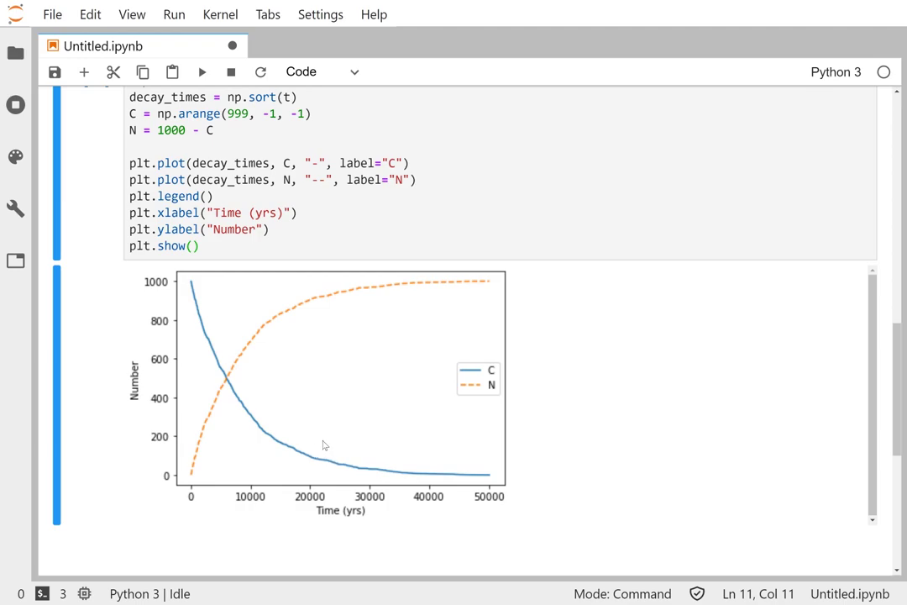
pyautogui.moveTo(108, 283)
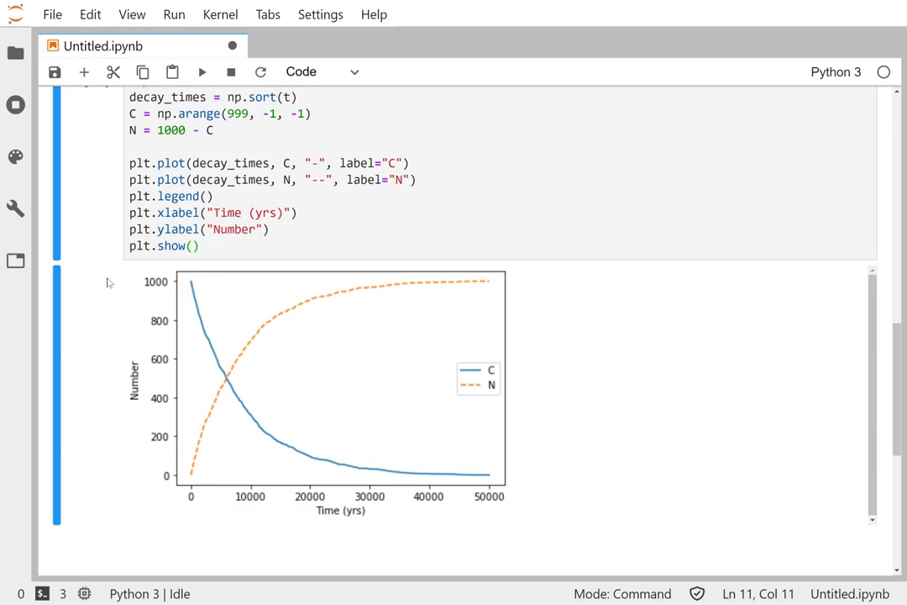
pyautogui.moveTo(343, 436)
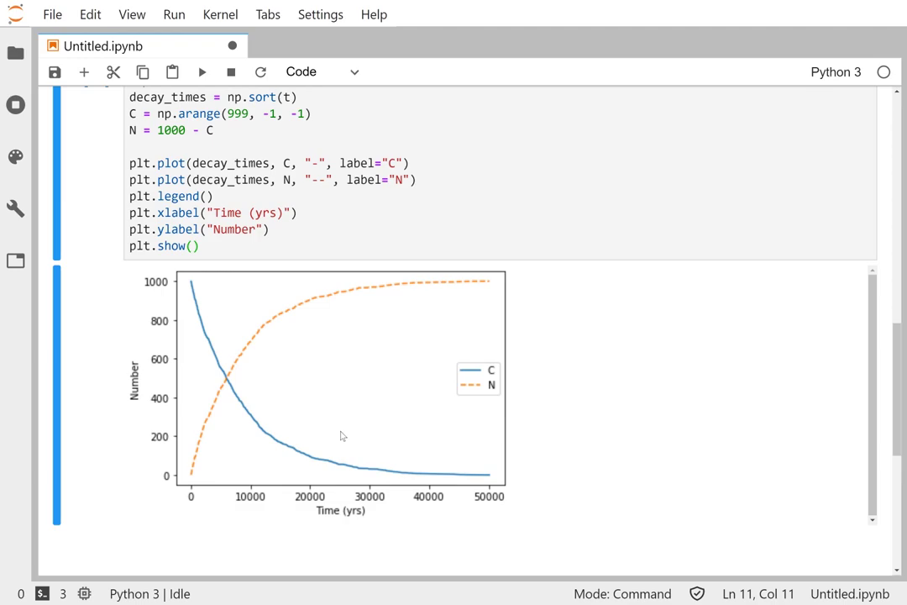
pyautogui.moveTo(294, 453)
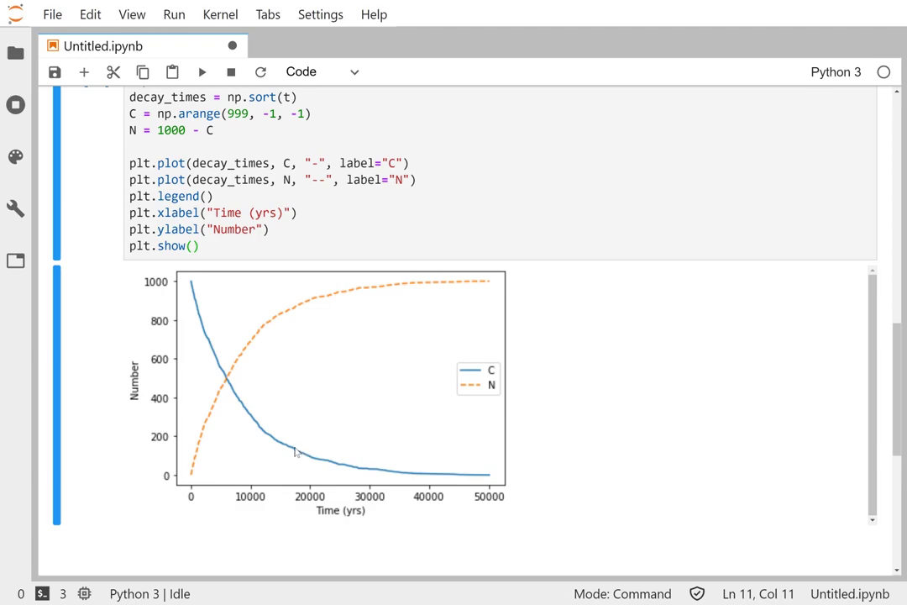
pyautogui.moveTo(289, 451)
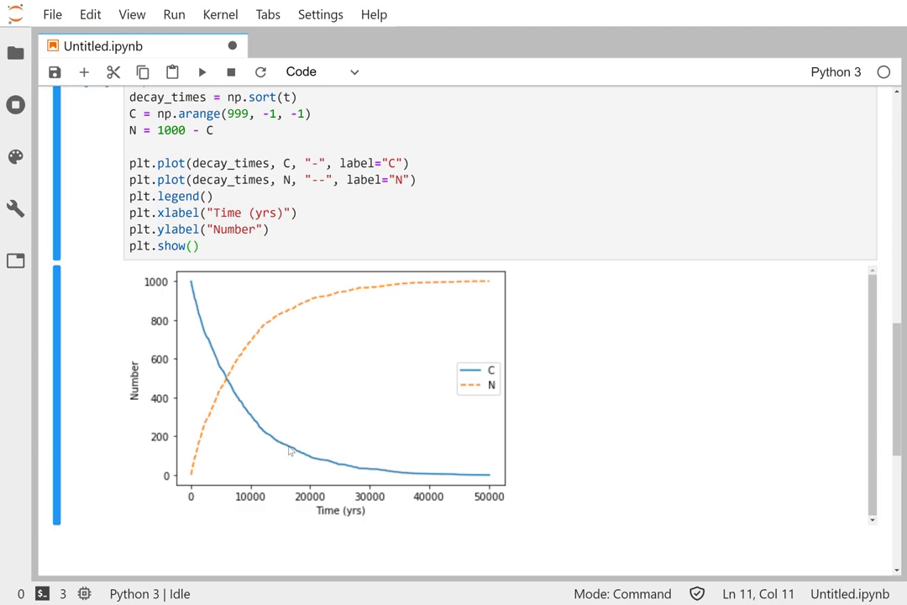
pyautogui.moveTo(321, 466)
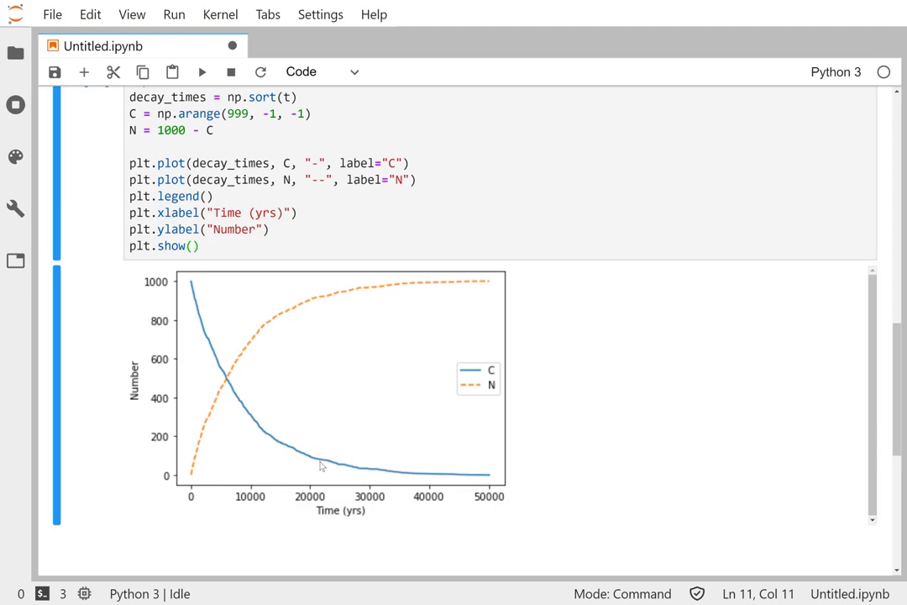
pyautogui.moveTo(315, 462)
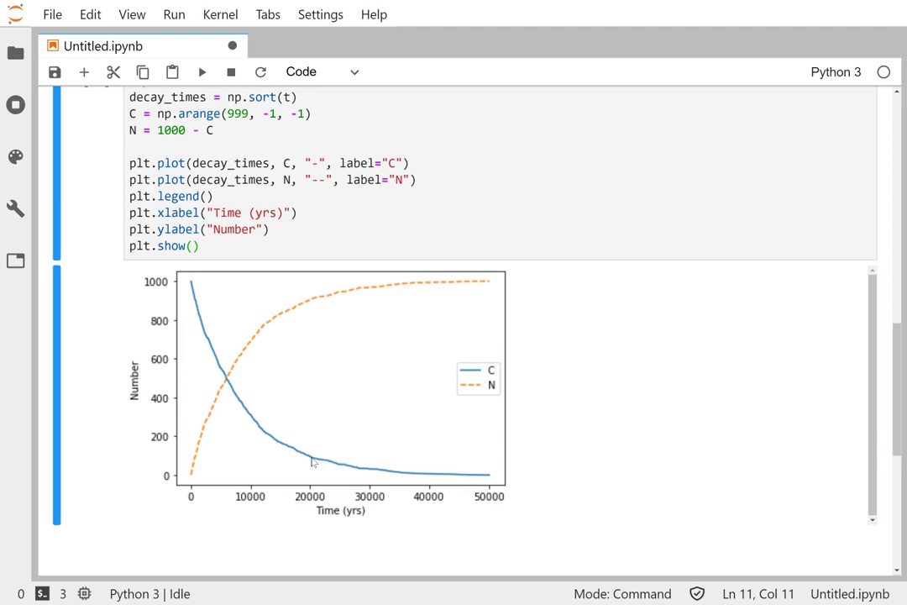
pyautogui.moveTo(276, 442)
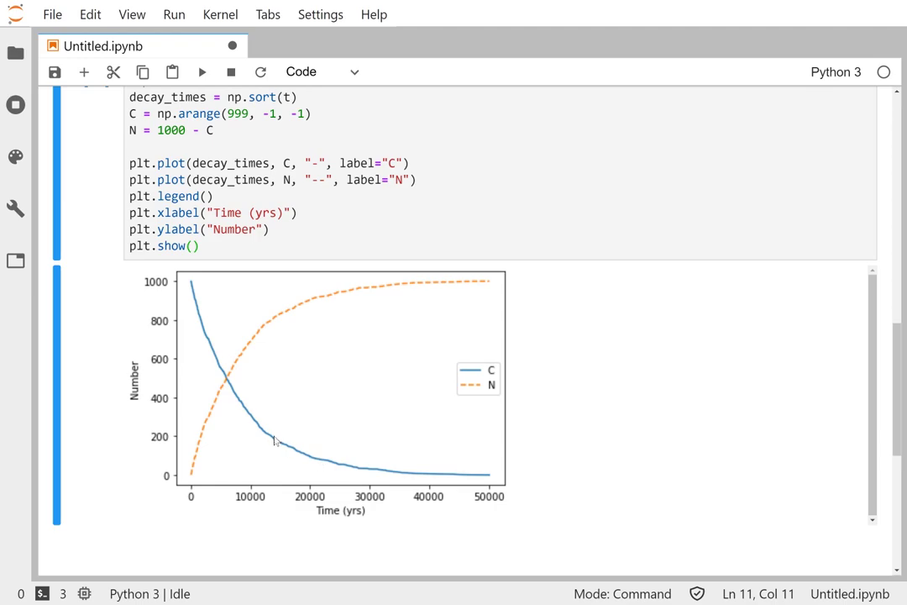
pyautogui.moveTo(476, 456)
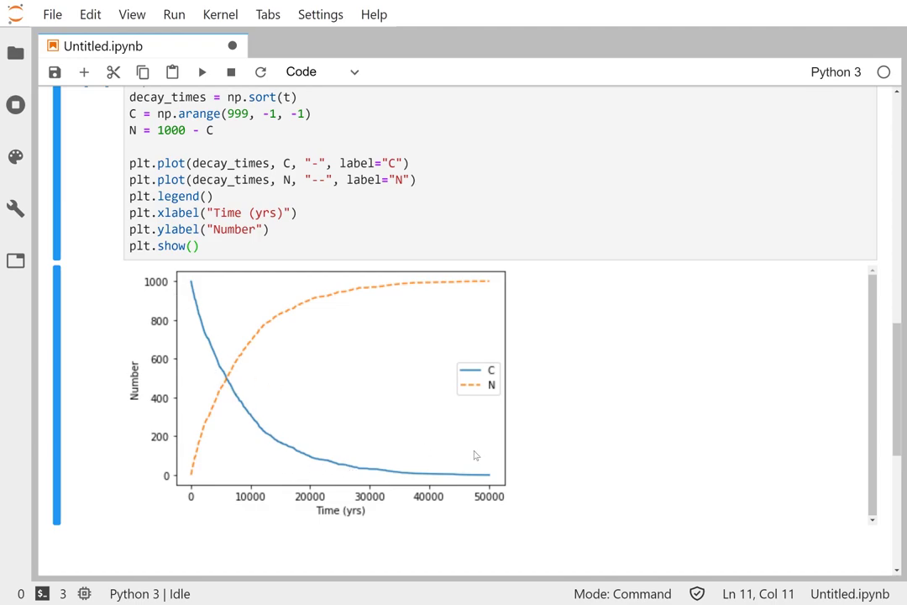
pyautogui.moveTo(464, 434)
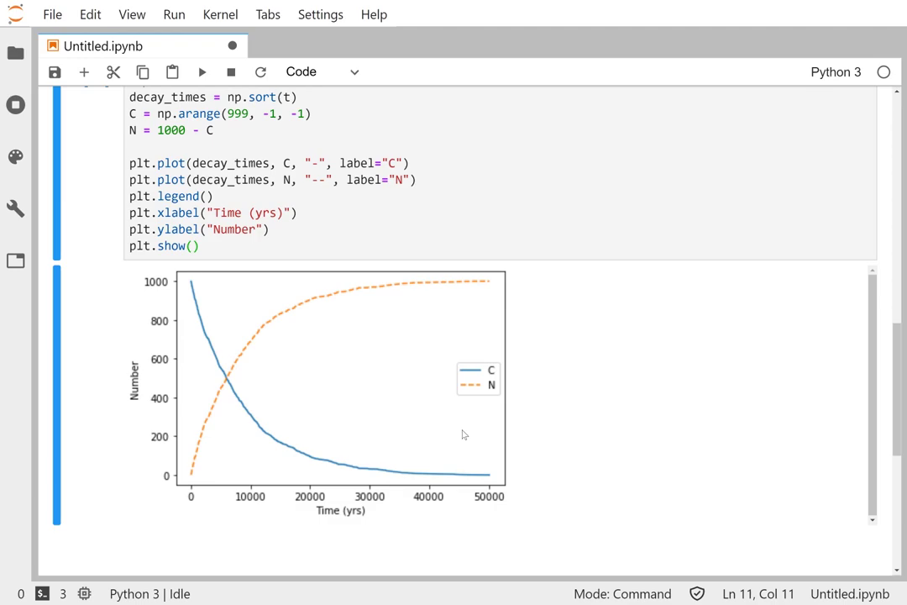
# Step: Save the notebook and add plt.axvline(tau, color="black") before plt.show()
pyautogui.click(272, 229)
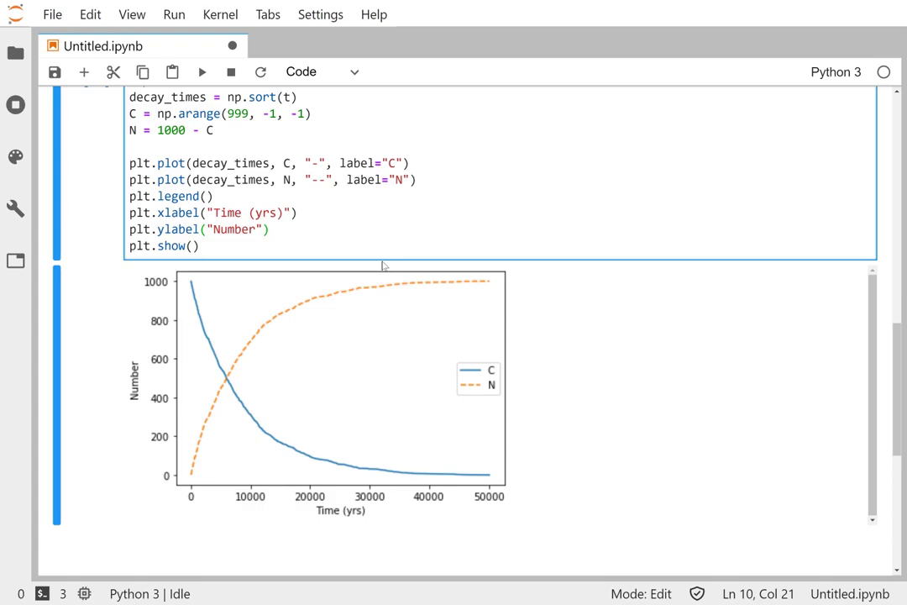
pyautogui.press('Ctrl+s')
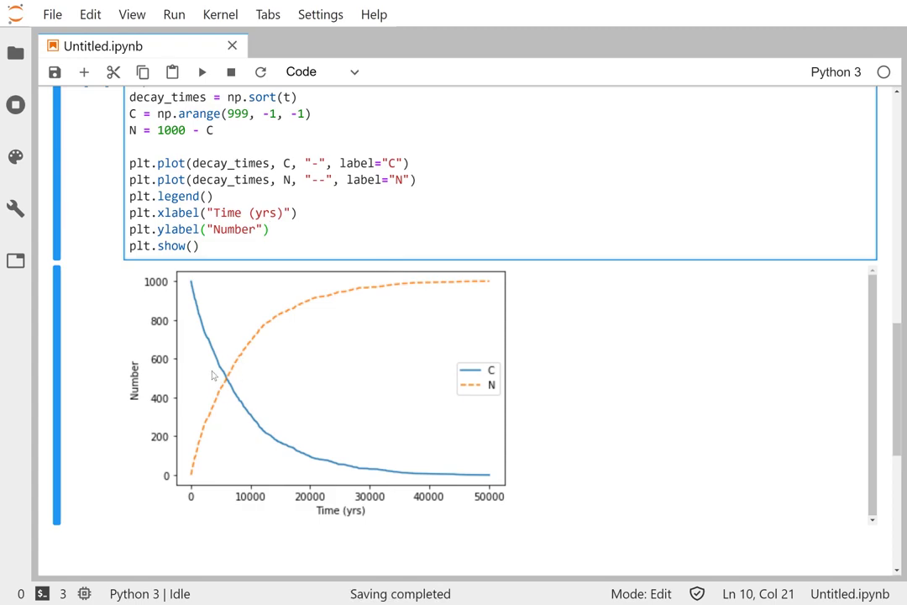
pyautogui.moveTo(226, 381)
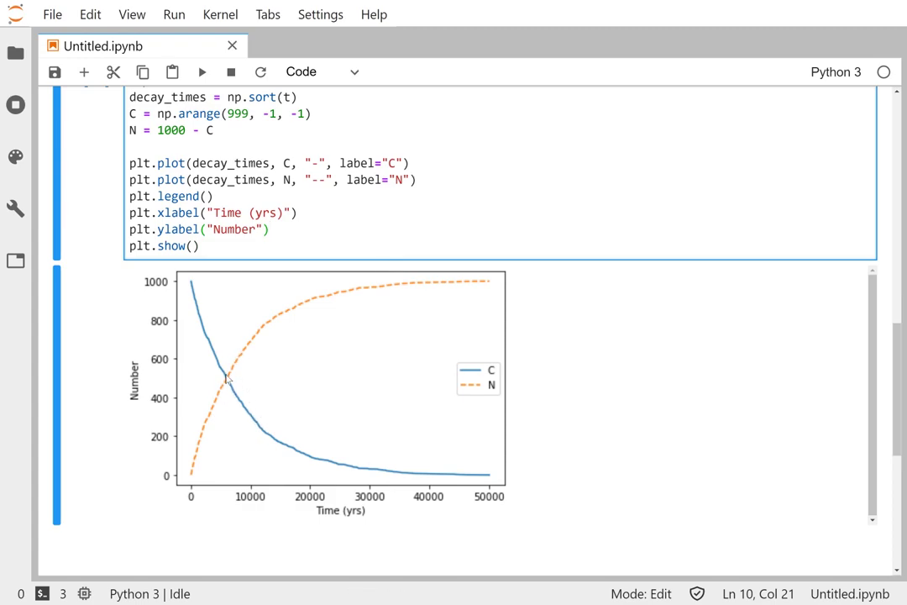
pyautogui.moveTo(226, 489)
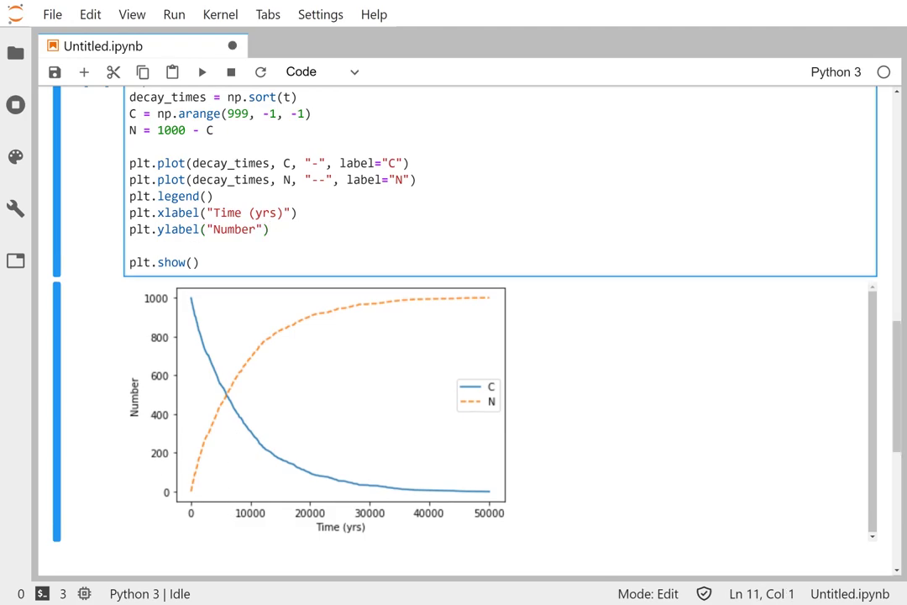
pyautogui.write('plt')
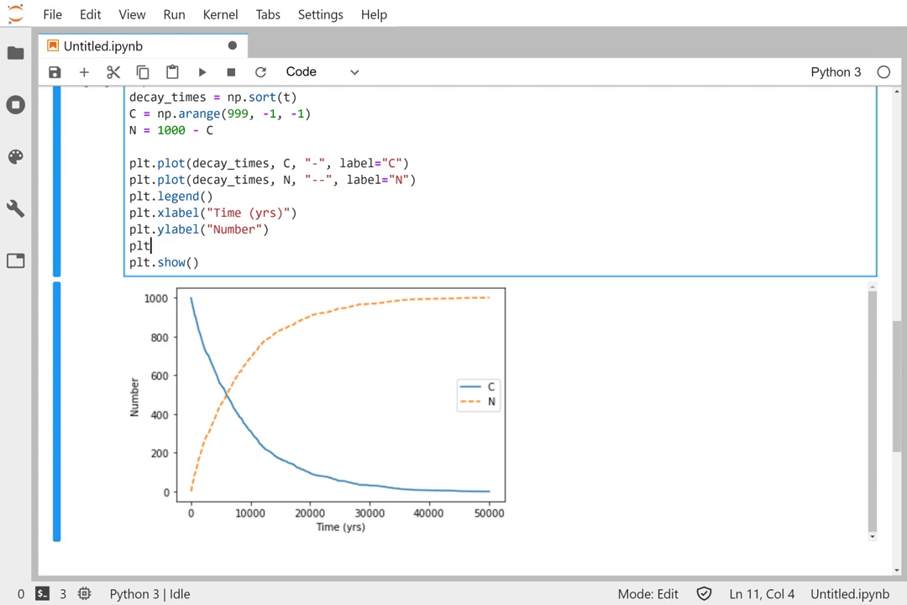
pyautogui.write('.axvlin')
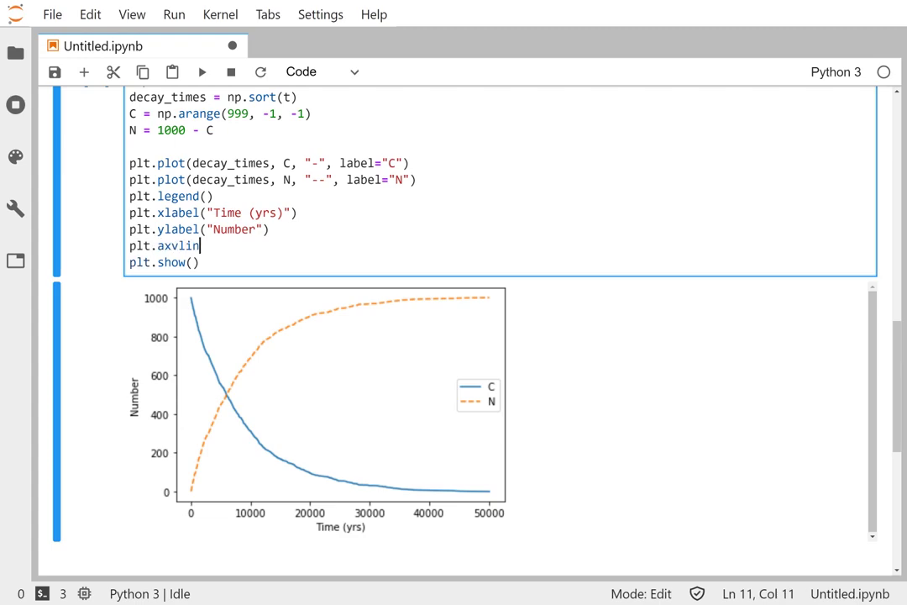
pyautogui.write('e()')
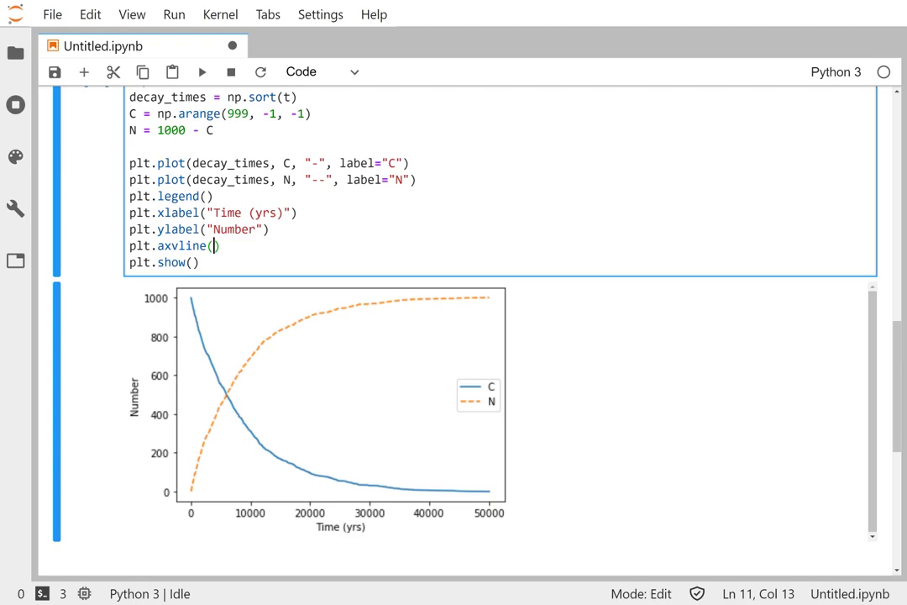
pyautogui.write('tau,')
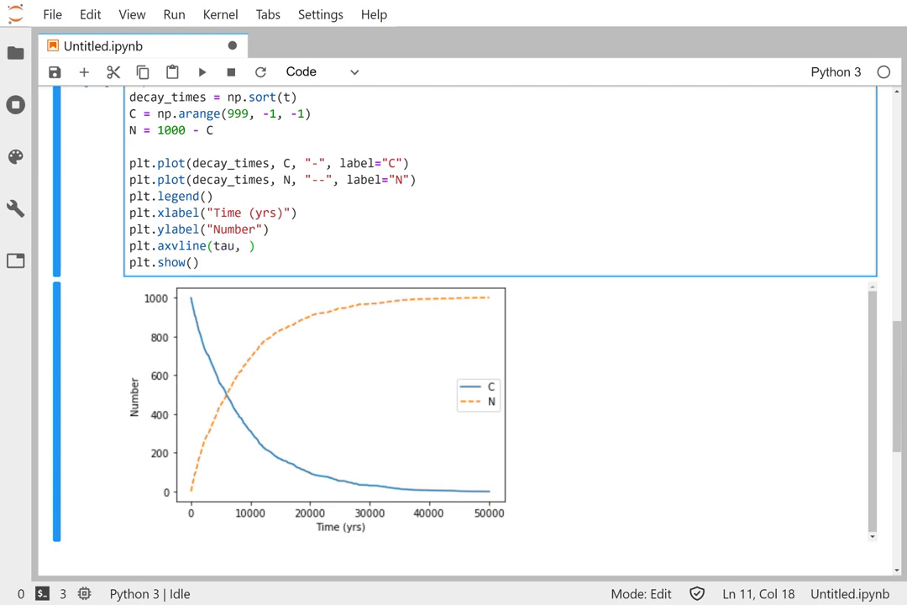
pyautogui.click(248, 246)
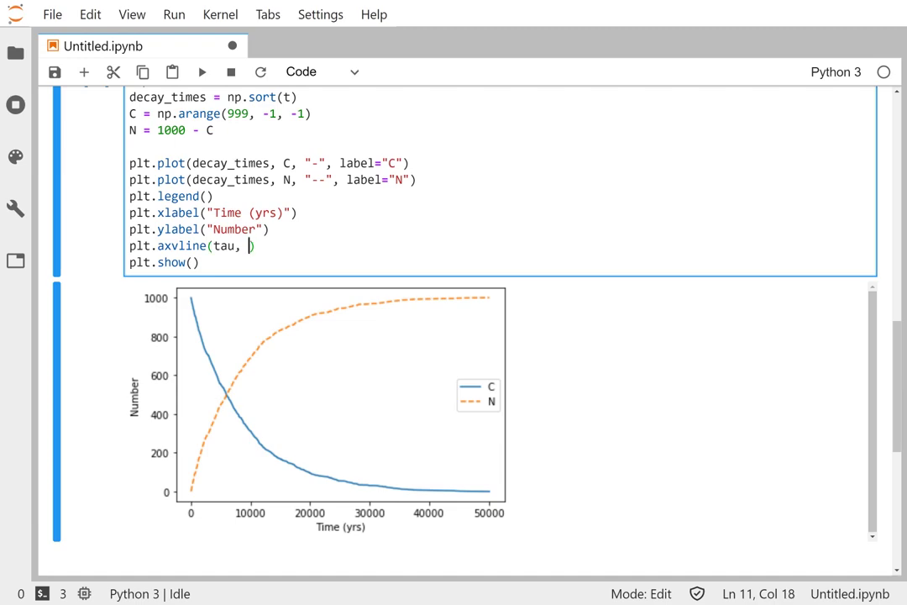
pyautogui.write('color="black')
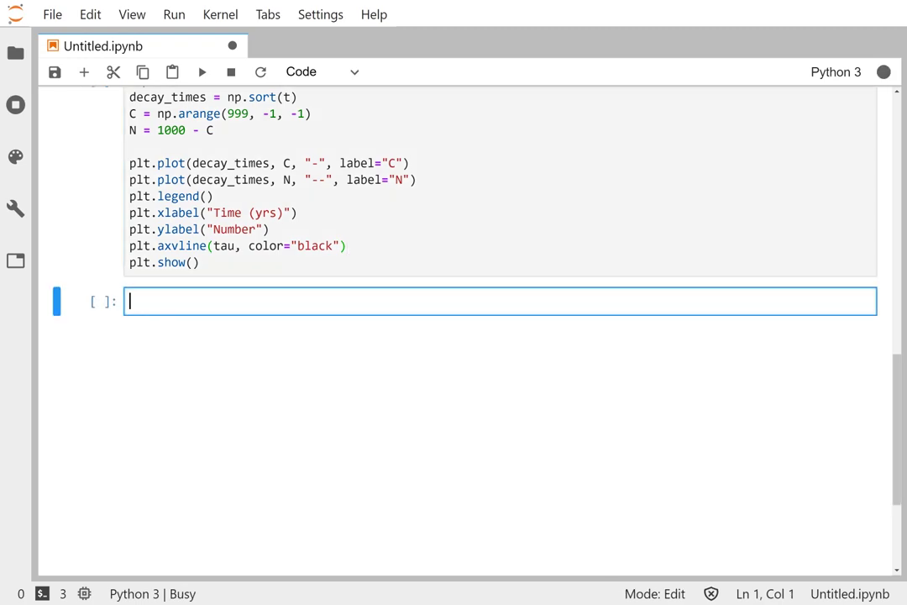
# Step: Run the plotting cell to show the black line at tau where C and N cross
pyautogui.press('Shift+Enter')
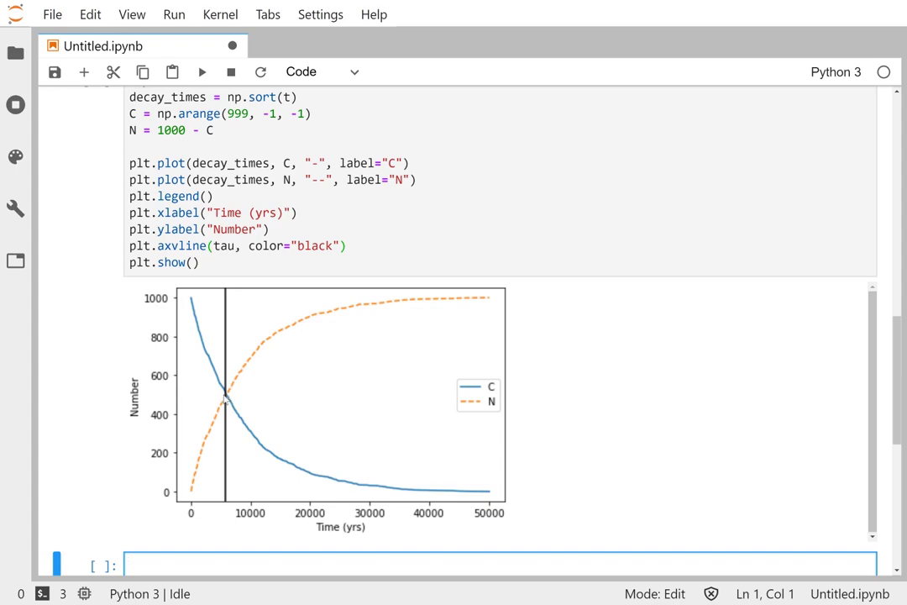
pyautogui.moveTo(232, 415)
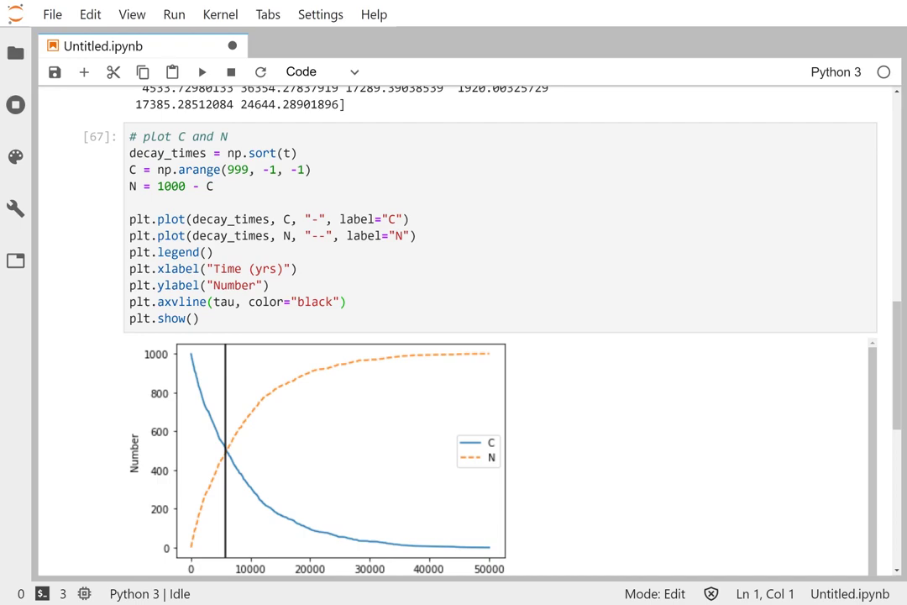
pyautogui.moveTo(419, 450)
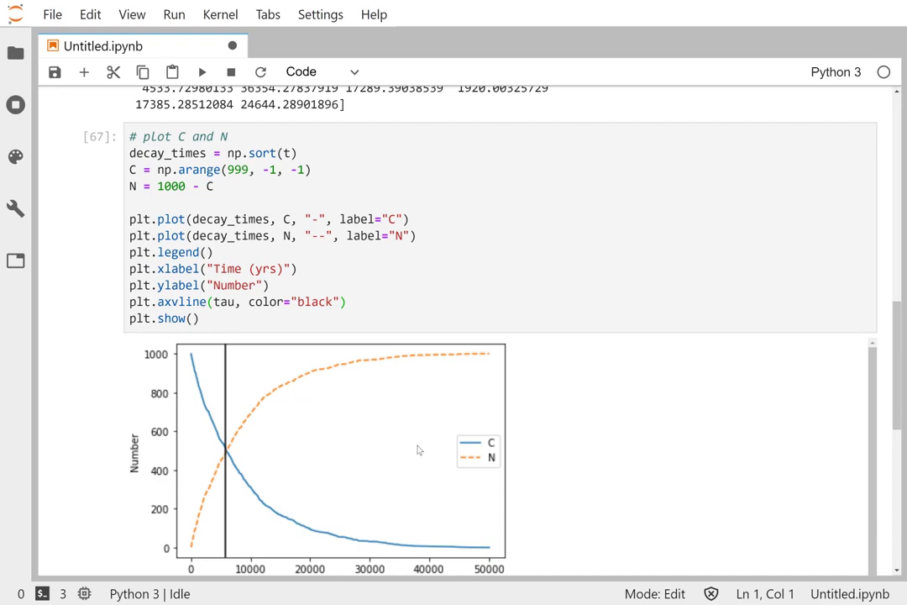